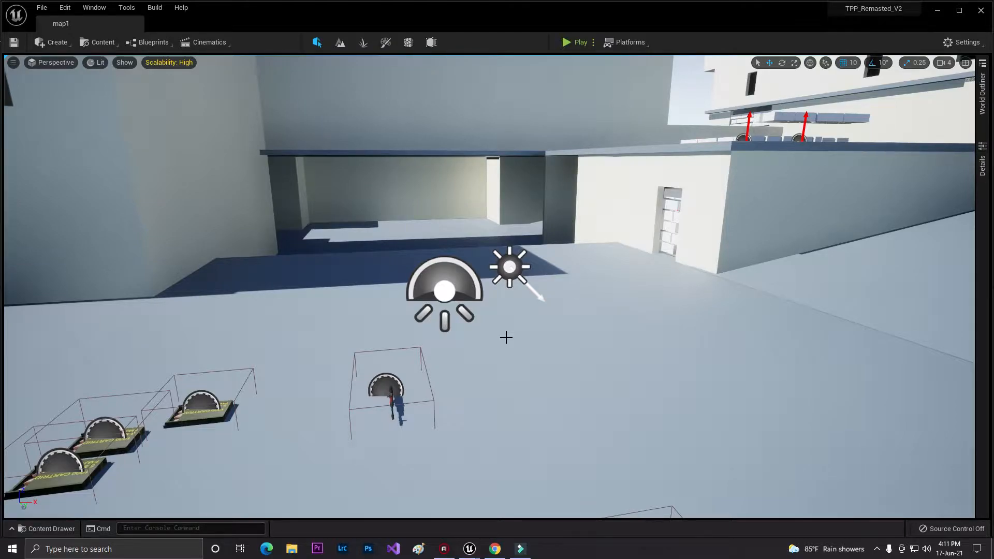
mouse_move(465, 215)
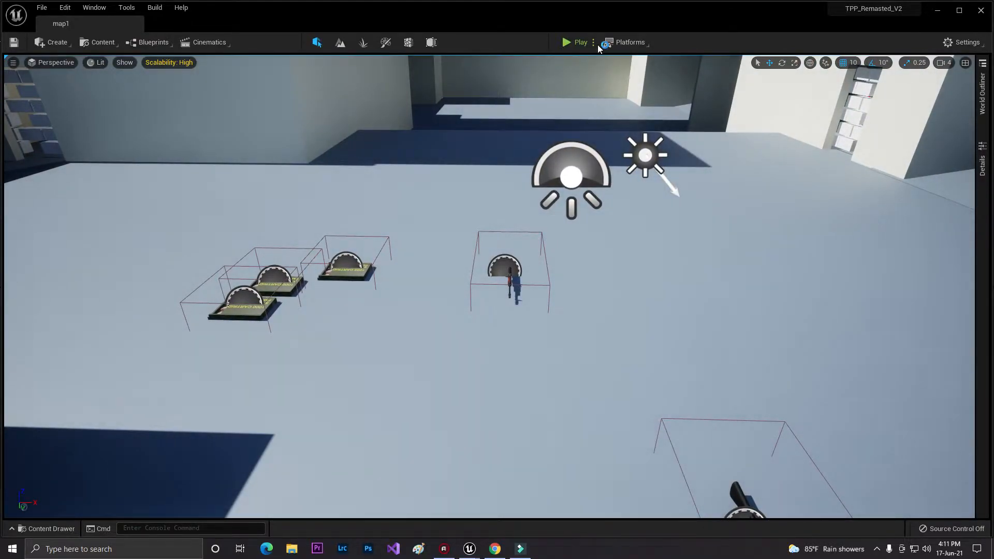
Look around the map1 level and show the TPP-2 folder in the Content Drawer
click(565, 42)
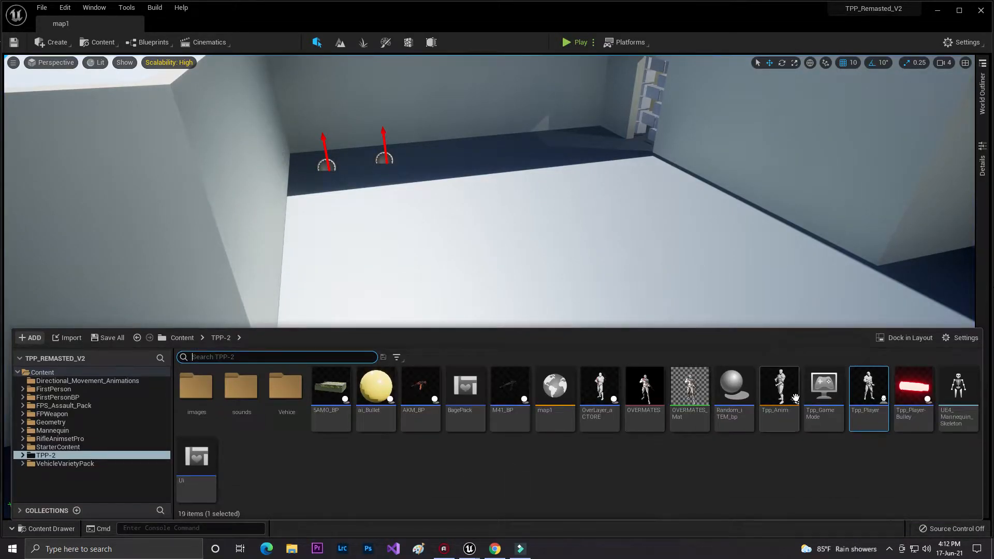
Open Tpp_Player's Event Graph and pan through the Right Mouse Button aiming nodes
double_click(867, 387)
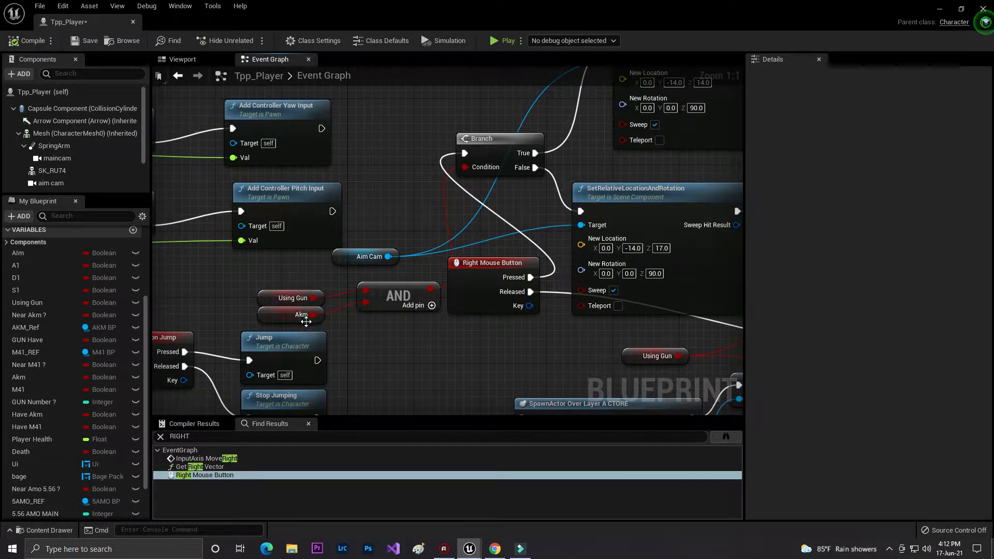
click(291, 315)
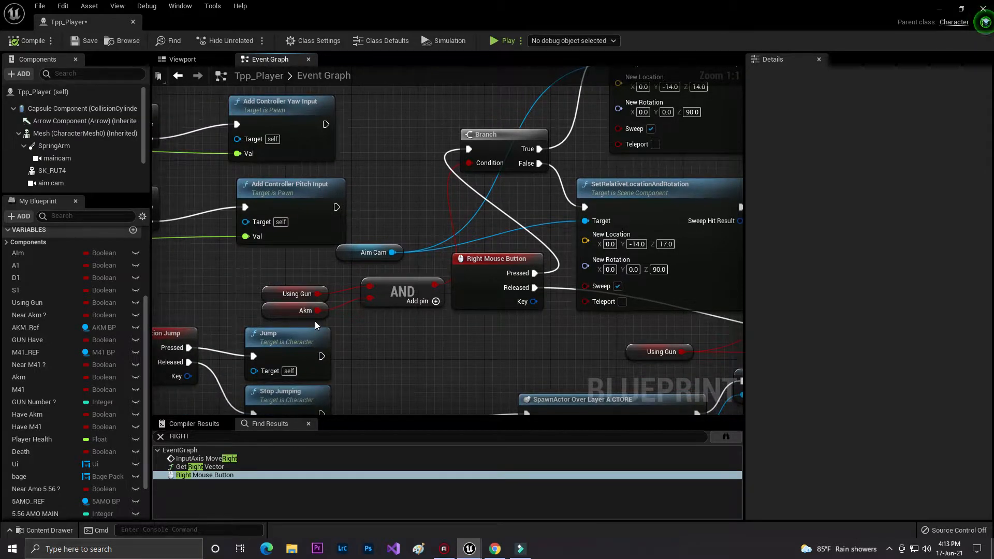
mouse_move(320, 297)
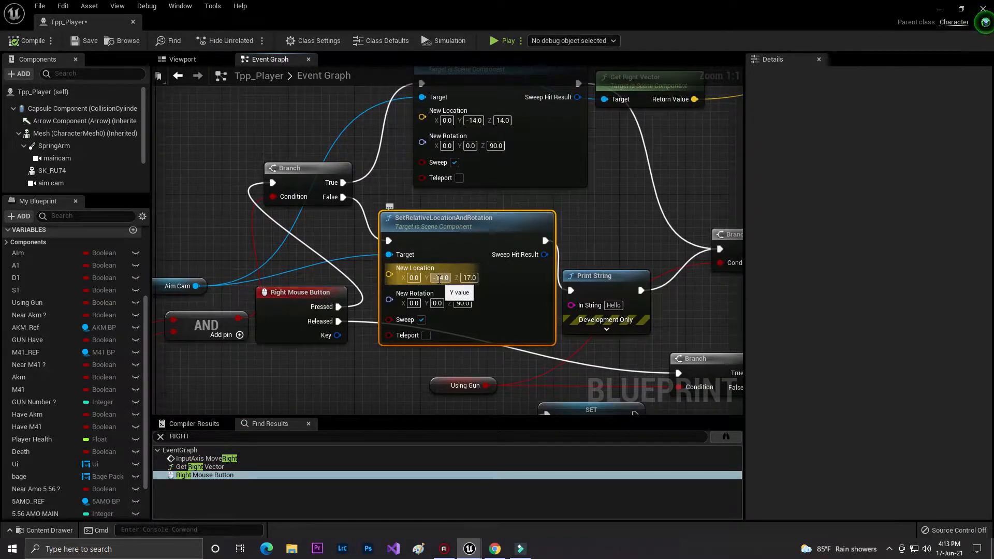
mouse_move(469, 277)
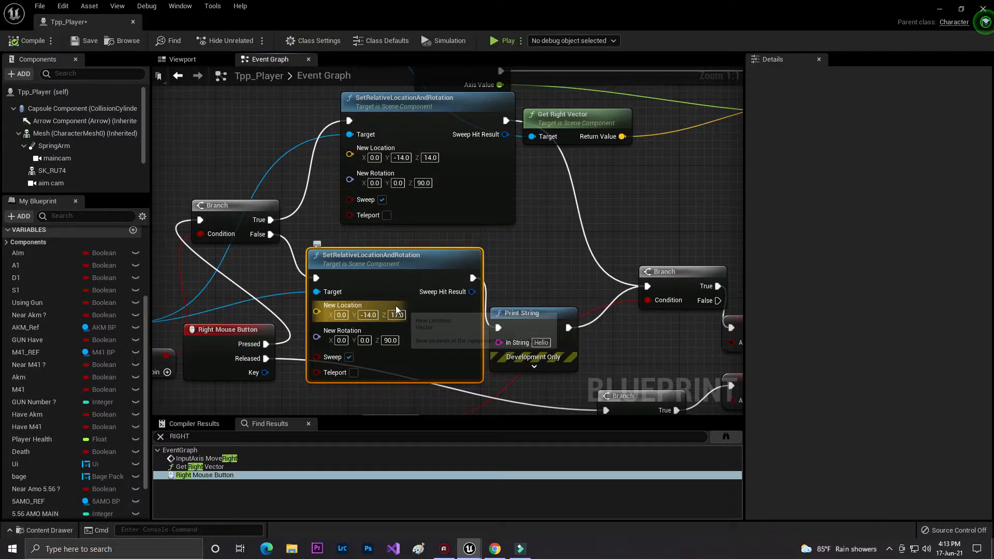
mouse_move(383, 307)
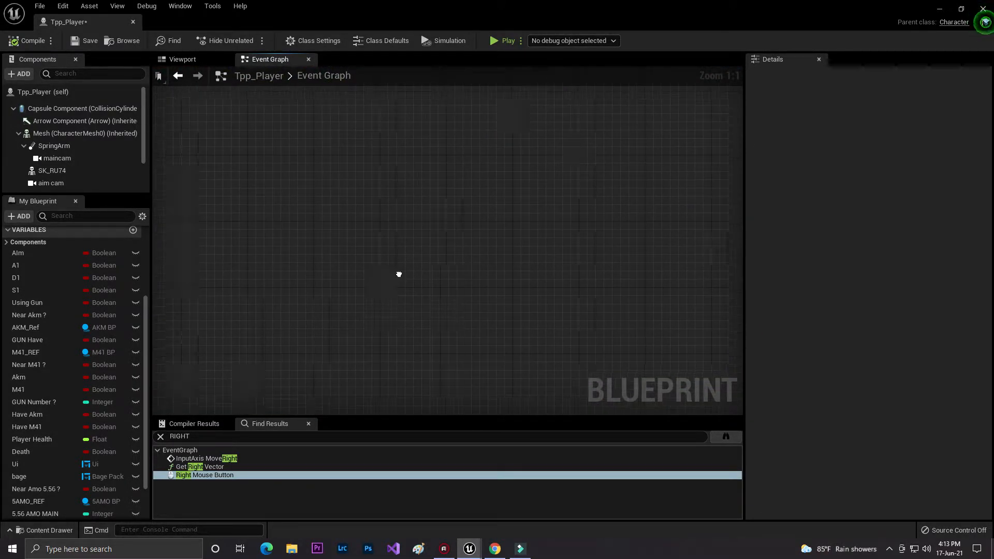
Search Find Results for 'Left Mo' and open the LineTraceByChannel firing logic
click(161, 436)
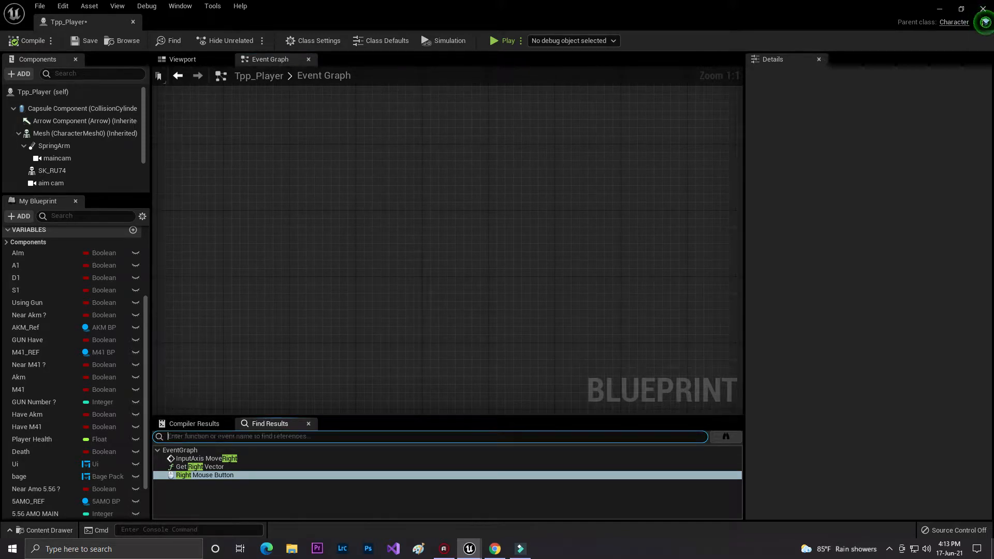
text(LEFT MOUSE)
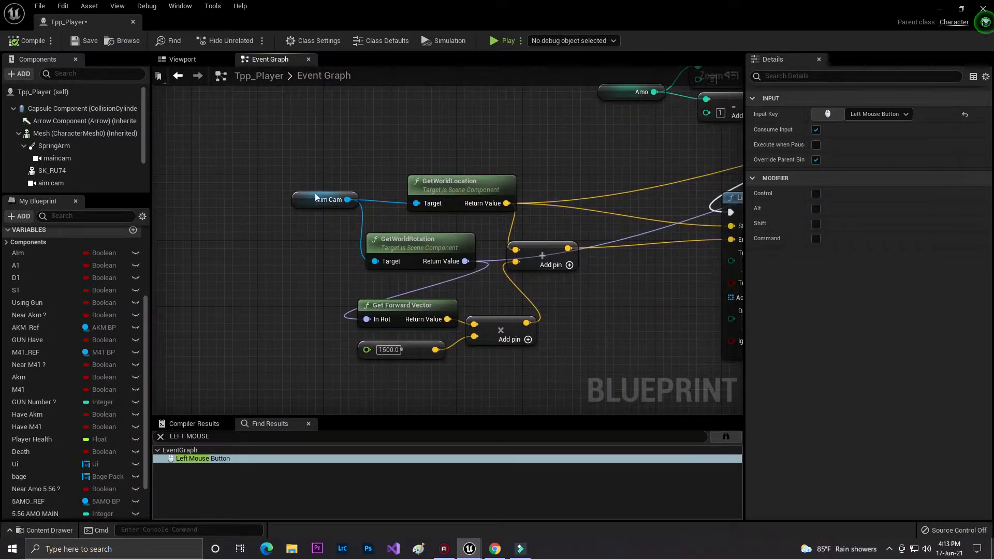
click(324, 198)
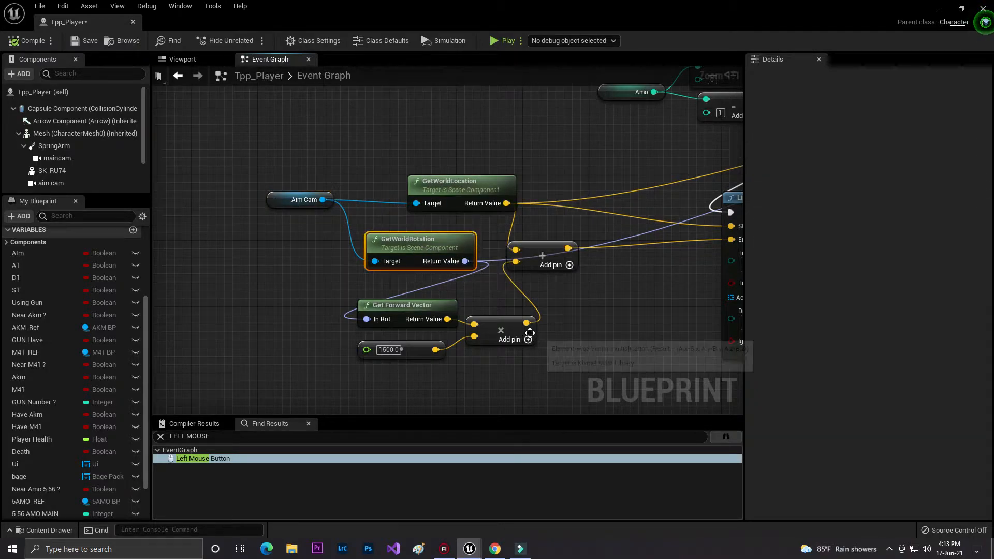
mouse_move(438, 283)
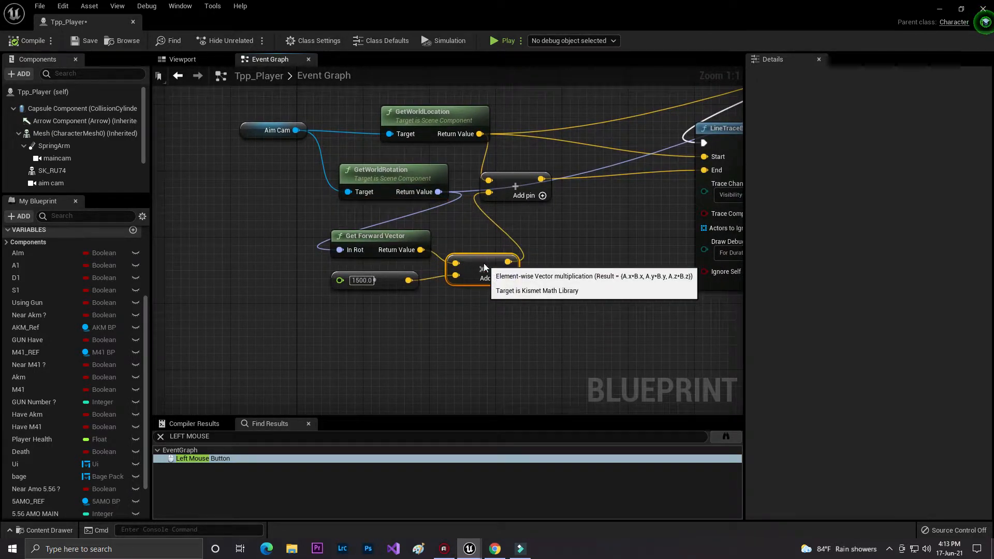
mouse_move(365, 290)
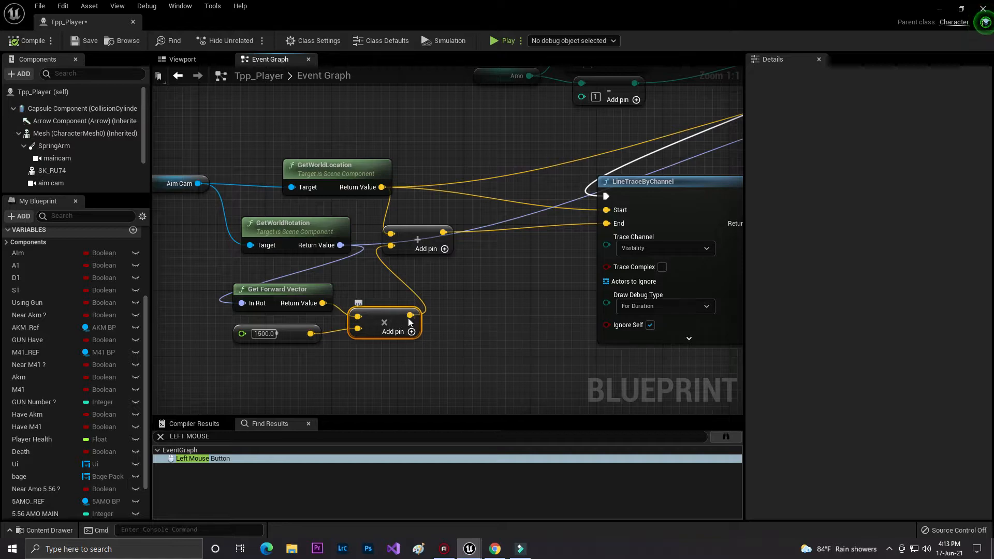
mouse_move(442, 239)
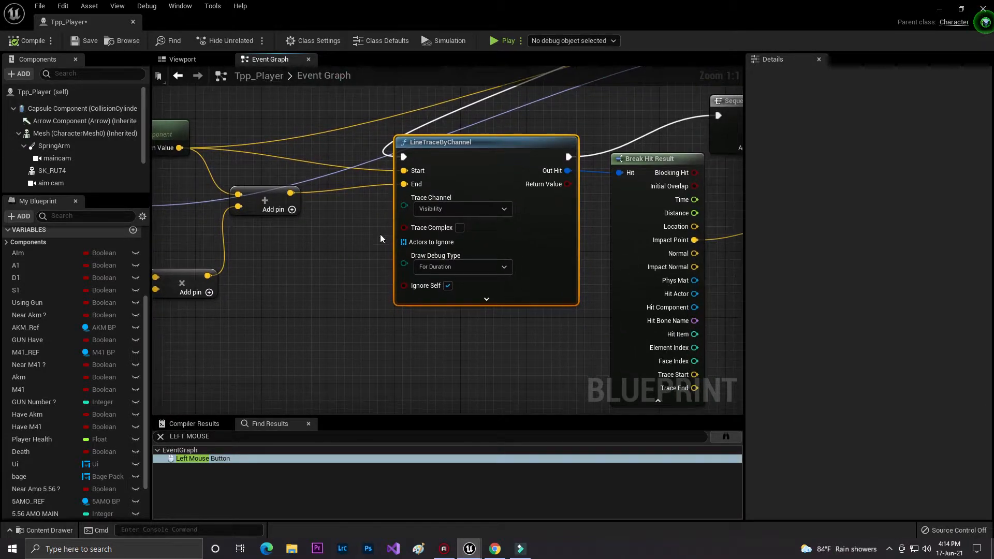
mouse_move(436, 260)
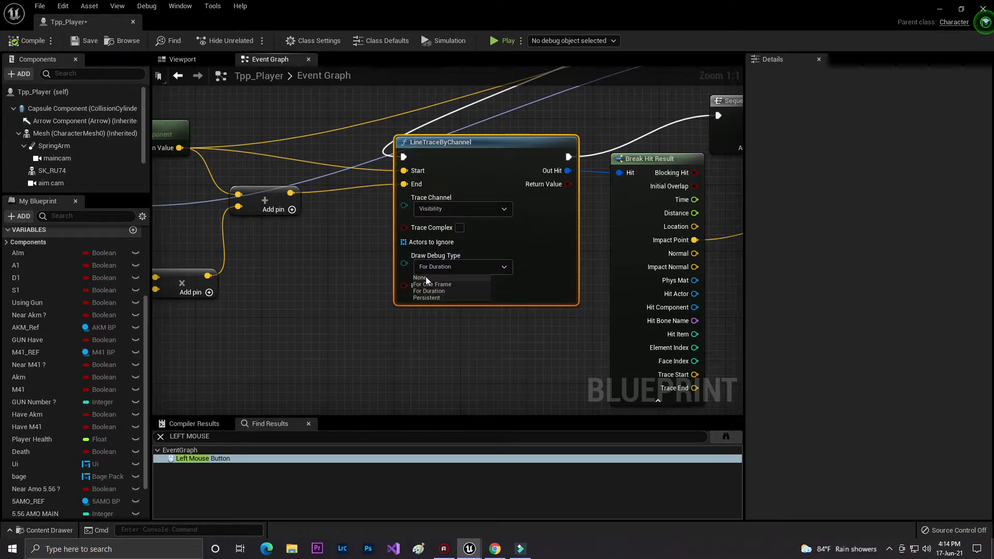
mouse_move(418, 304)
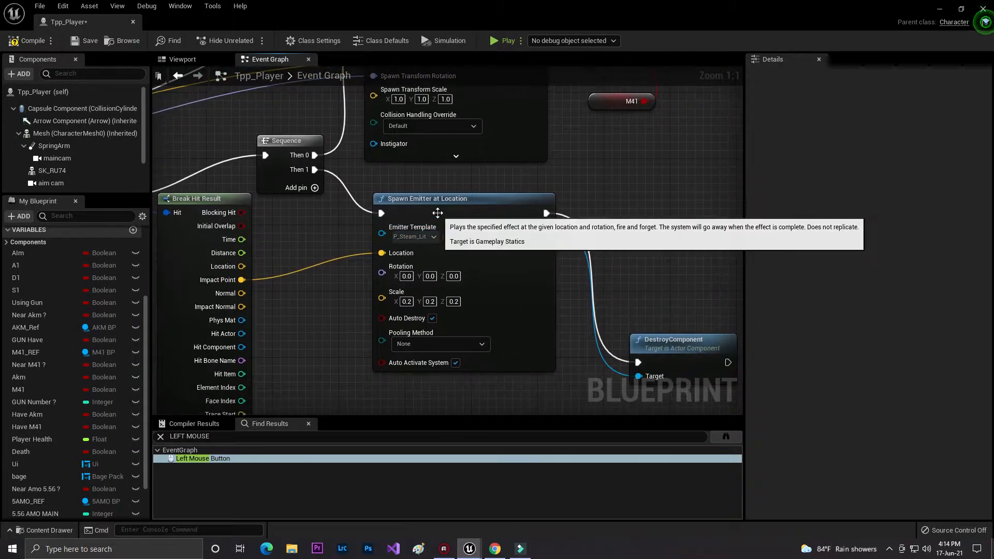
Inspect the Draw Debug Type and Spawn Emitter at Location nodes, then return to map1
click(433, 236)
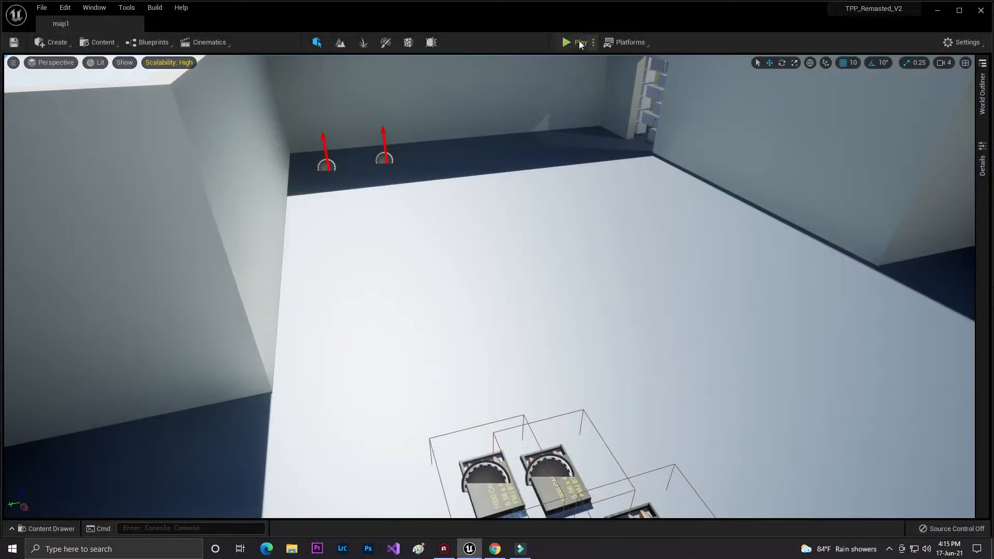
Play-test map1 twice, stopping each run, then show TPP-2 assets in the Content Drawer
click(566, 43)
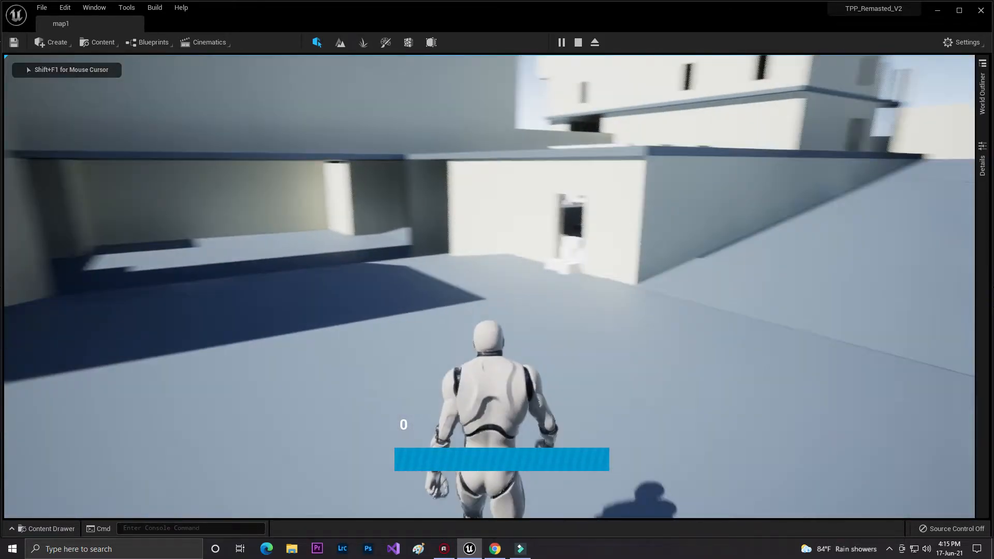
click(577, 42)
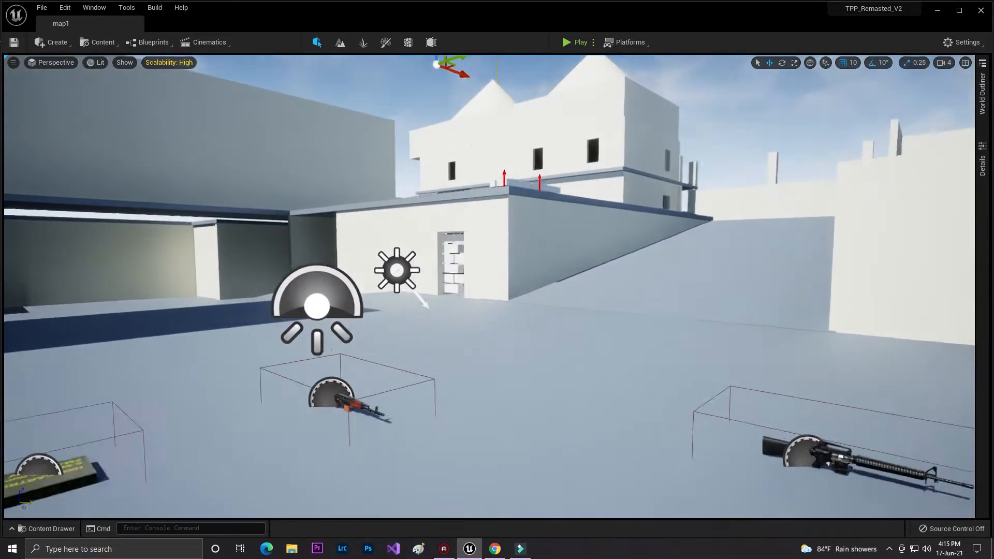
click(45, 528)
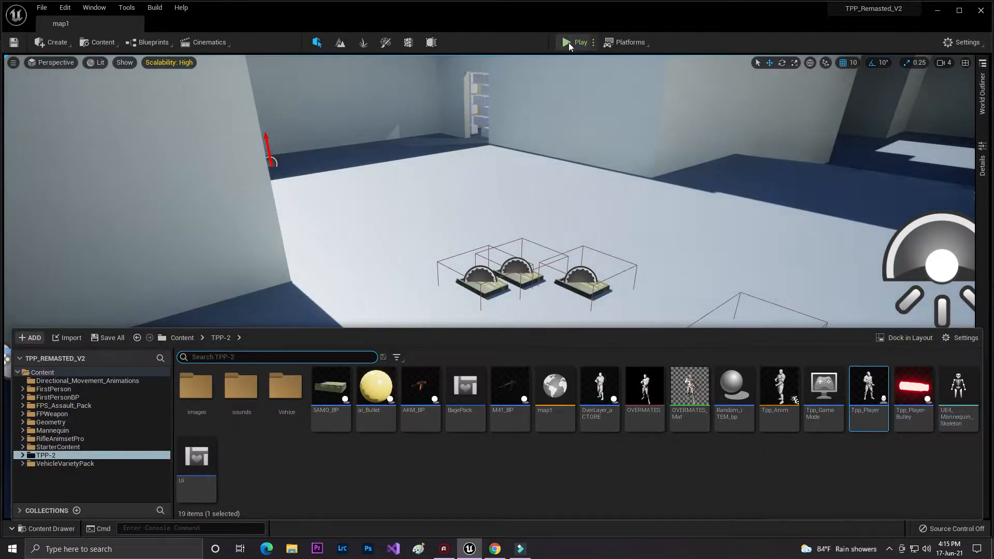
click(565, 42)
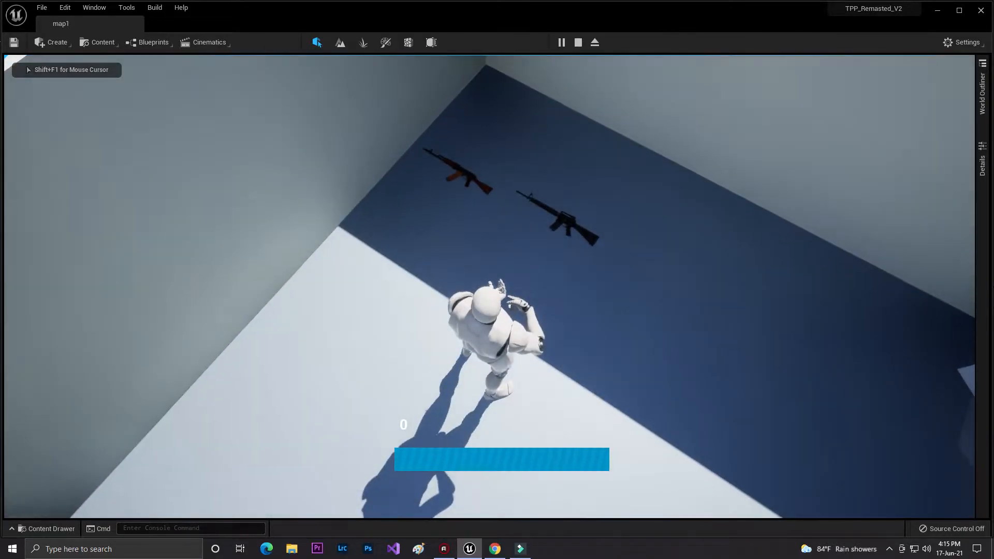
click(602, 298)
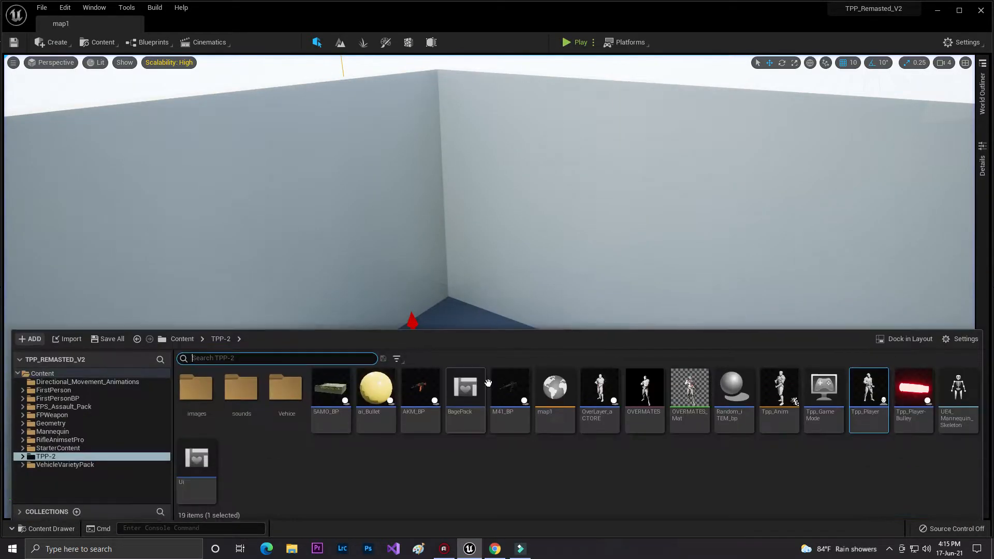
mouse_move(813, 486)
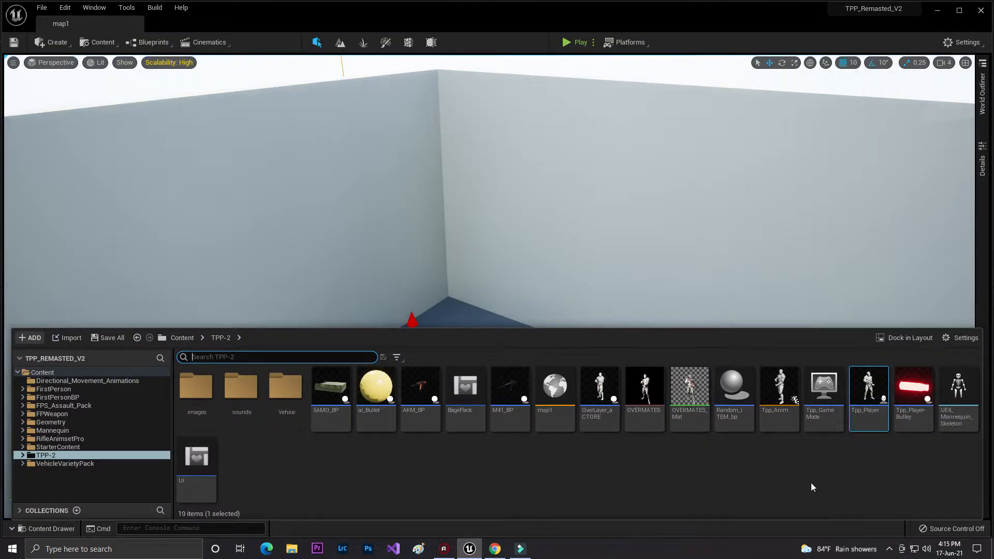
mouse_move(733, 389)
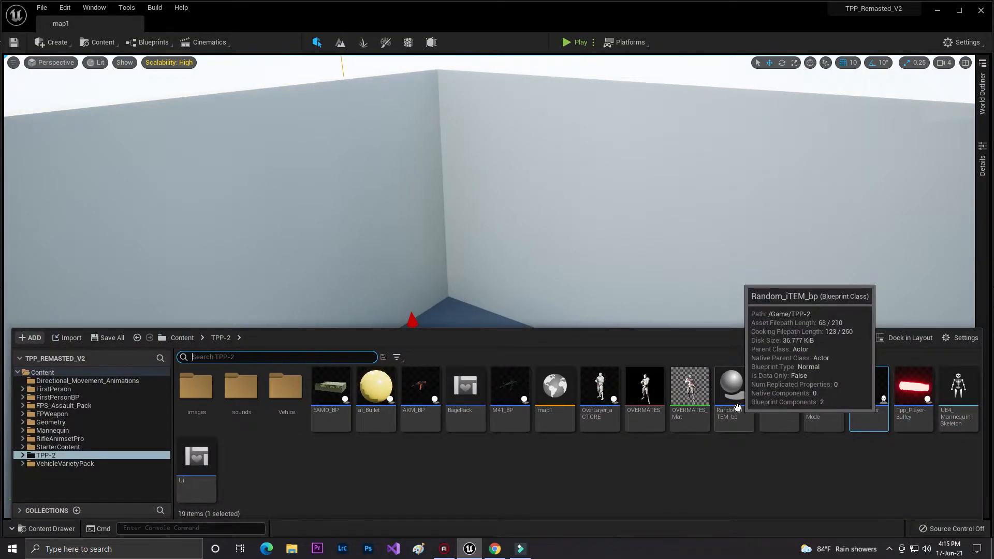
double_click(729, 386)
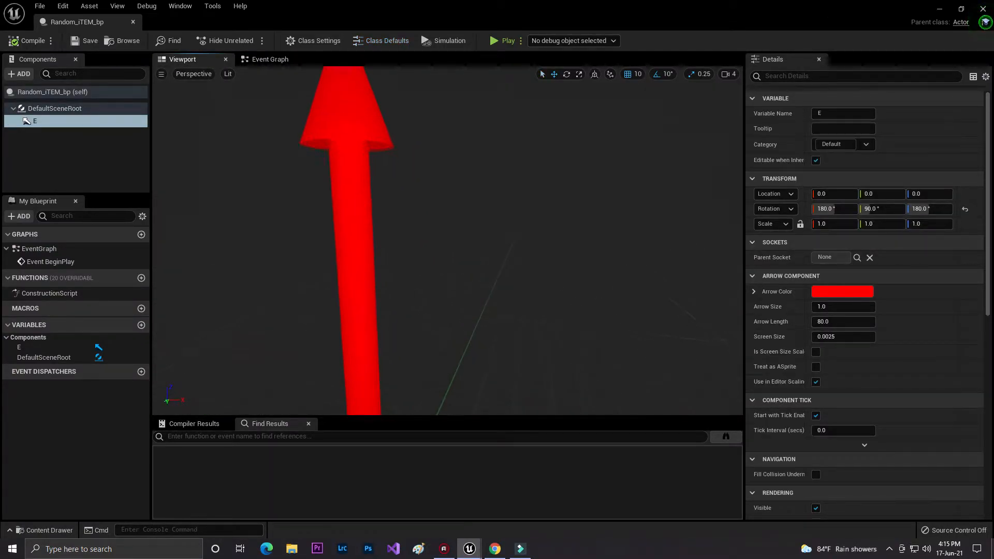
click(269, 59)
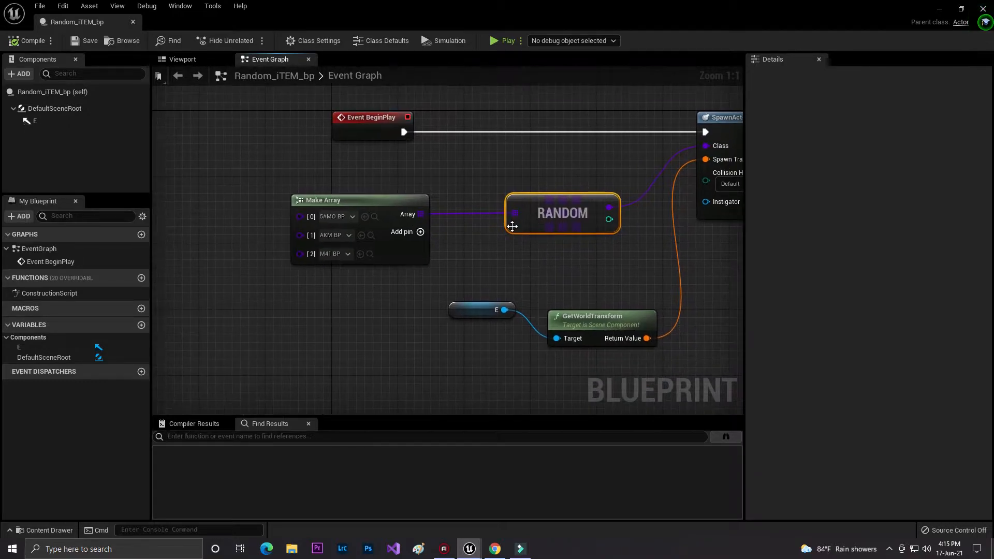
click(330, 254)
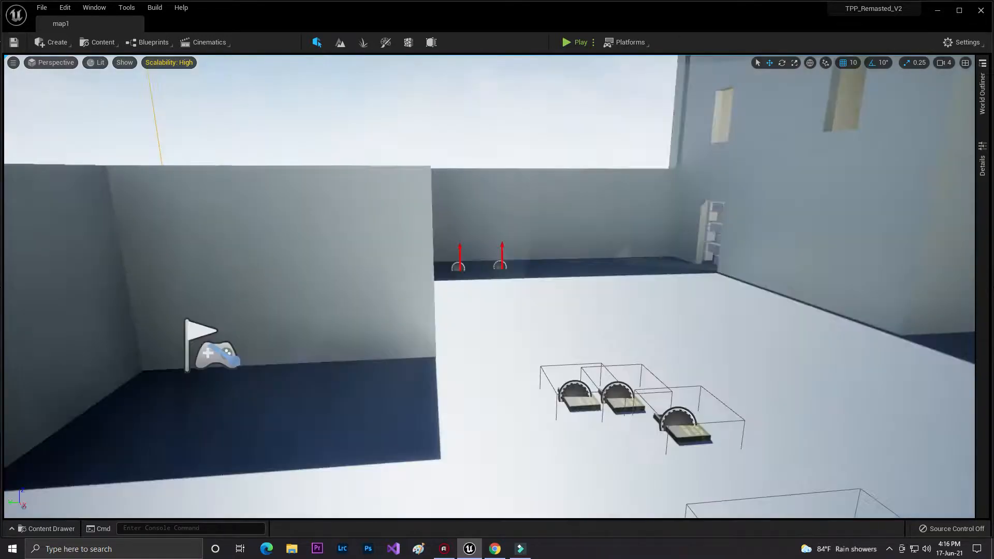
Create a Character-parented Blueprint Class named RAGEDOLL in TPP-2 and open it
click(45, 528)
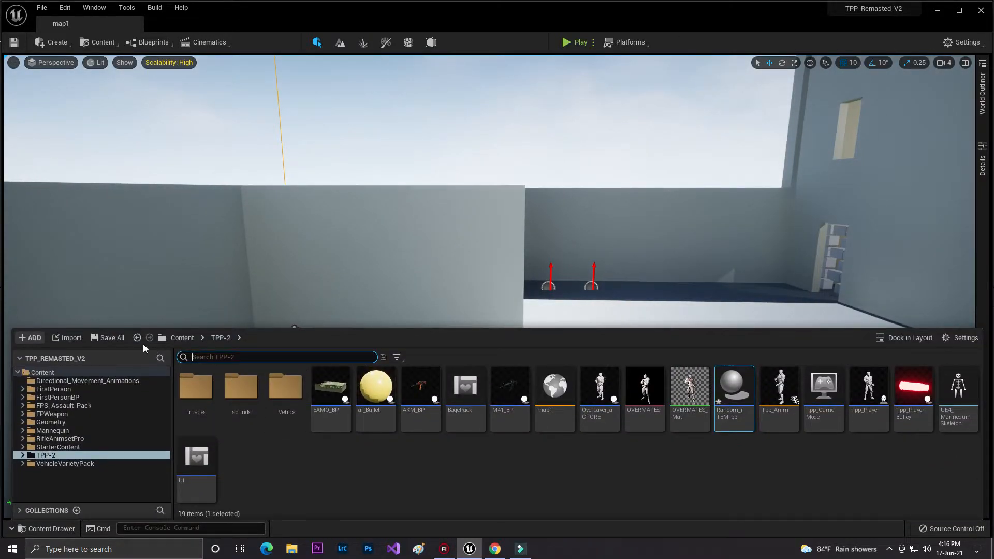
click(44, 528)
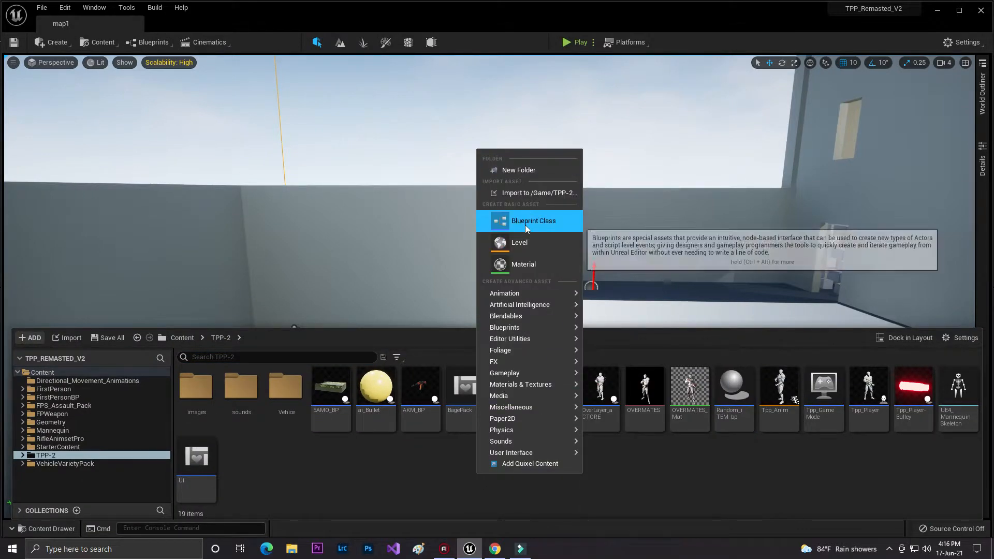
click(533, 221)
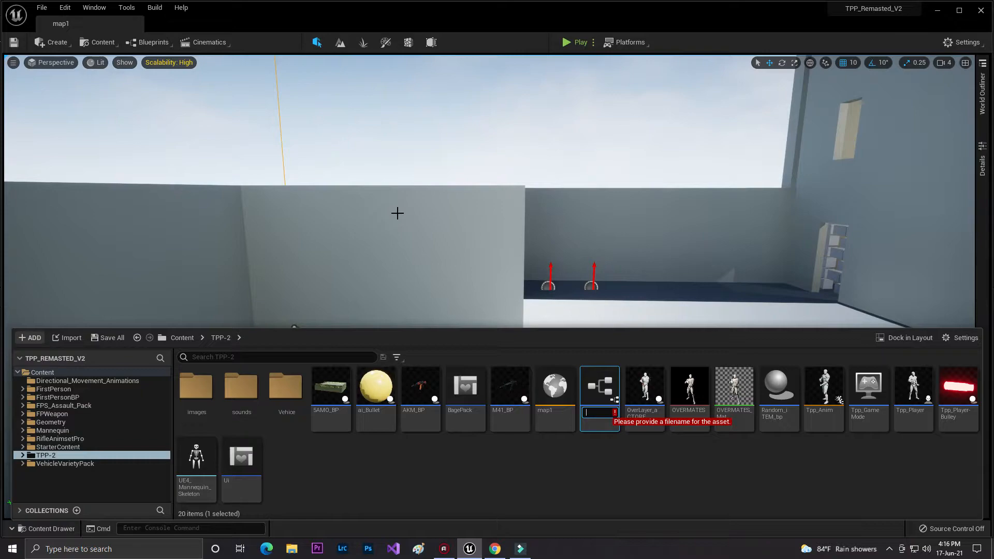
text(rG)
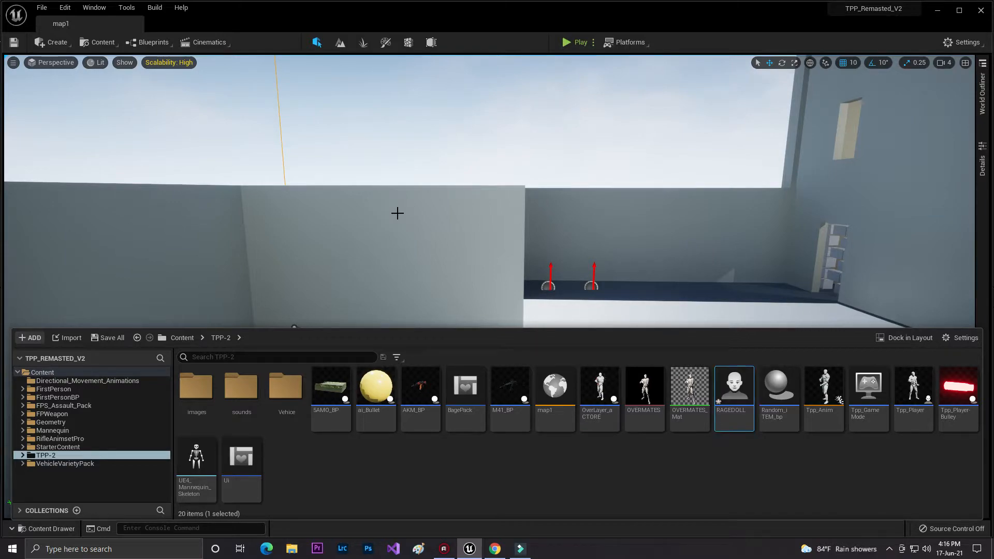
double_click(733, 385)
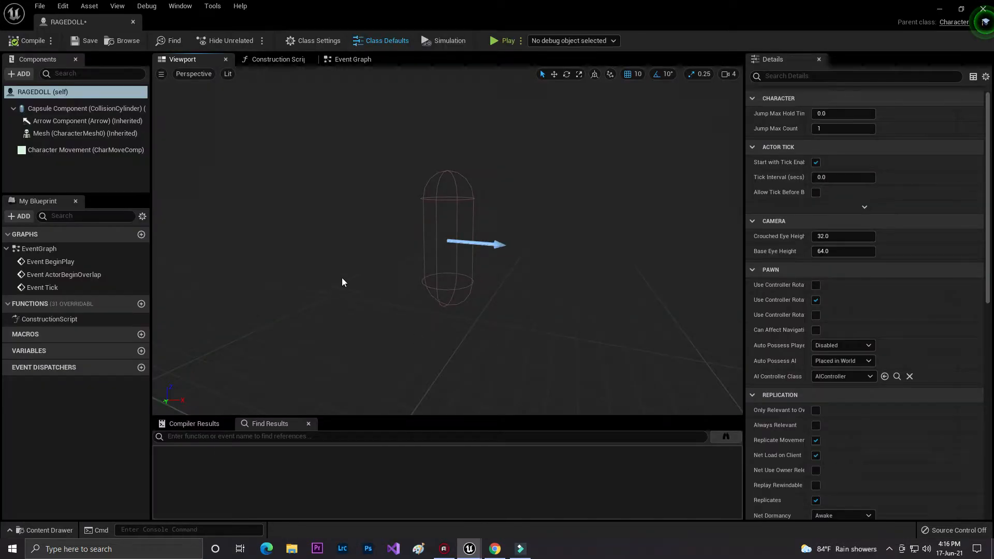
Set the Mesh component to SK_Mannequin with Location Z and Rotation Z of -90
click(84, 134)
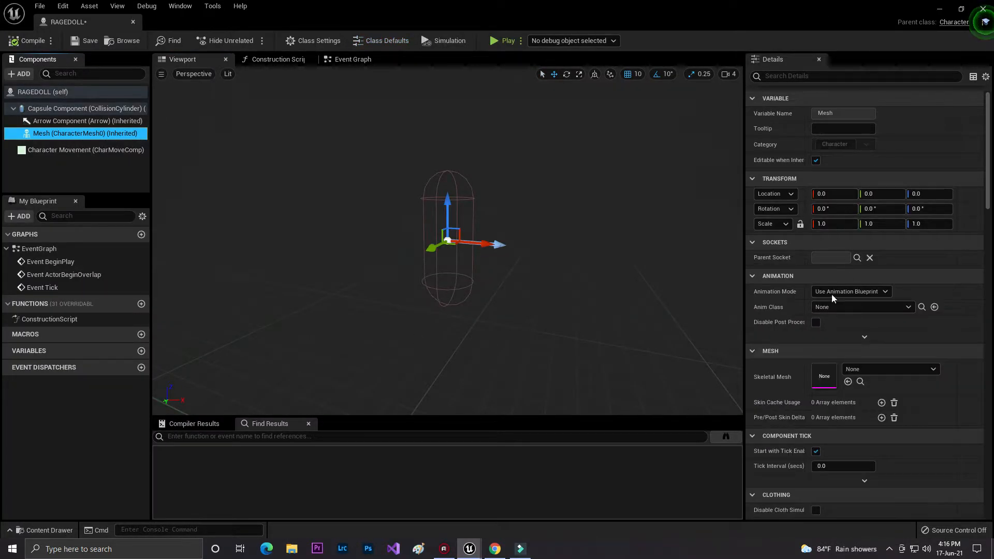
click(932, 369)
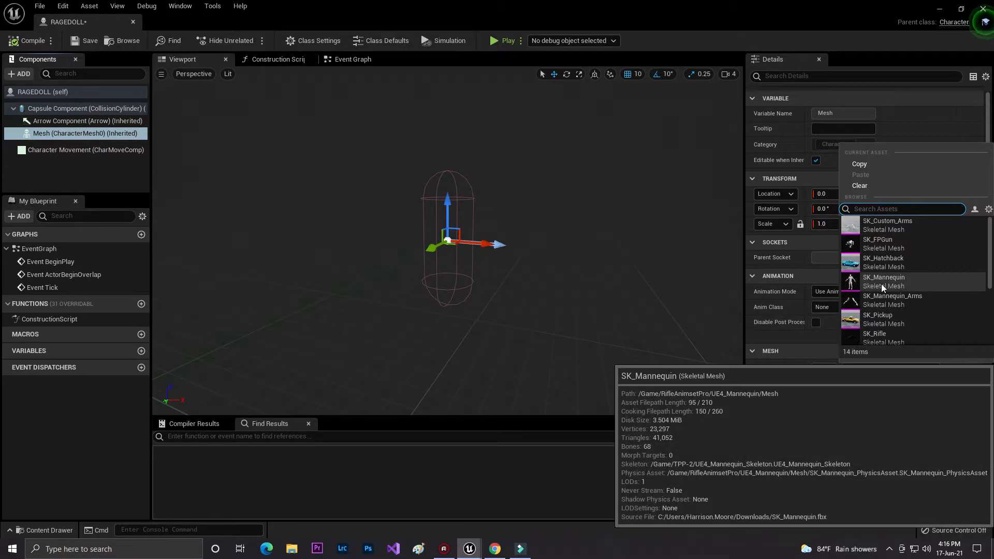
click(884, 277)
text(-90)
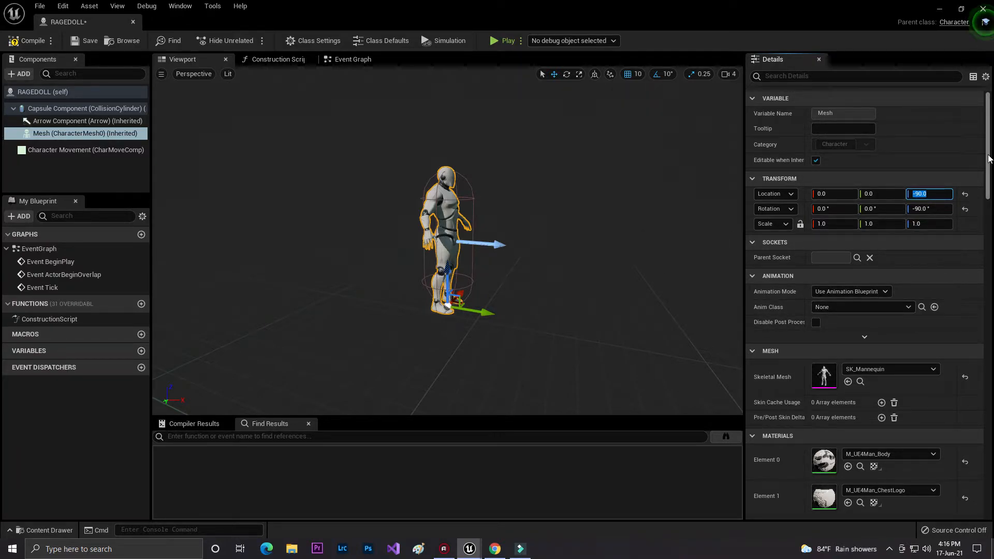
scroll(down, 3)
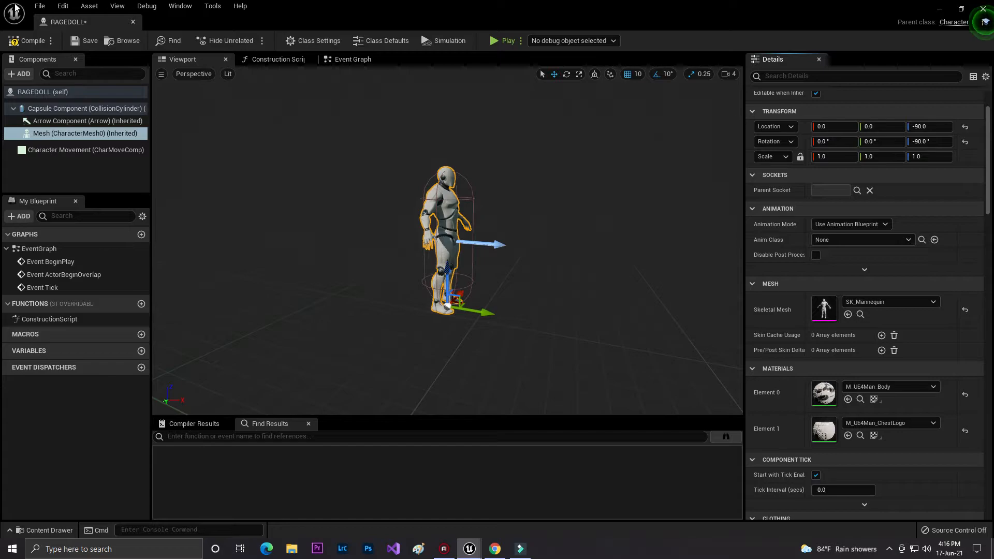
click(82, 108)
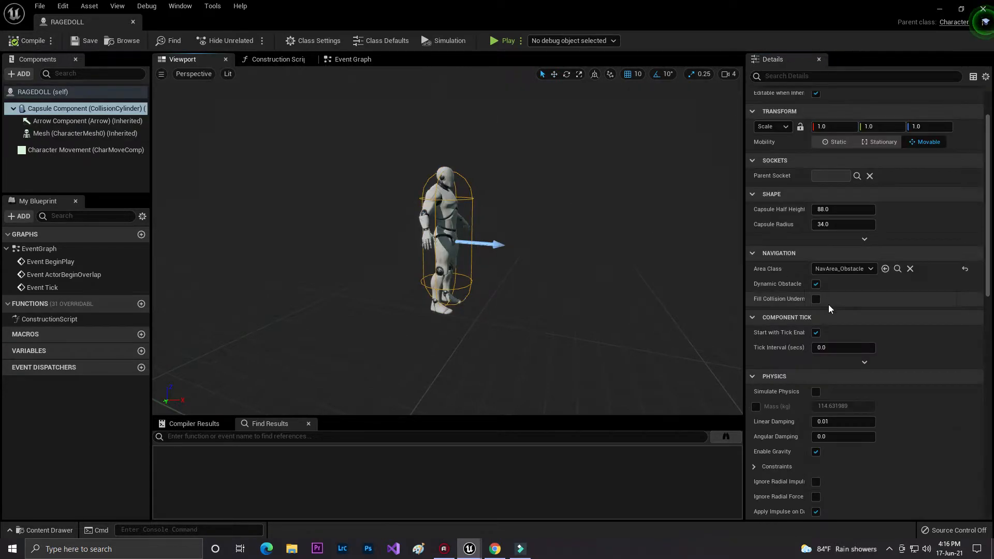
click(84, 133)
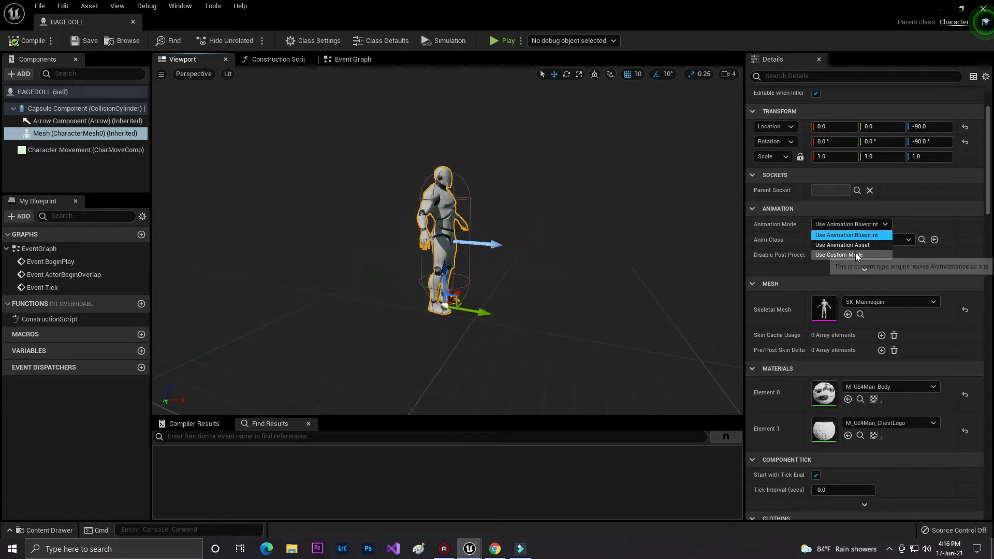
Switch the Mesh's Animation Mode to Use Animation Asset and search animations for IDLE
click(842, 244)
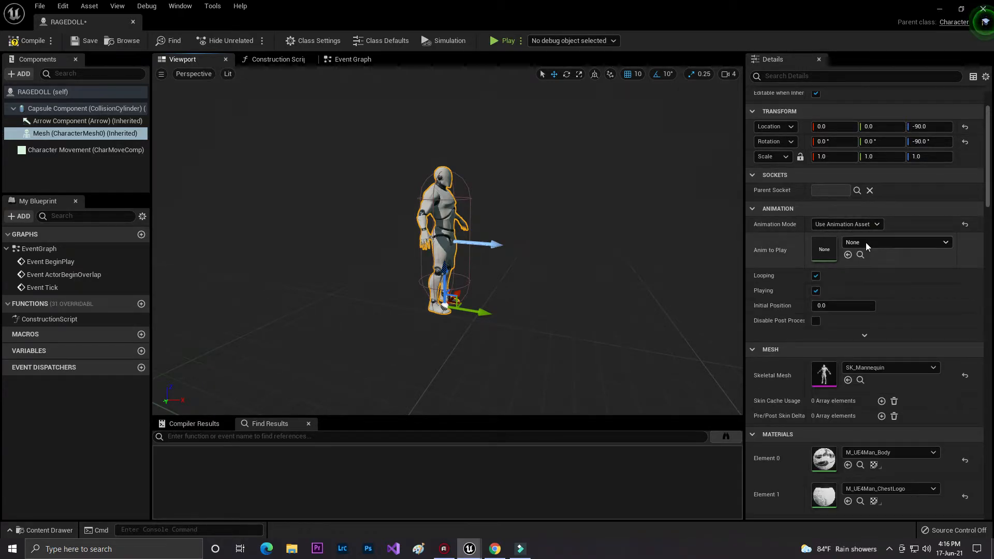
click(946, 242)
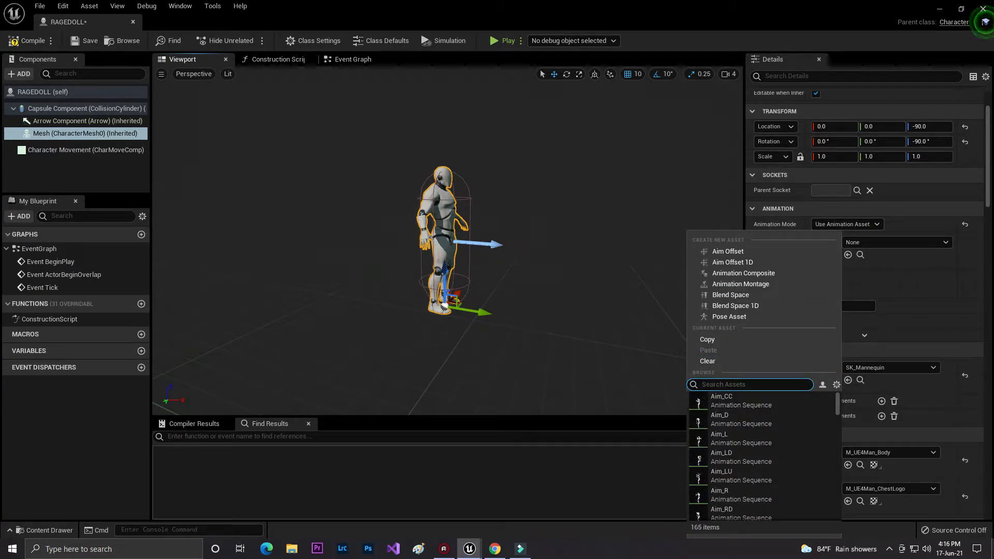
text(IDLE)
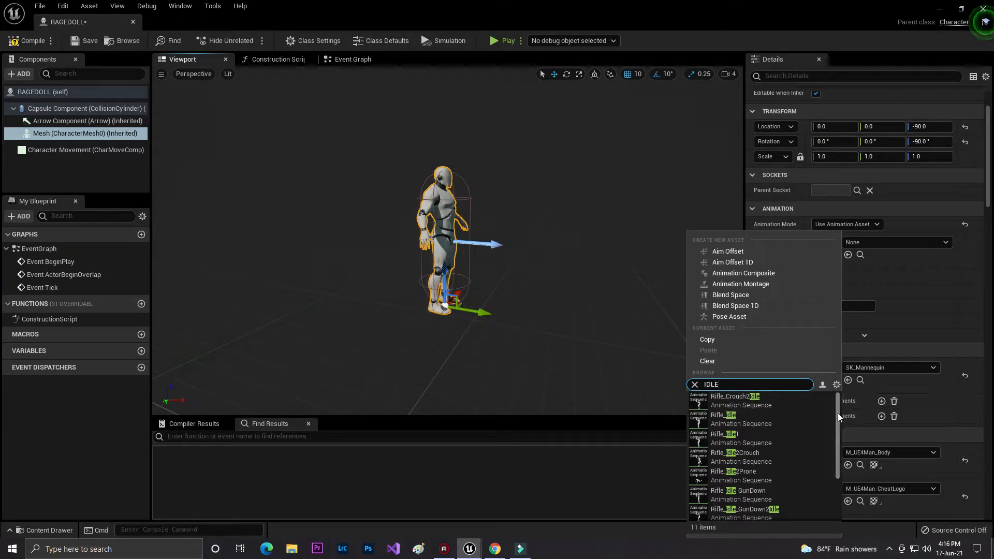
scroll(down, 3)
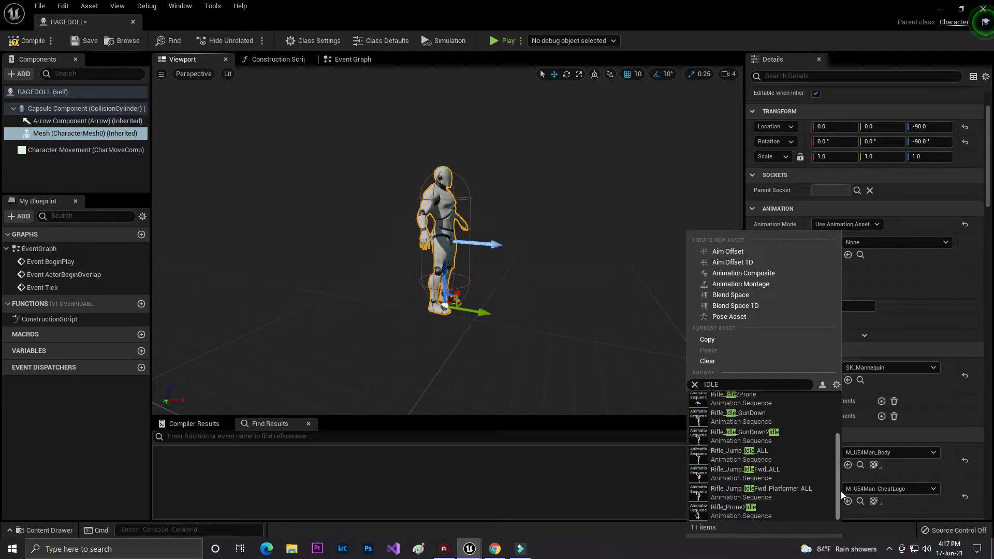
scroll(up, 3)
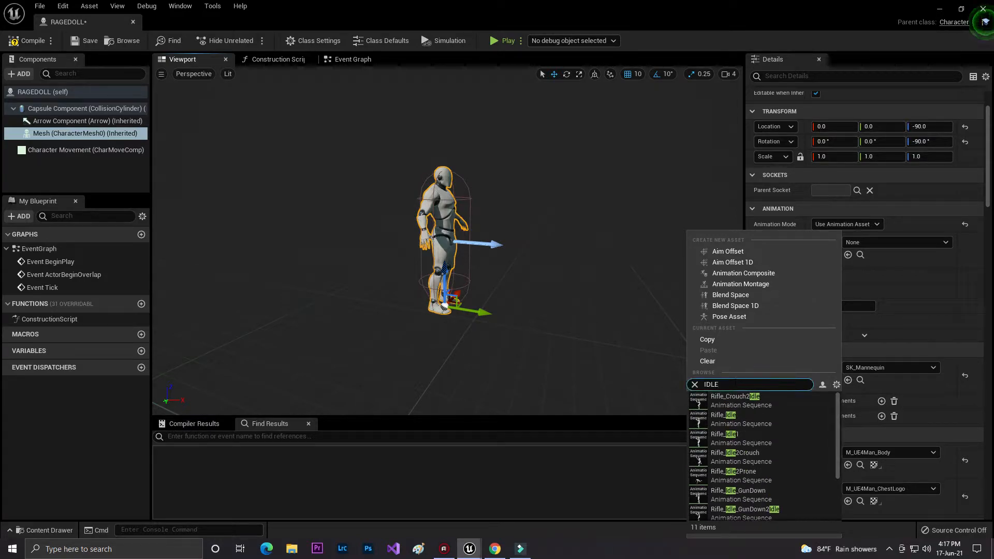
key(Backspace)
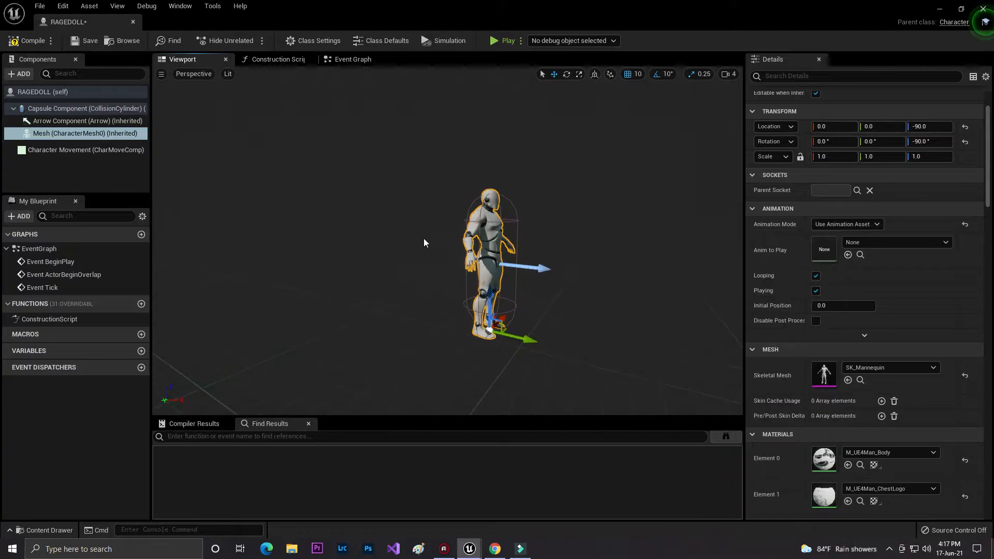
Browse Directional_Movement_Animations, then choose Rifle_Idle_GunDown as the Anim to Play
click(46, 529)
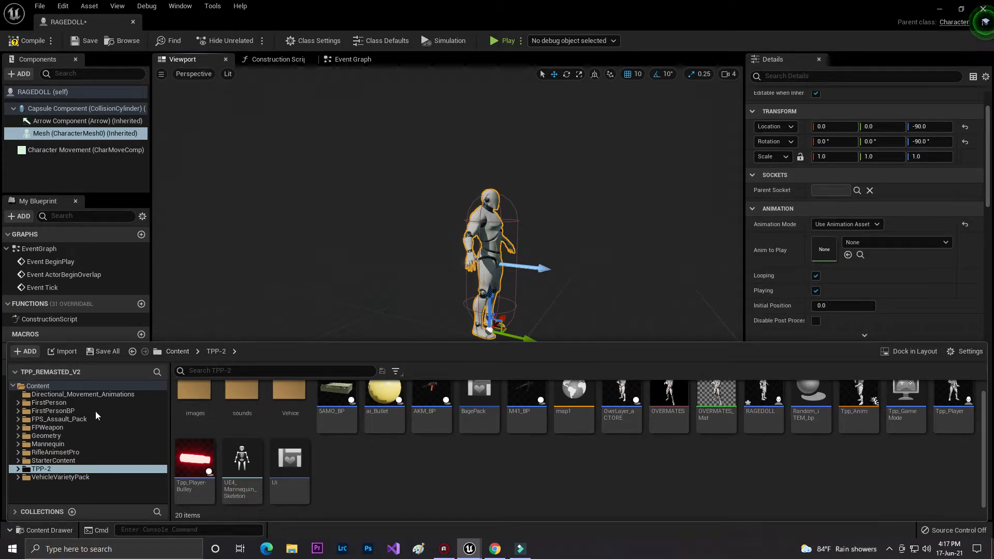
click(82, 394)
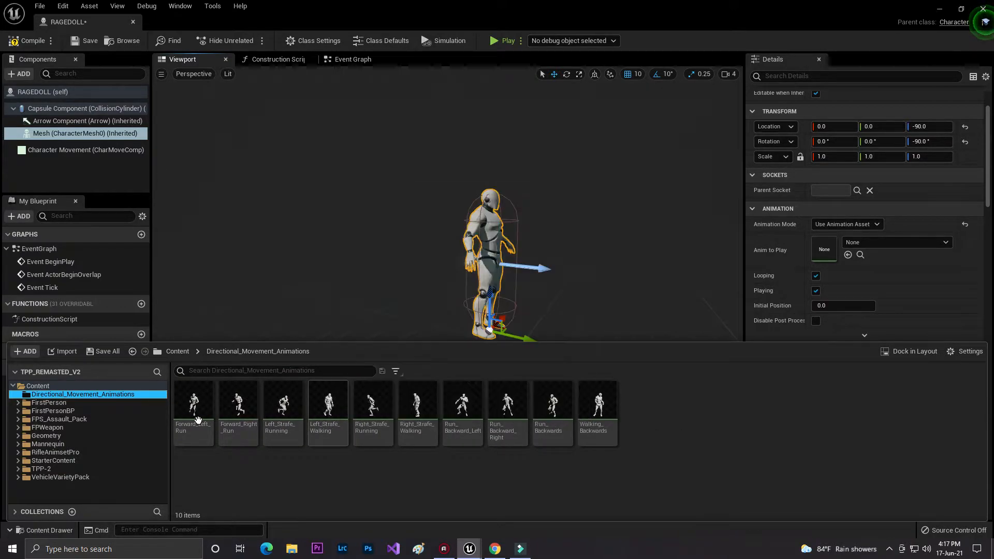
mouse_move(93, 467)
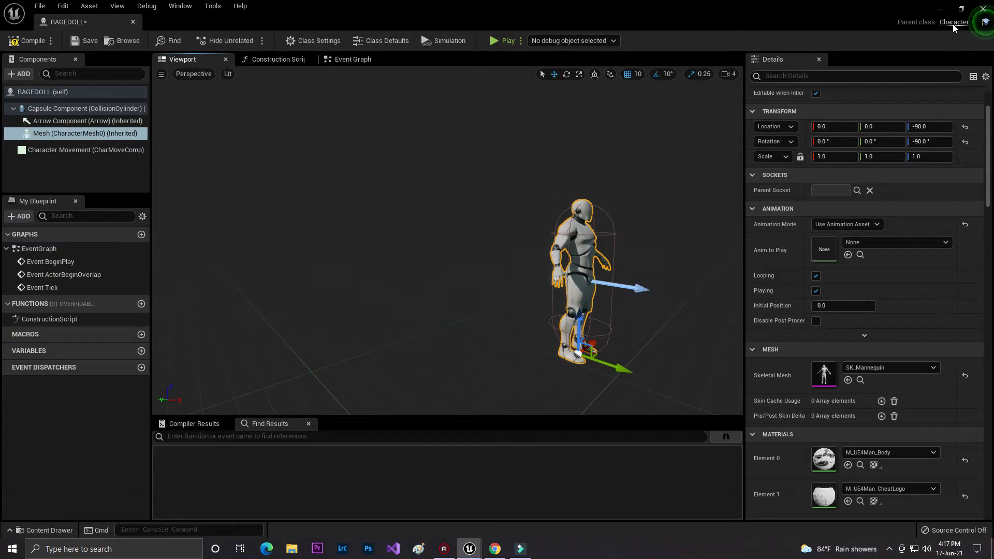
click(501, 40)
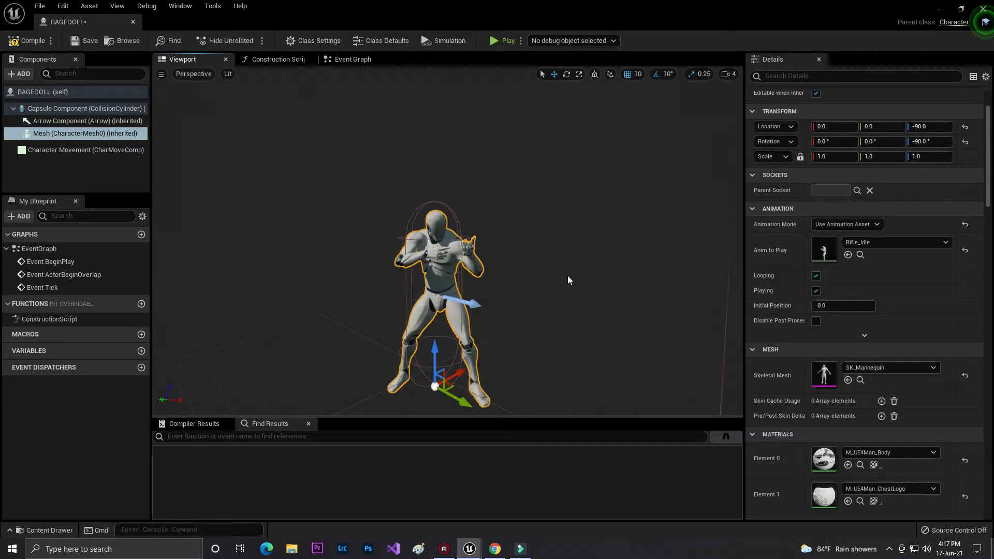
click(947, 242)
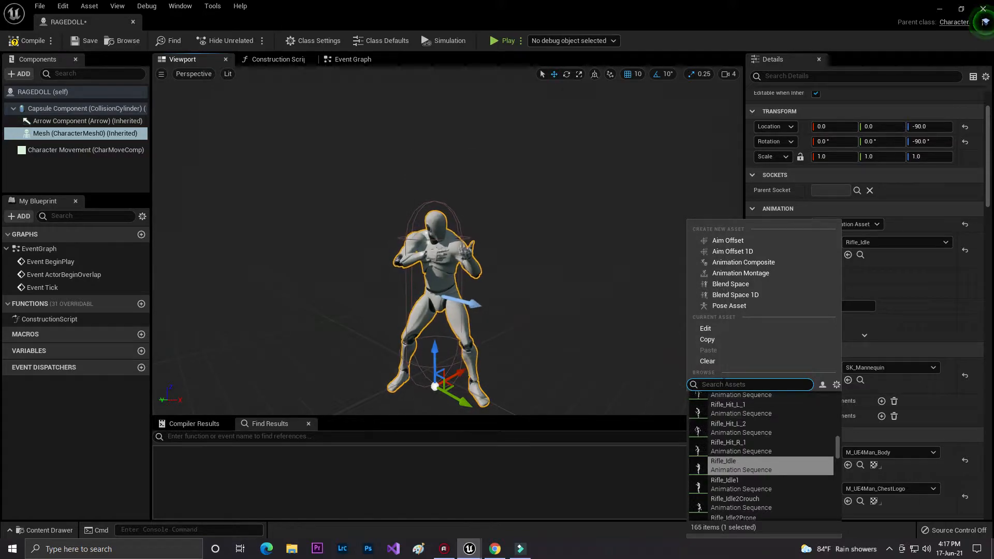
text(IDLE)
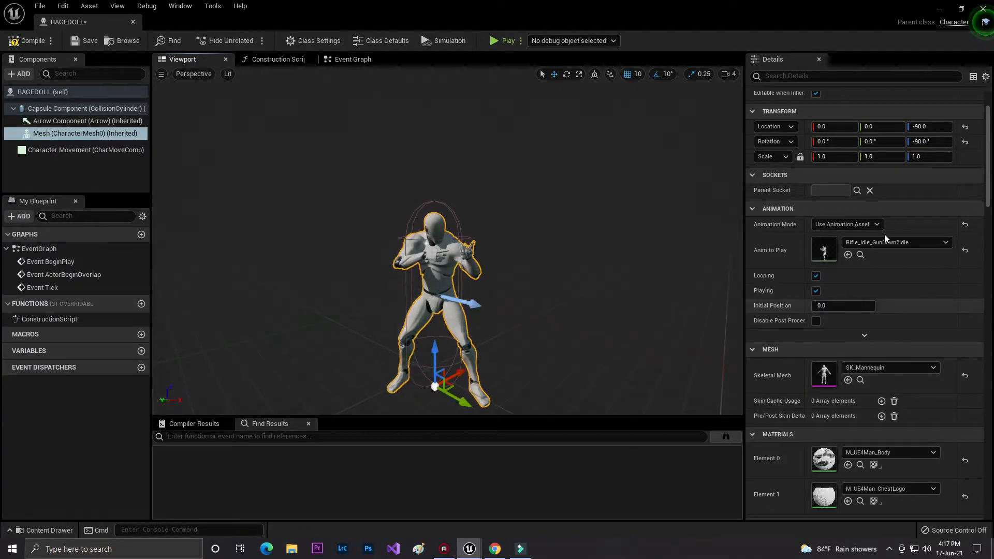
click(895, 241)
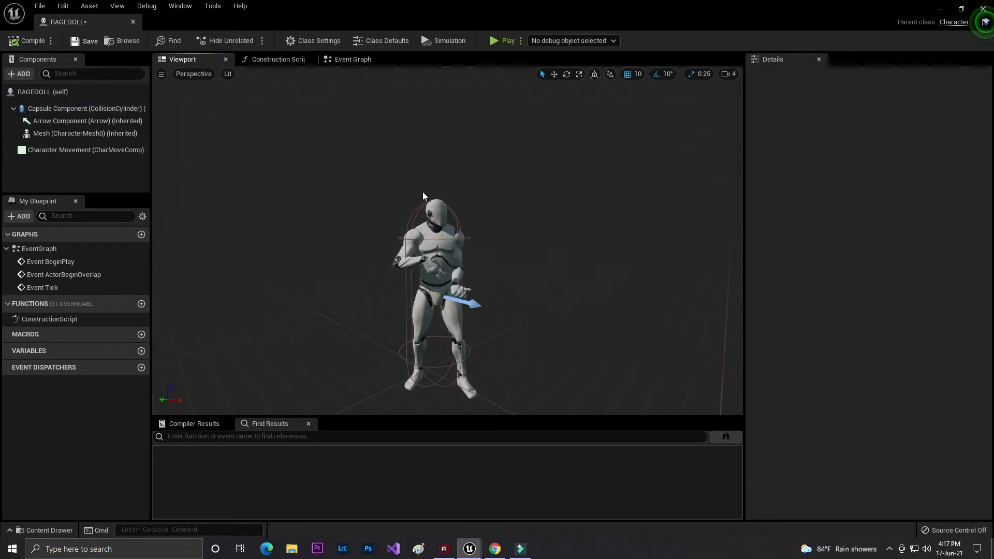
click(84, 133)
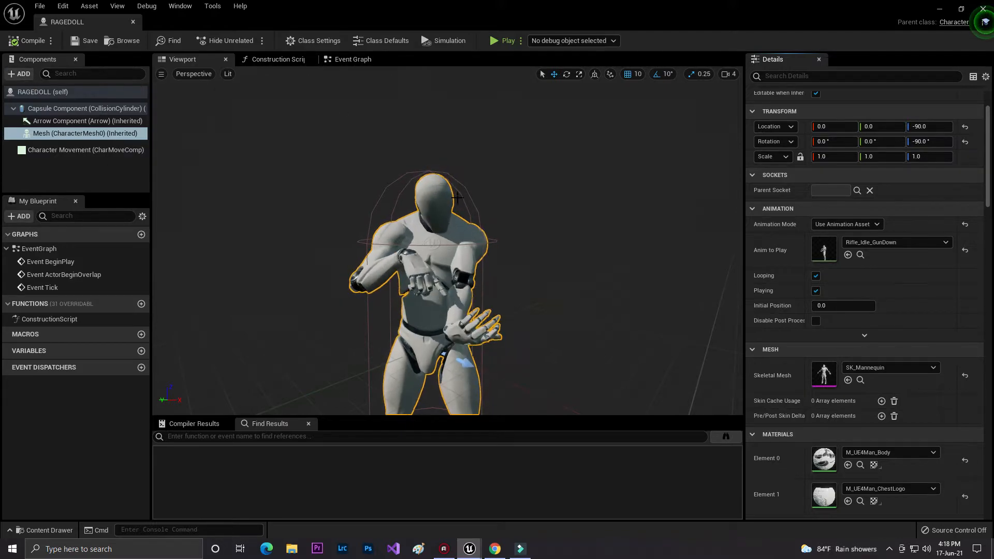
click(43, 534)
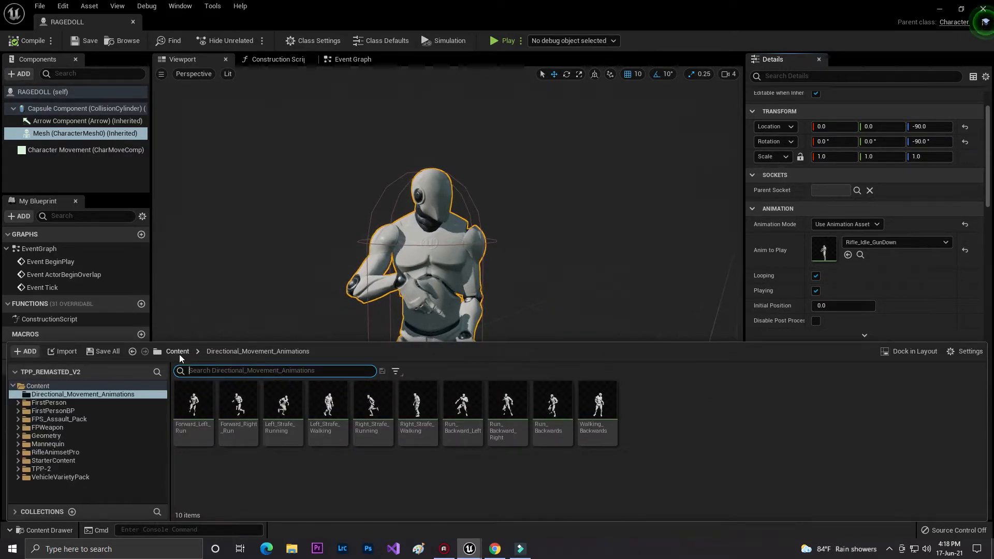
Attach SK_RU74 from FPS_Assault_Pack/Meshes/RU74 to the Mesh's gun socket
click(177, 351)
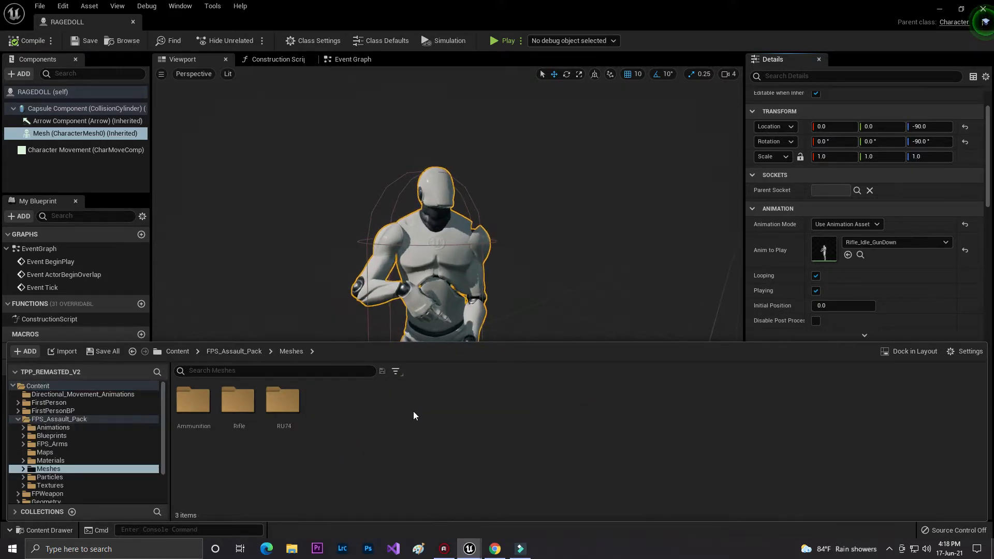
click(283, 403)
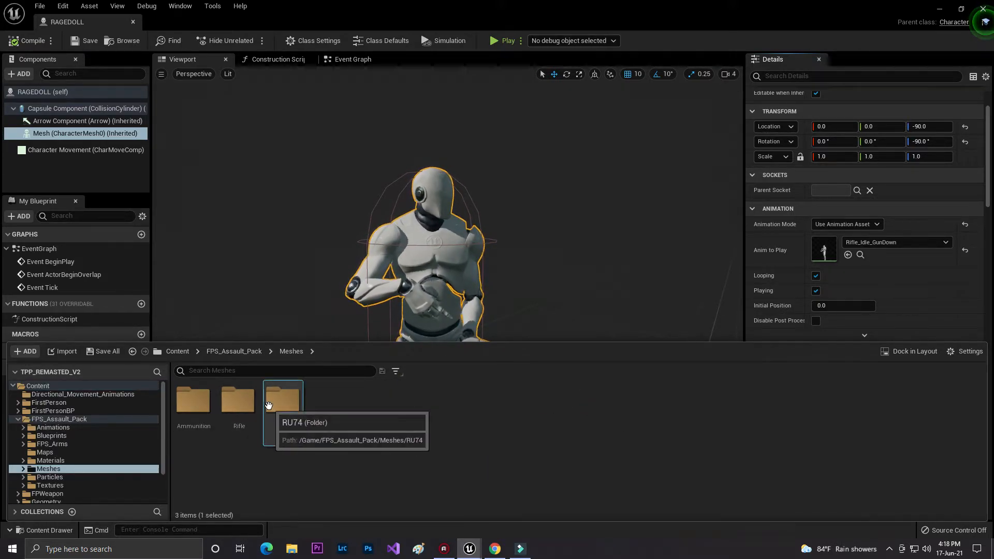
double_click(282, 398)
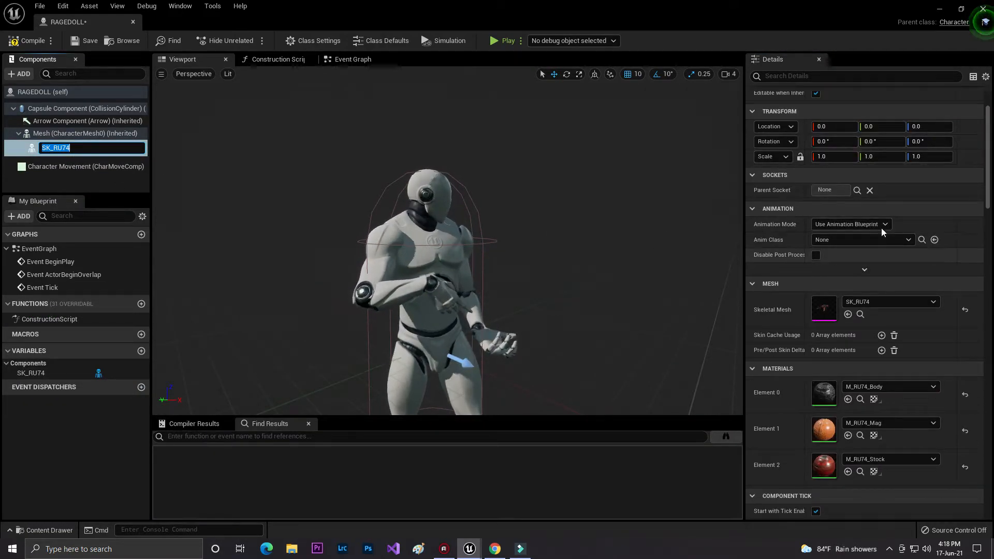
click(857, 190)
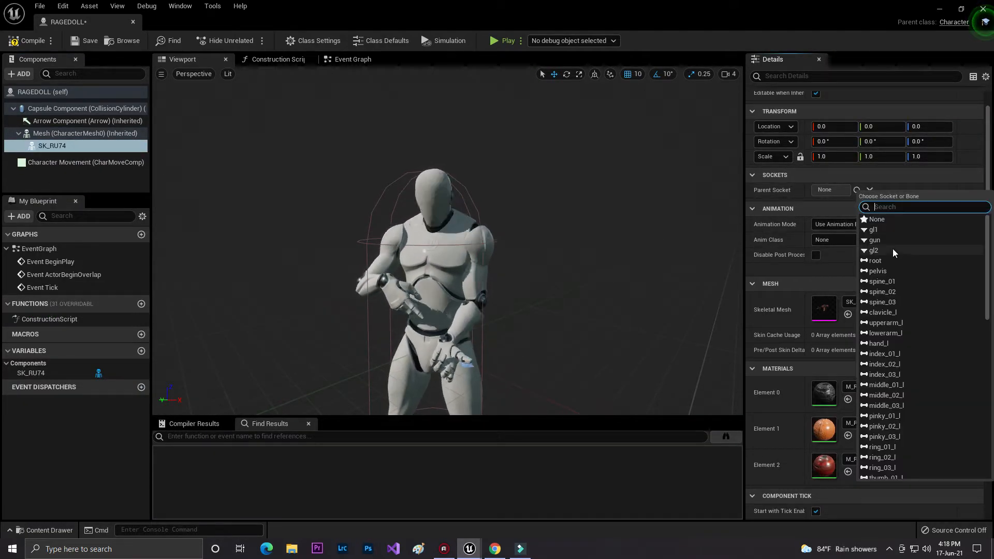
click(875, 240)
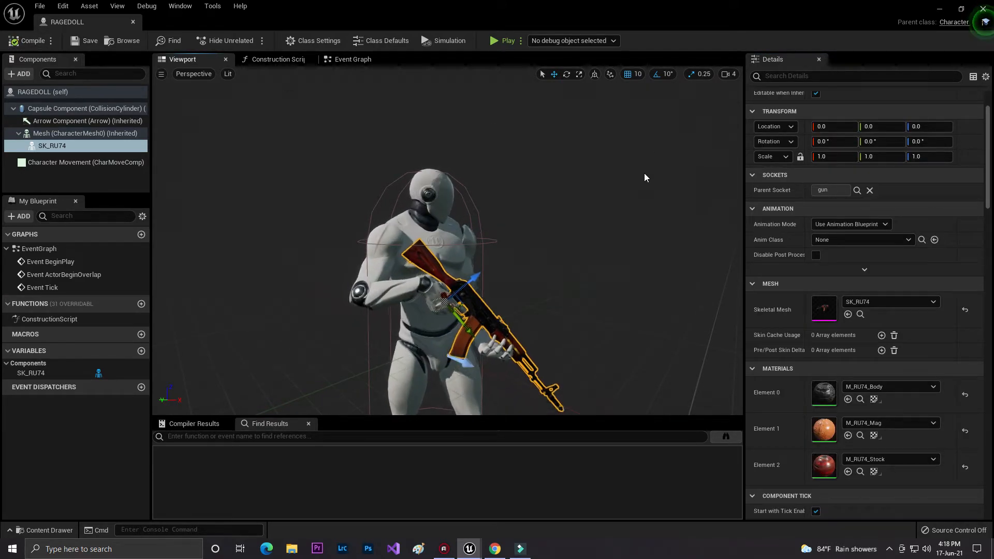
click(84, 133)
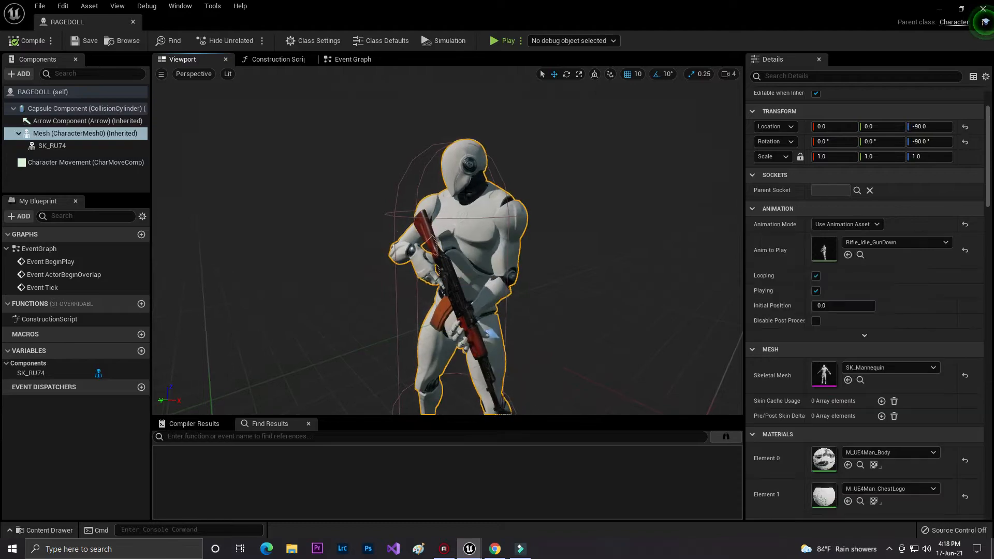
In the Mesh's Collision section, pick Ragdoll from Collision Presets
scroll(down, 3)
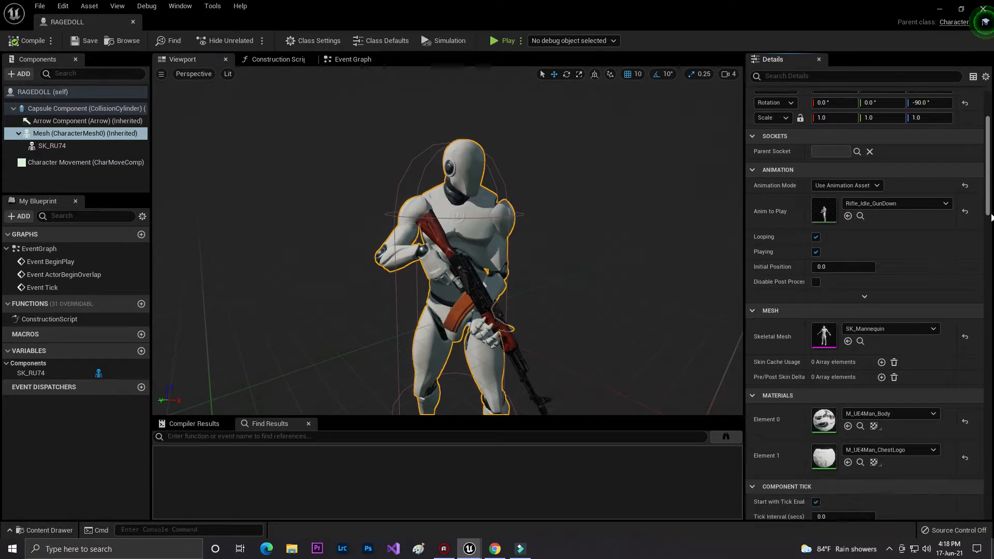
scroll(down, 3)
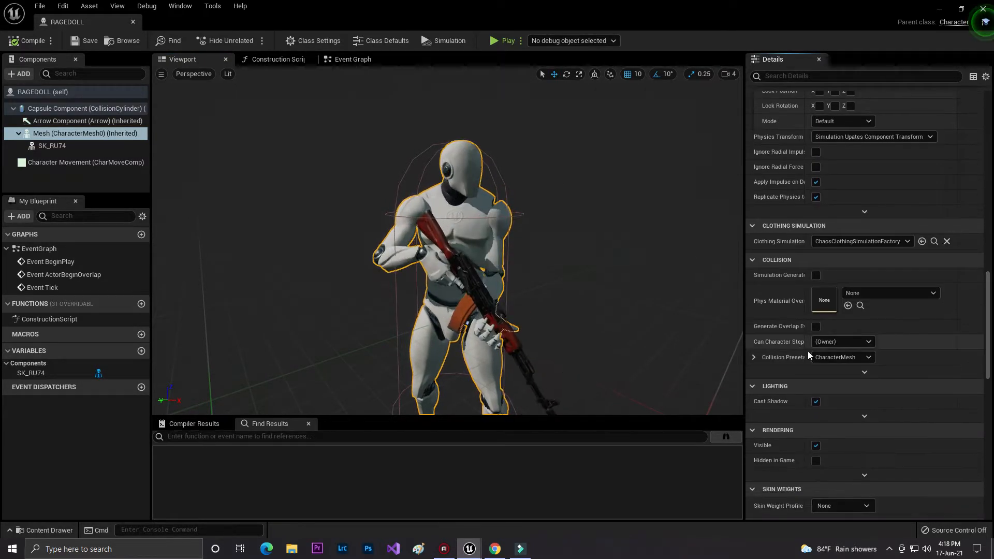
click(869, 356)
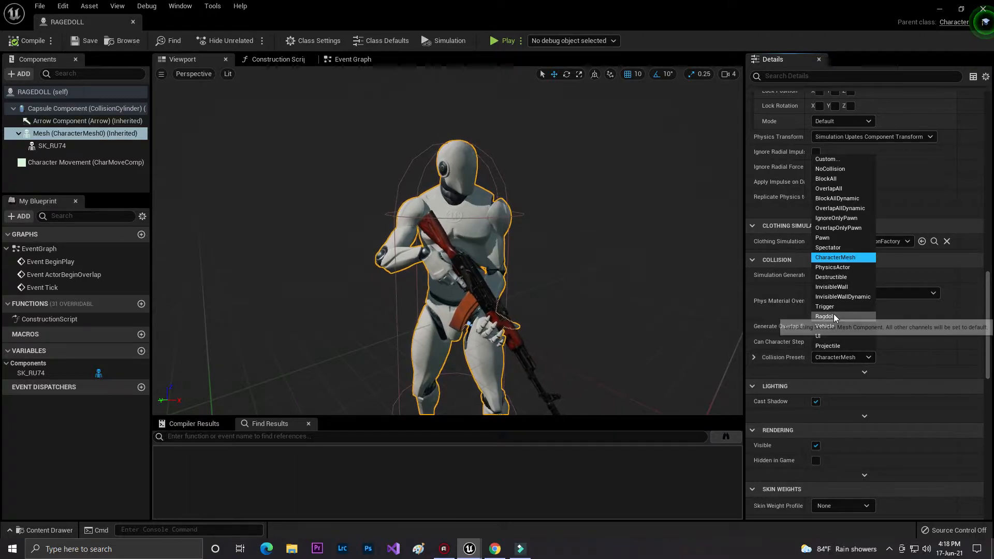
click(824, 316)
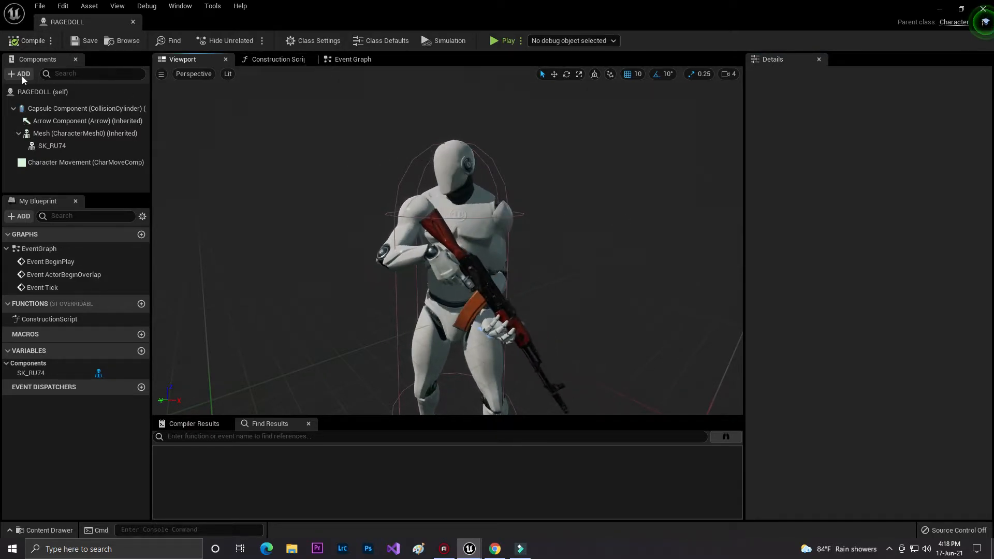
Add a Box Collision component to RAGEDOLL, then close the Construction Script view
click(19, 74)
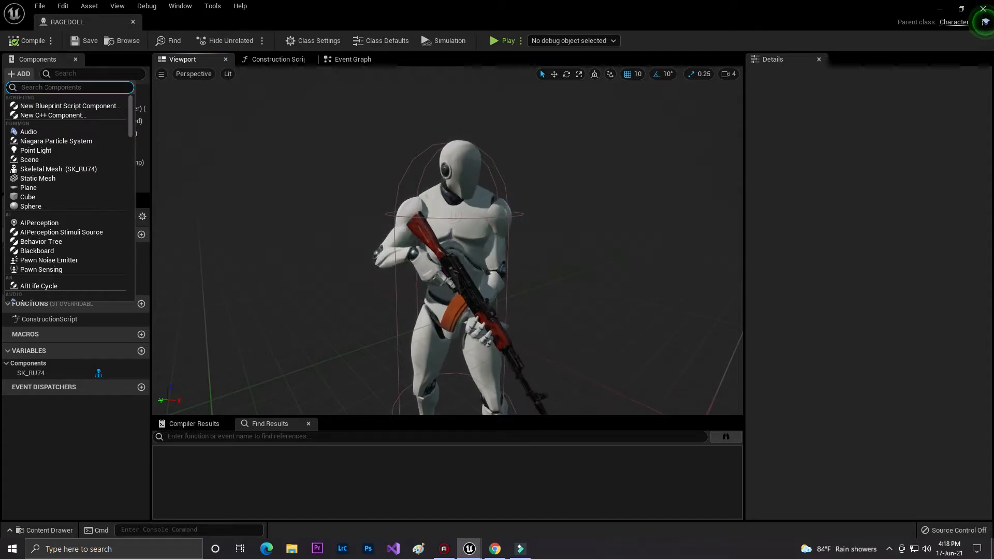
text(BO)
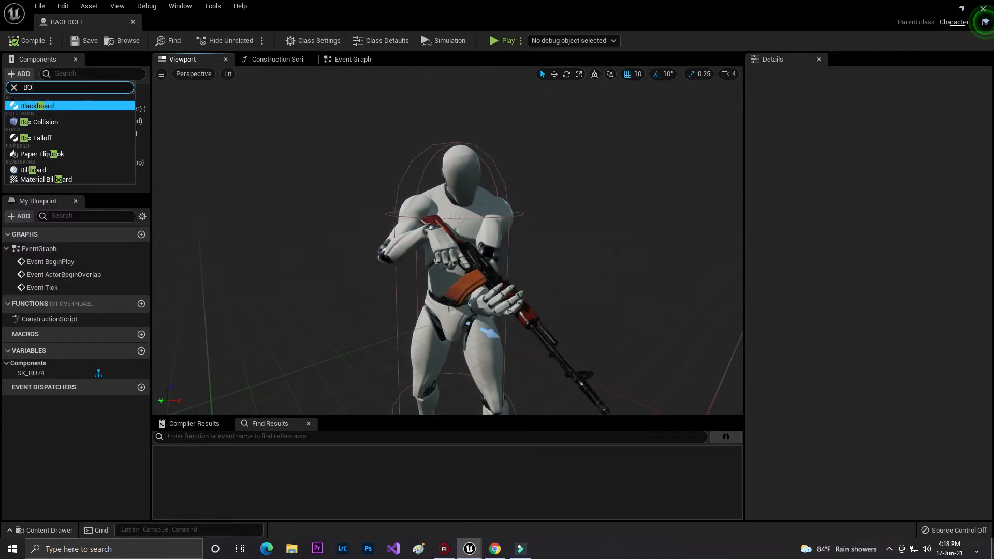
click(40, 121)
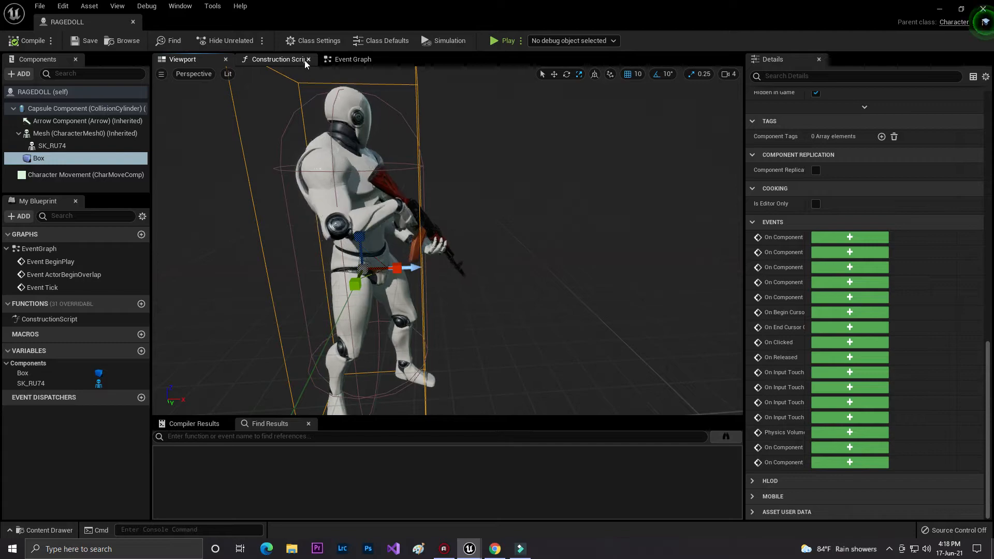
click(352, 59)
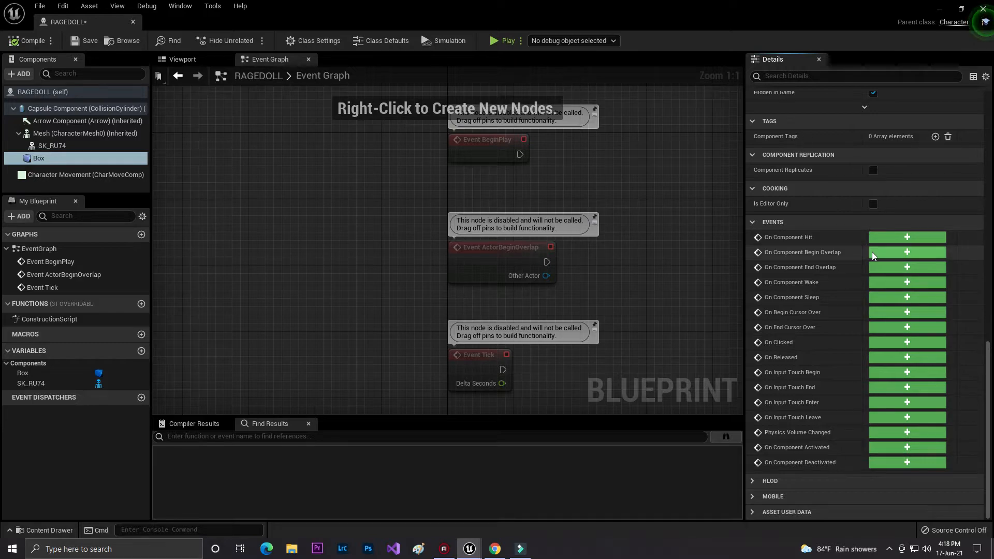
mouse_move(878, 260)
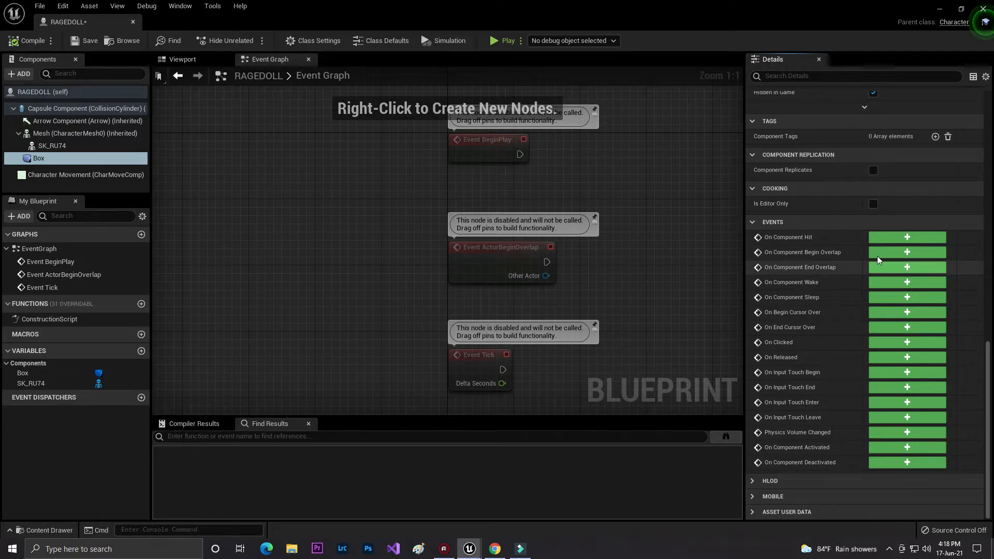
Wire the Box's On Component Begin Overlap into Cast To Tpp_Player-Bulley, then browse the TPP-2 folder
click(906, 252)
text(CAST TO PLAYER)
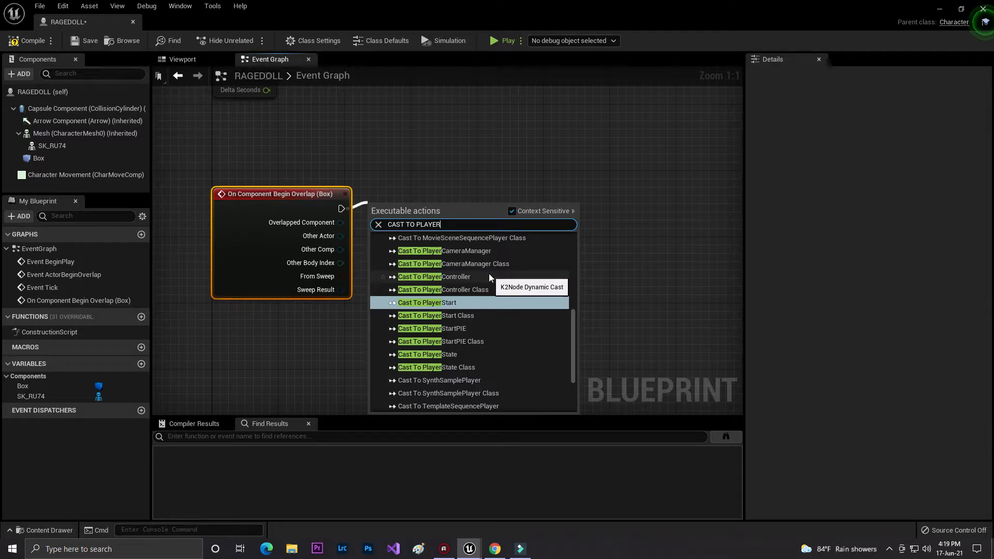
text(BU)
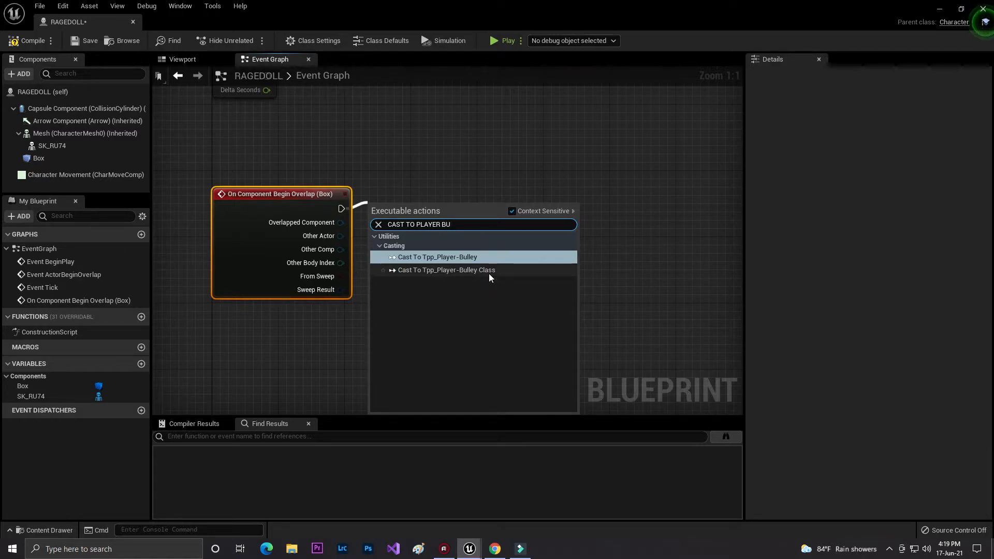
click(438, 257)
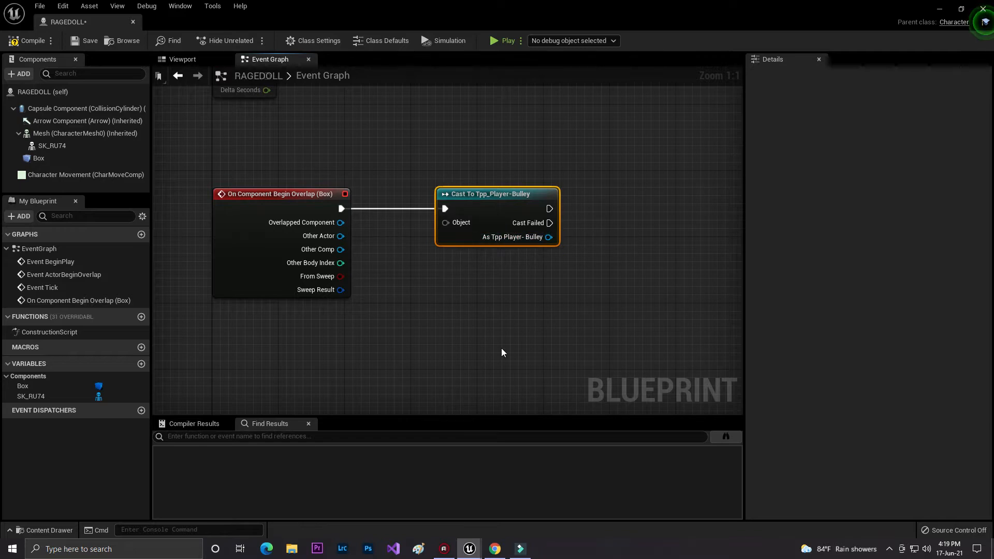
click(45, 530)
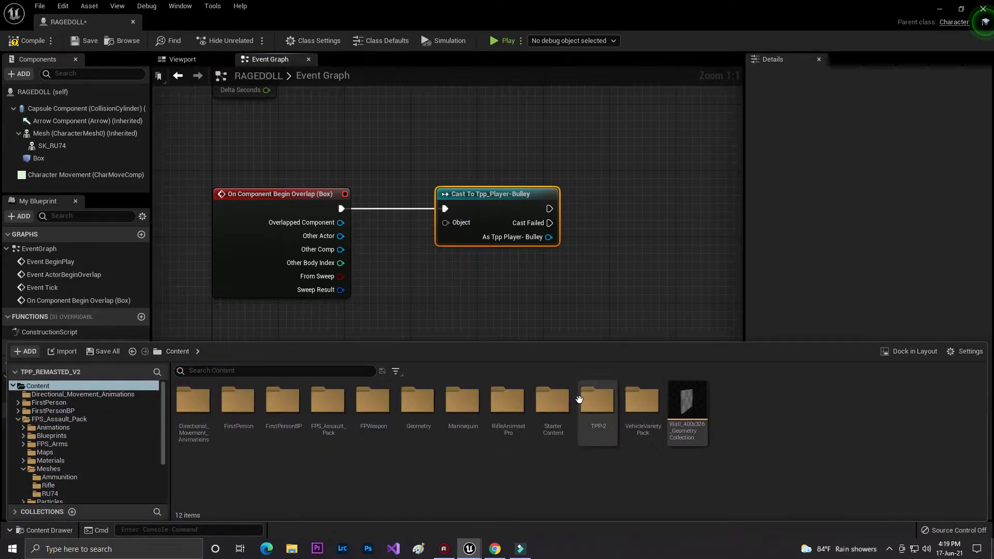
double_click(597, 403)
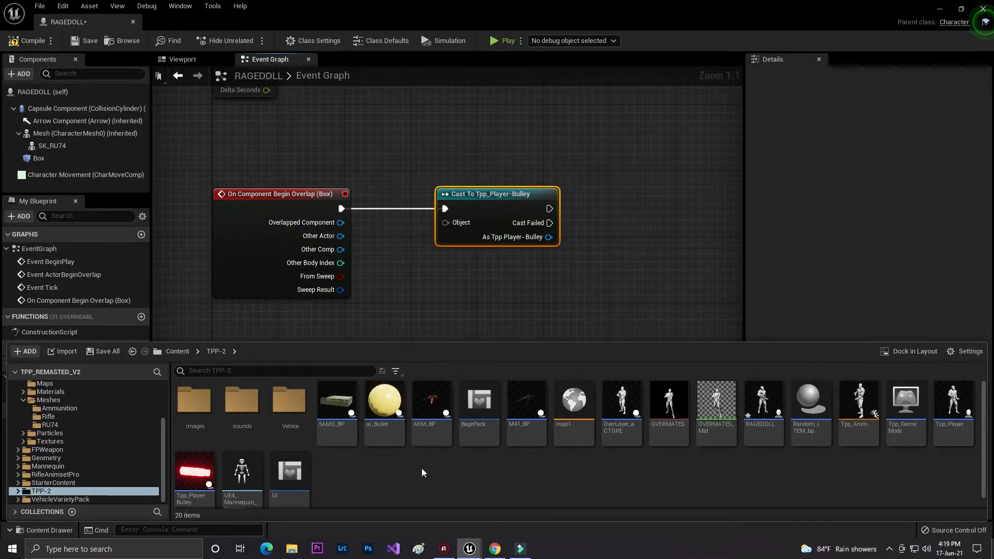
mouse_move(452, 222)
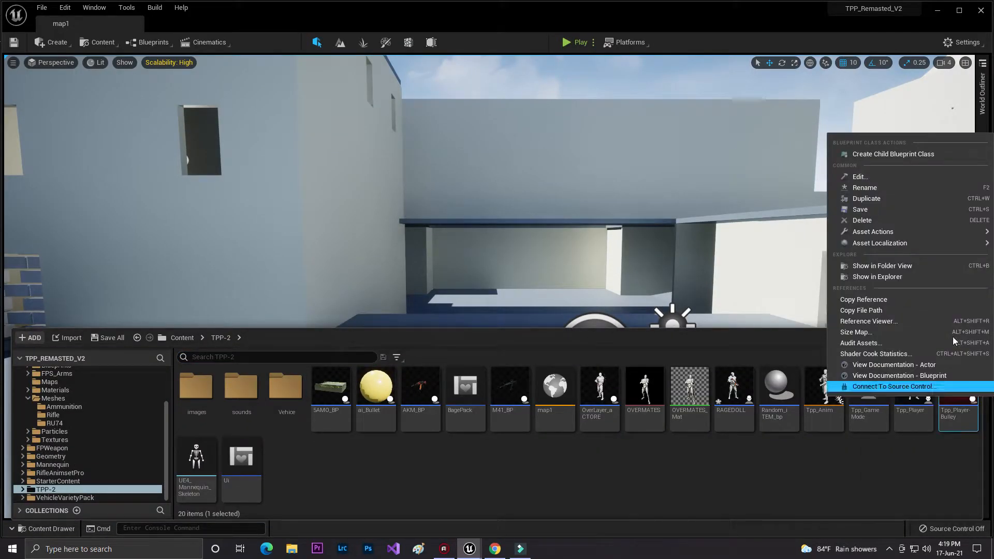
Rename the Tpp_Player-Bulley asset to Tpp_Player-BulleT and open it
click(864, 187)
text(T)
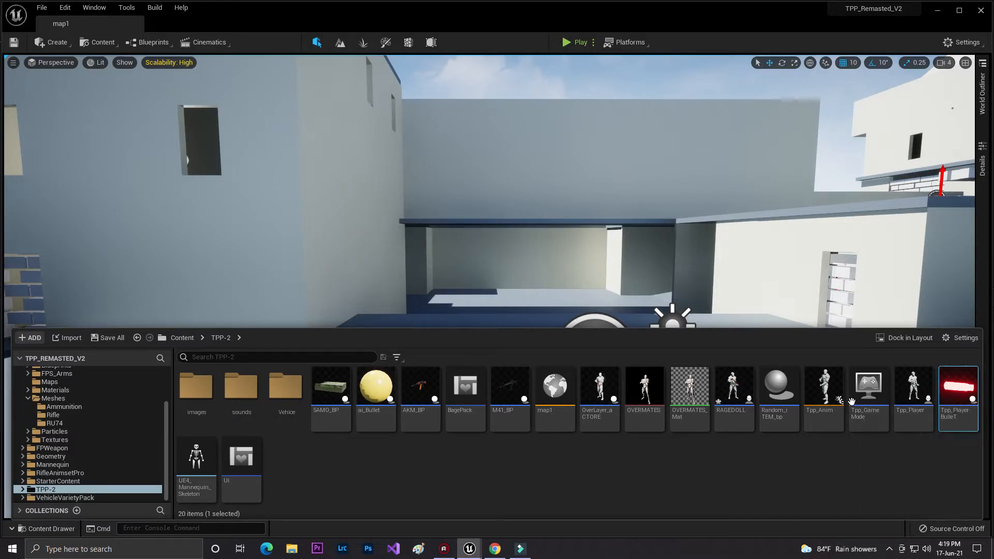
double_click(957, 385)
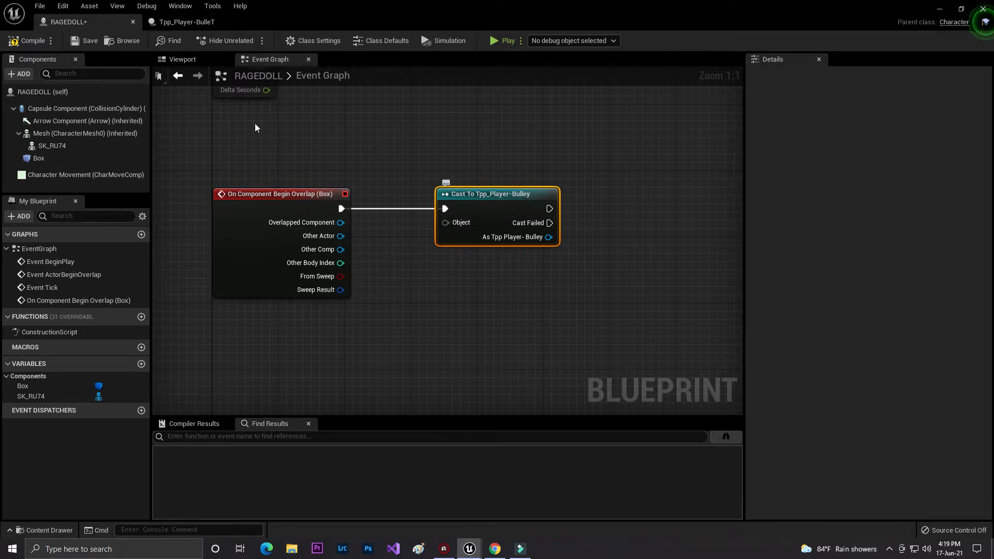
Add Cast To Tpp_Player-BulleT fed by the overlap's Other Actor, and compile RAGEDOLL
click(28, 40)
text(CAS)
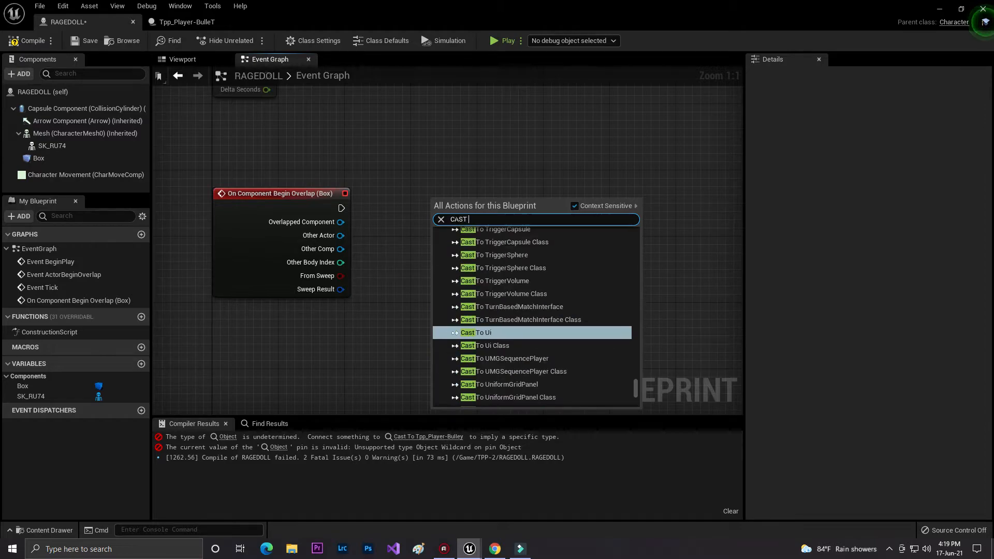
text(TO PLAYER)
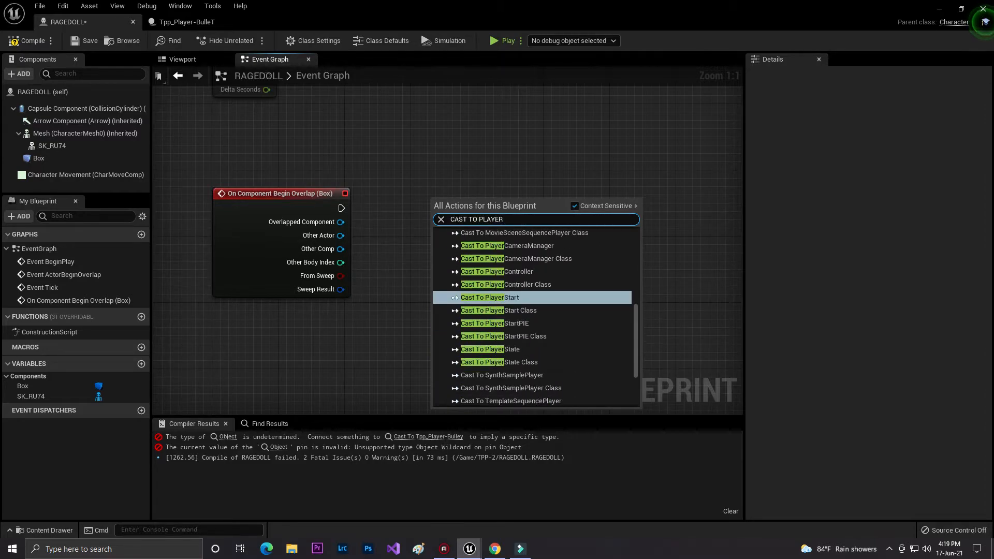
text(BUL)
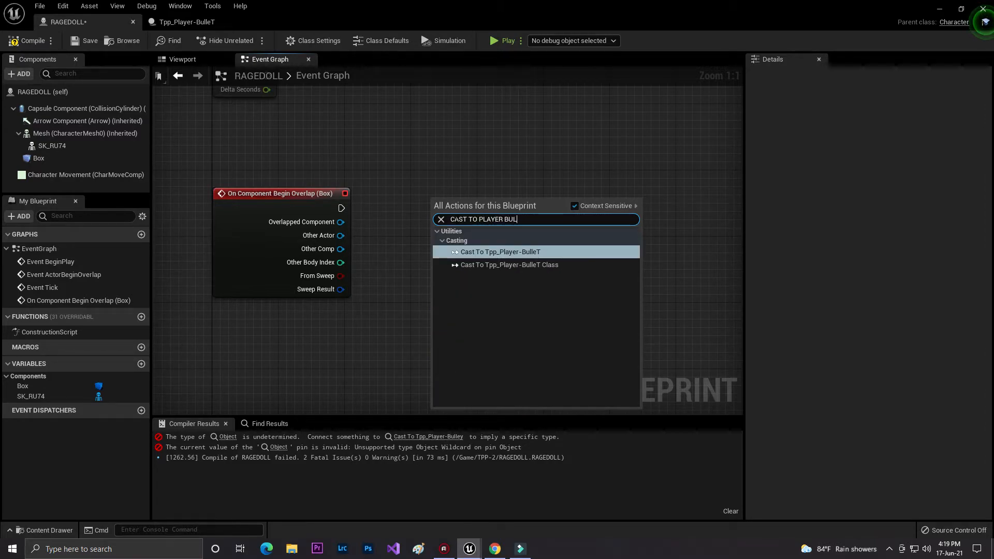
click(500, 251)
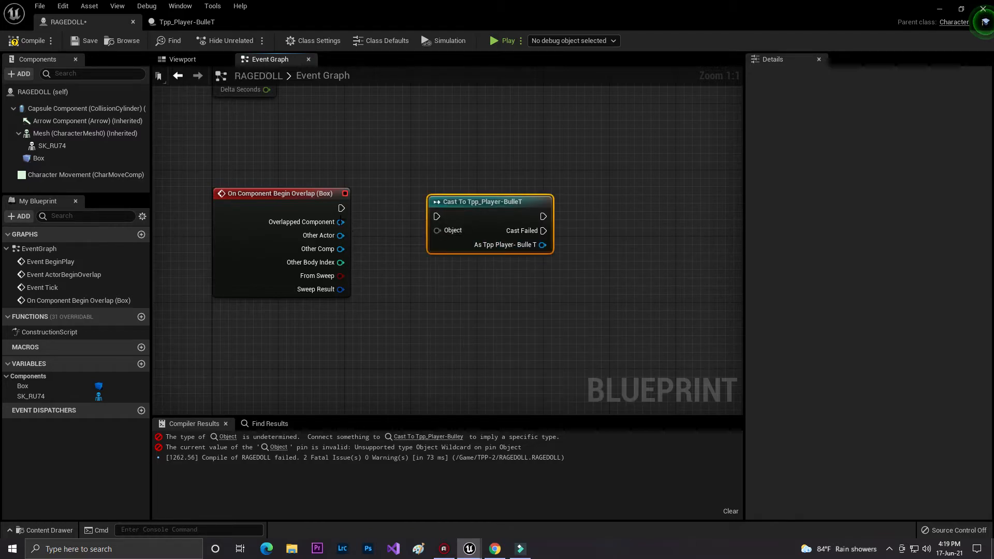
drag(341, 208, 435, 216)
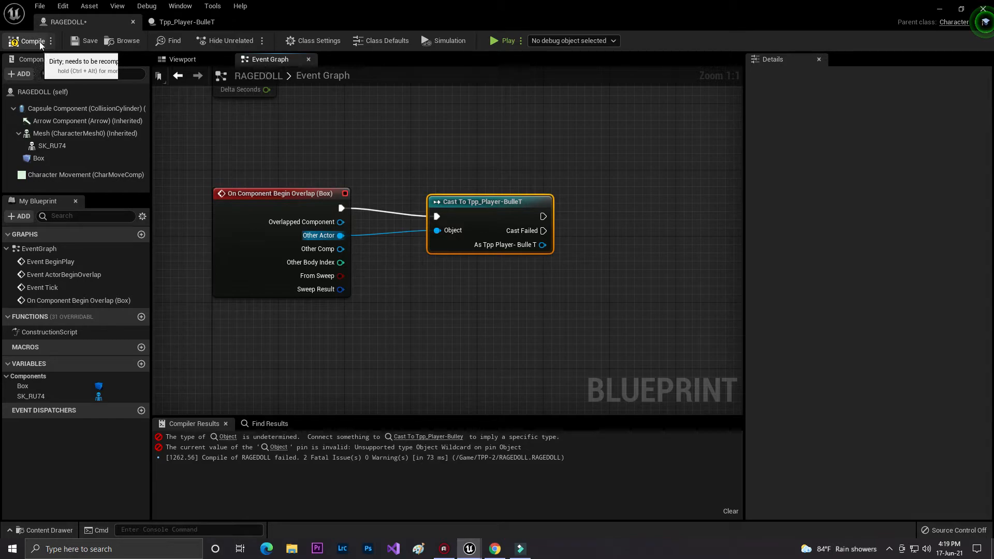
click(32, 40)
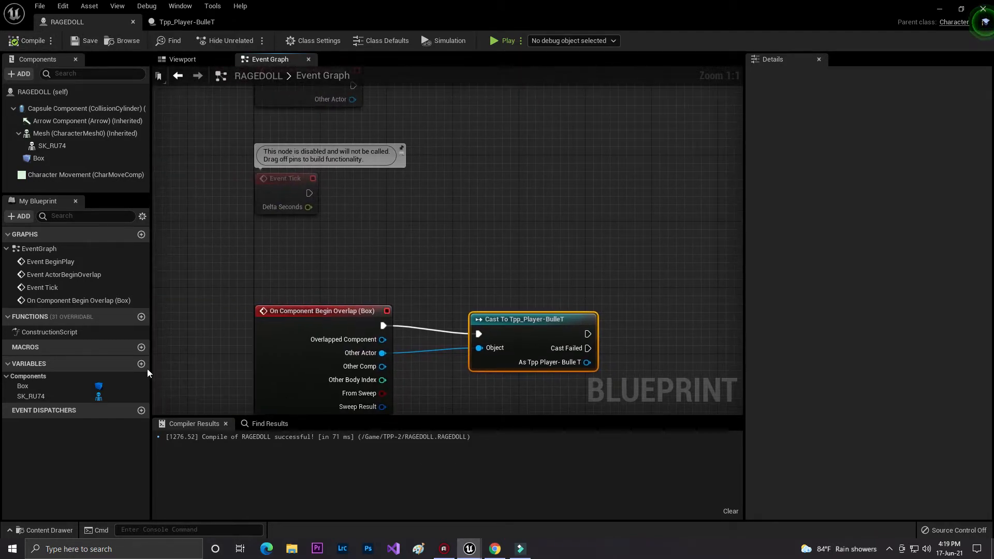
Create an integer variable HEALTH and set it to 100 from Event Tick
click(141, 364)
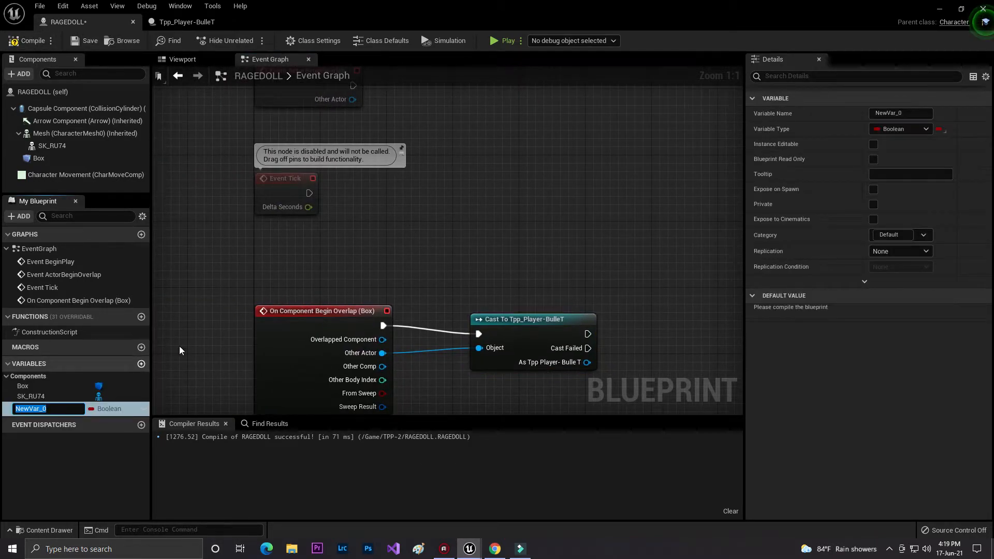
click(926, 129)
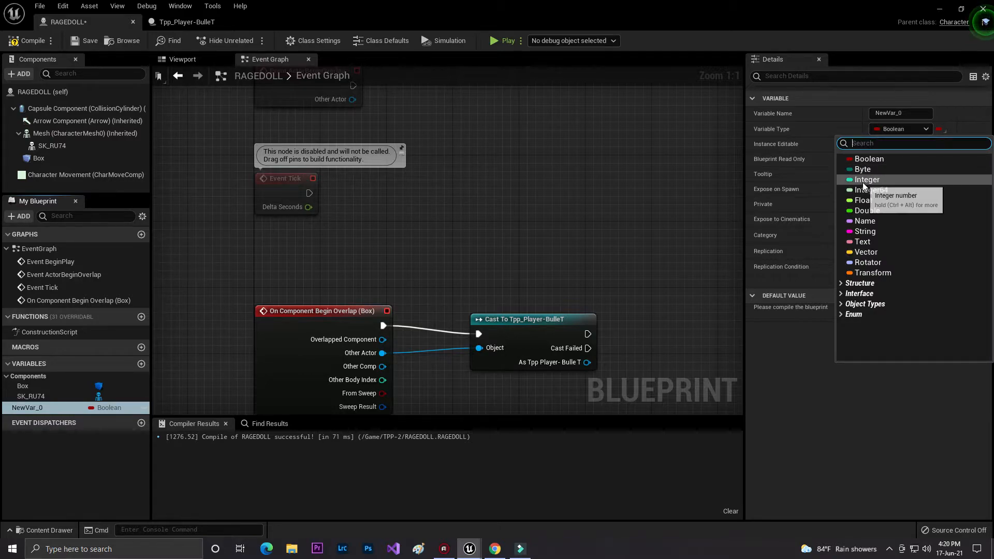
click(867, 179)
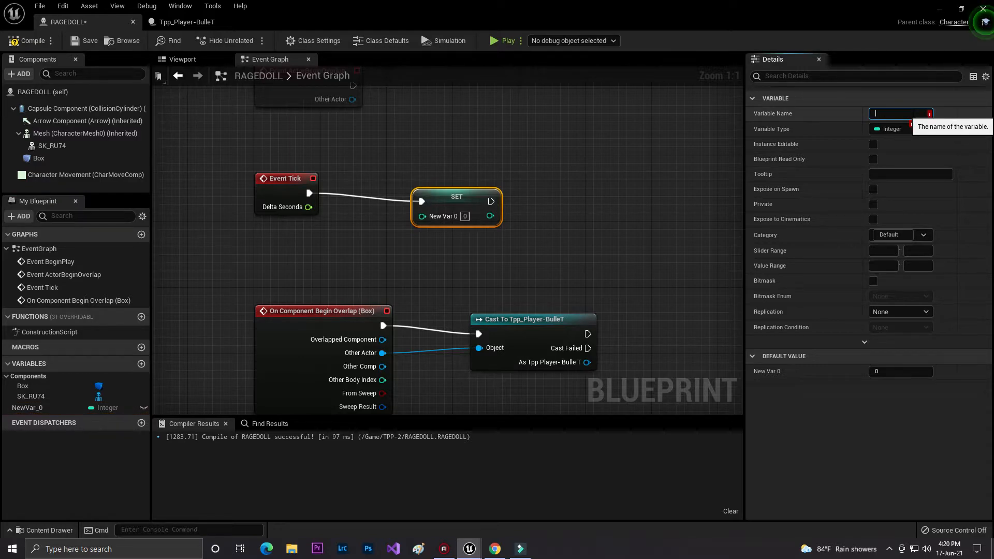
text(HEALTH)
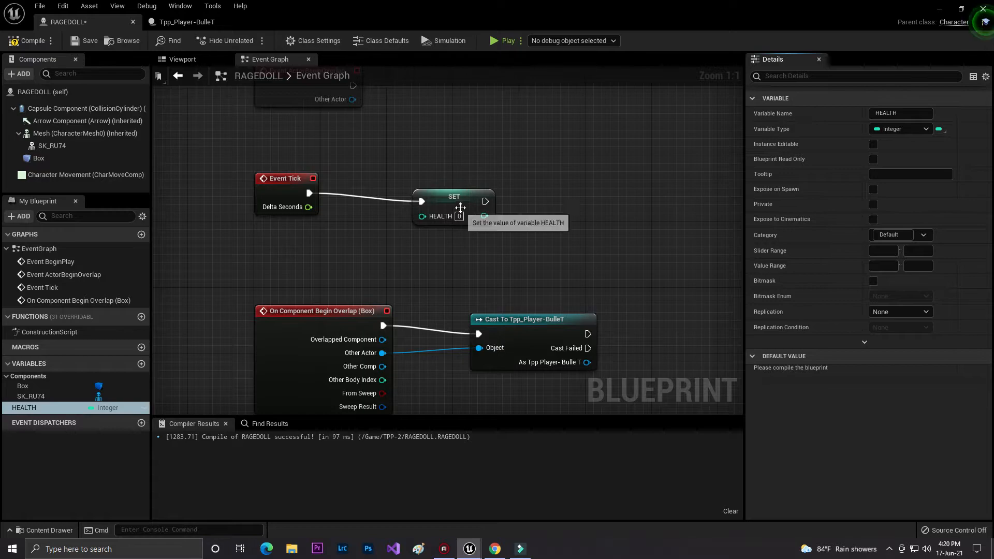
click(453, 195)
text(100)
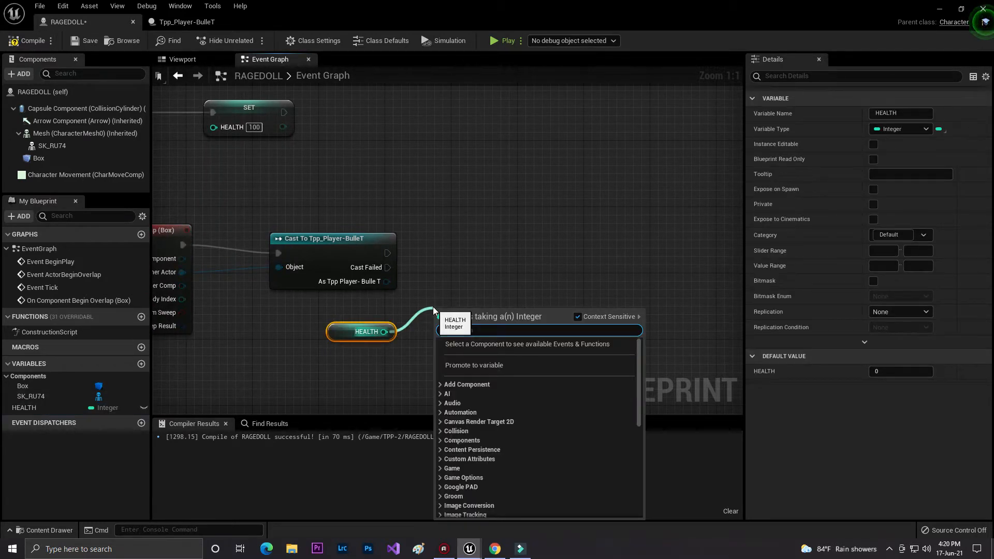
Check HEALTH >= 0 in a Branch and add a Do Once on True
click(474, 364)
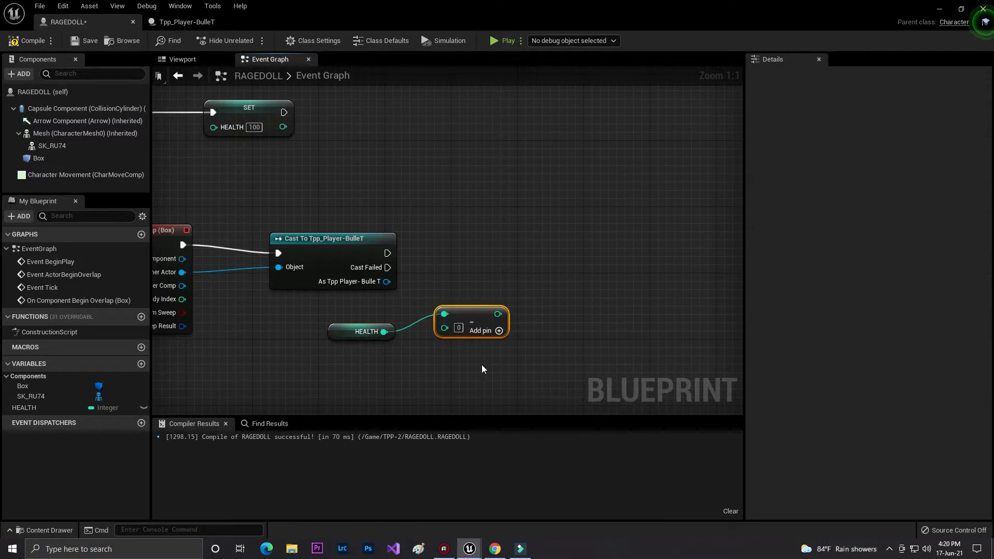
click(24, 407)
text(>)
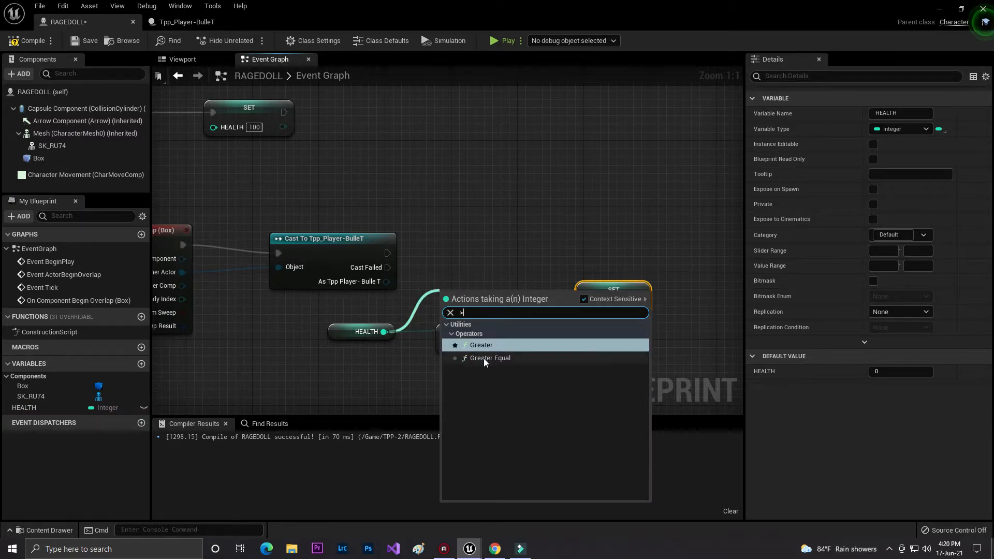
click(481, 345)
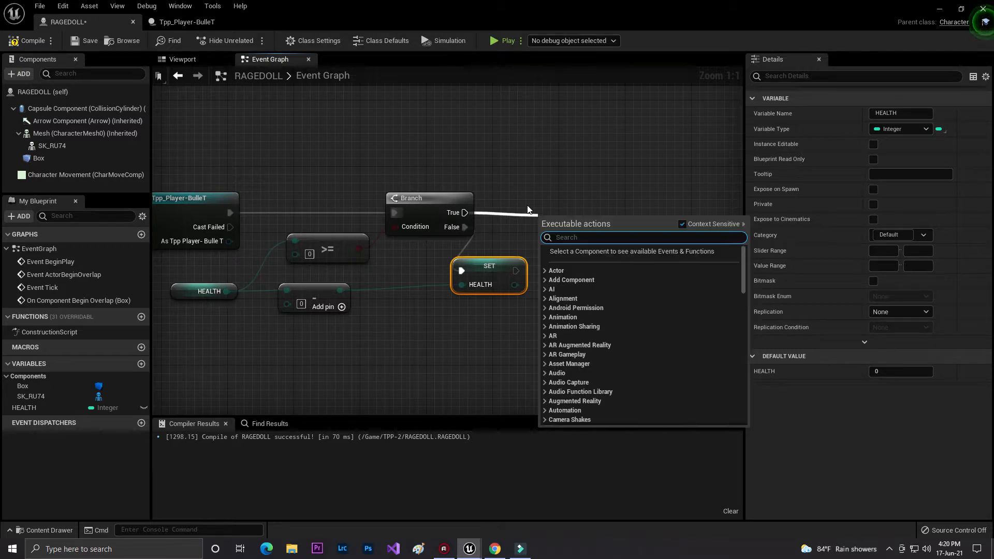
text(DO ONE)
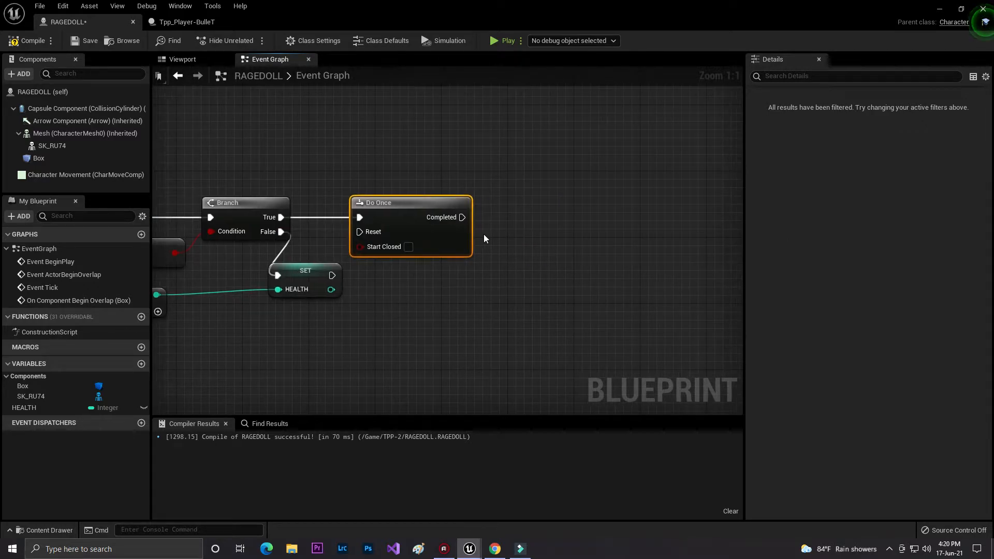
Wire Do Once Completed into Set Simulate Physics on the Mesh, then switch to map1
click(84, 133)
text(SET)
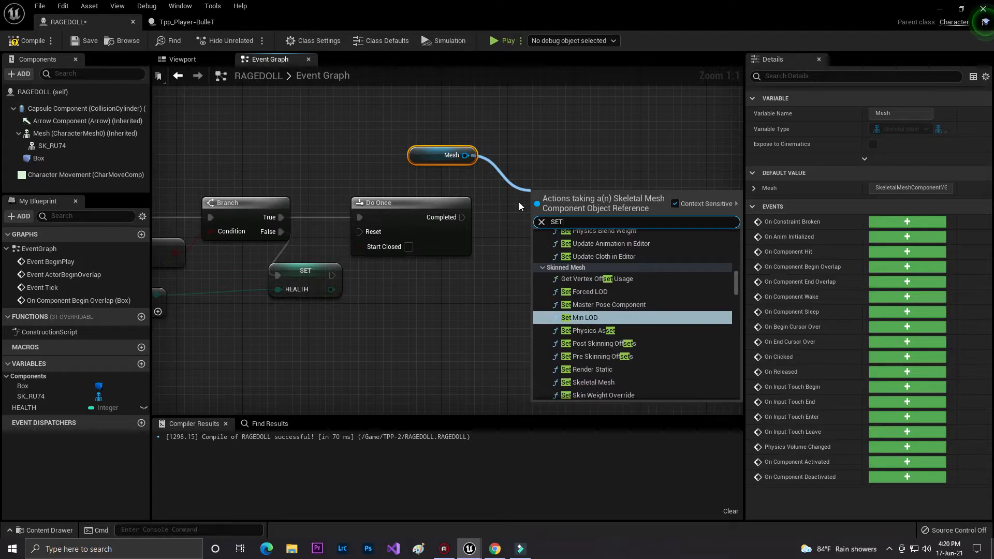
text(SIMP)
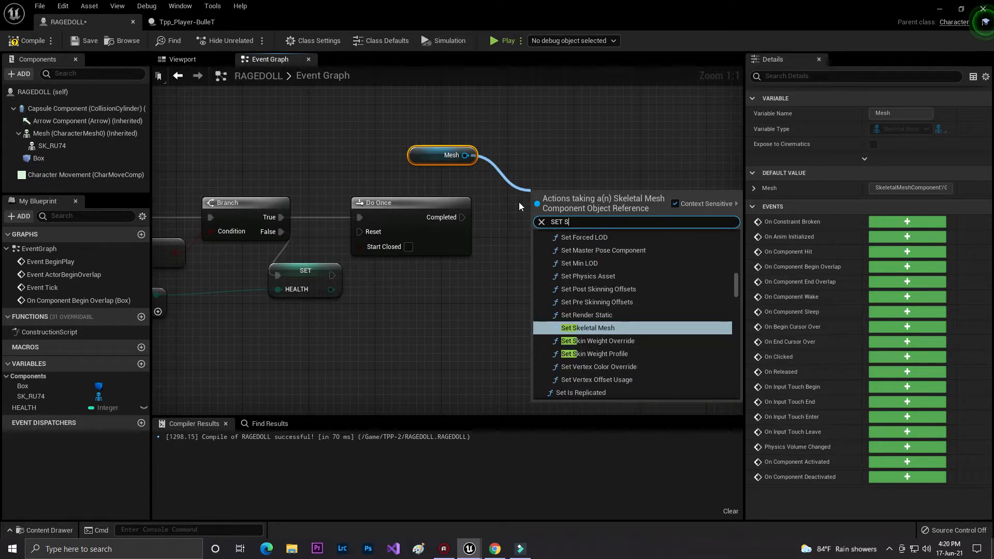
text(IM)
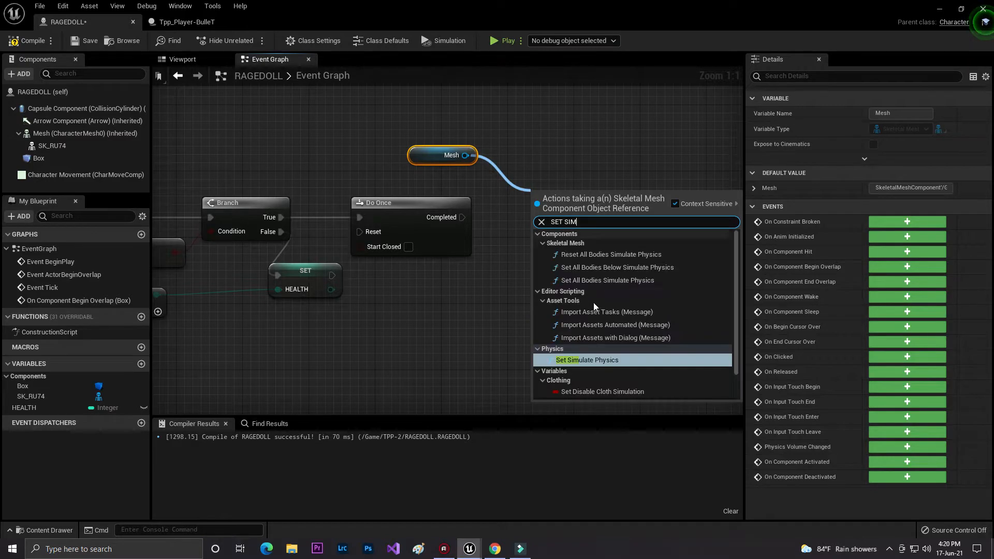
click(586, 360)
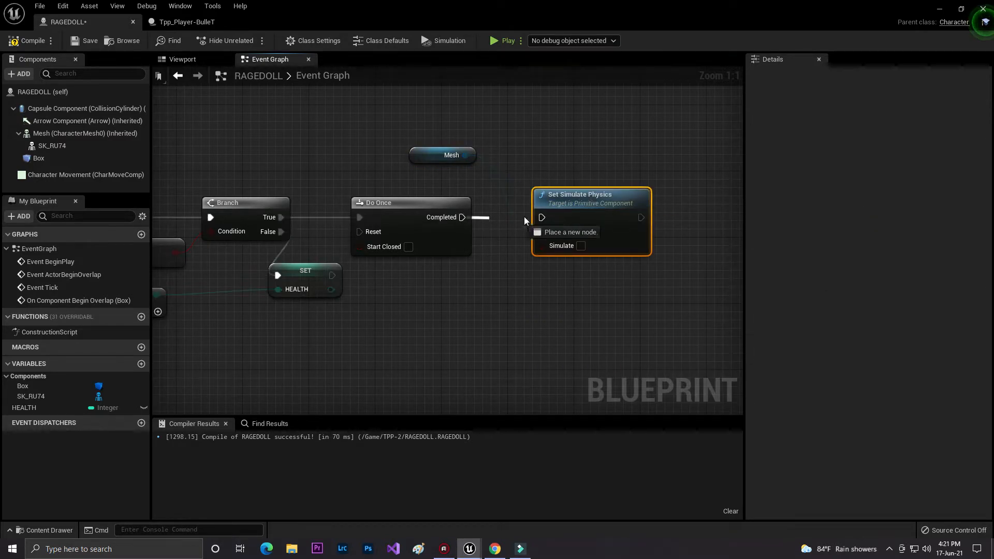
click(30, 40)
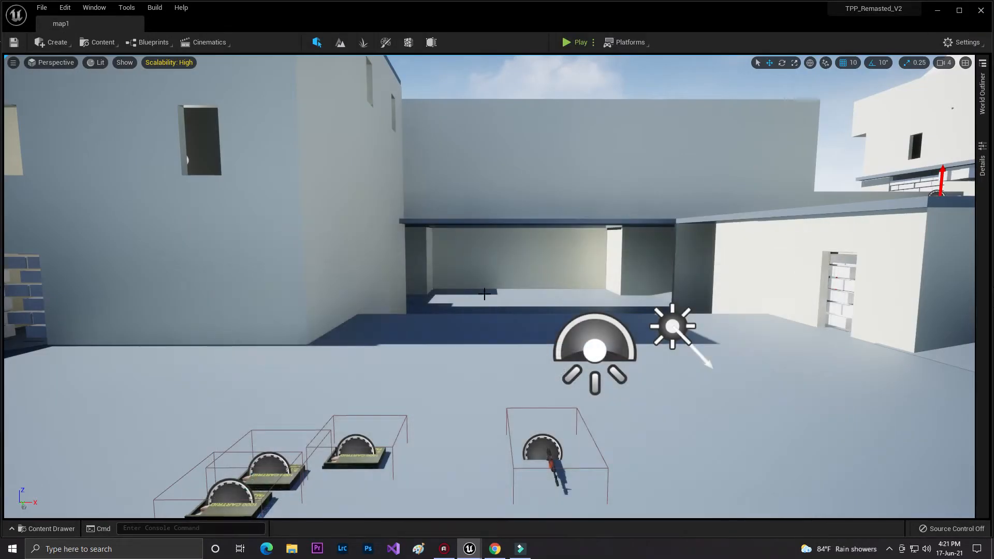
click(49, 528)
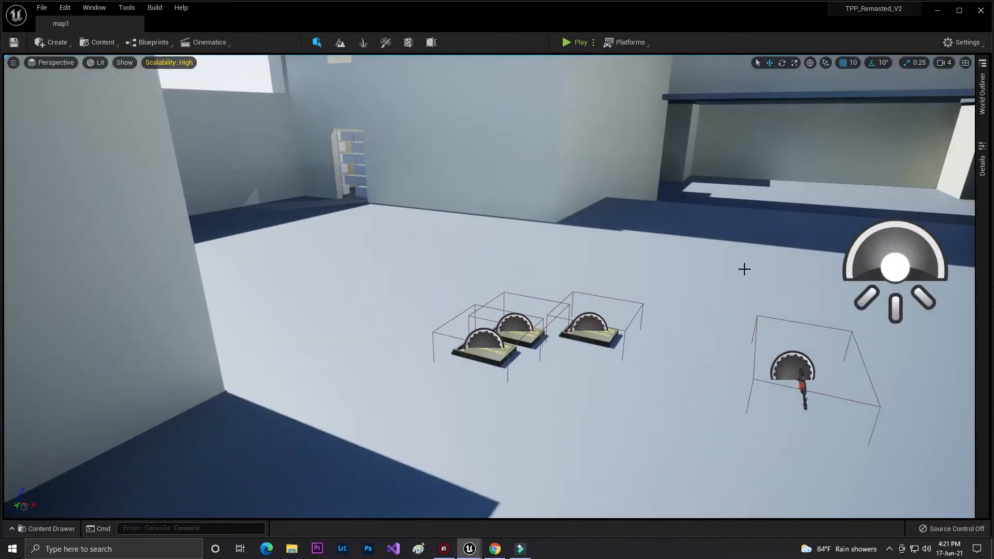
Place the RAGEDOLL character in map1 and start a Play test
click(478, 190)
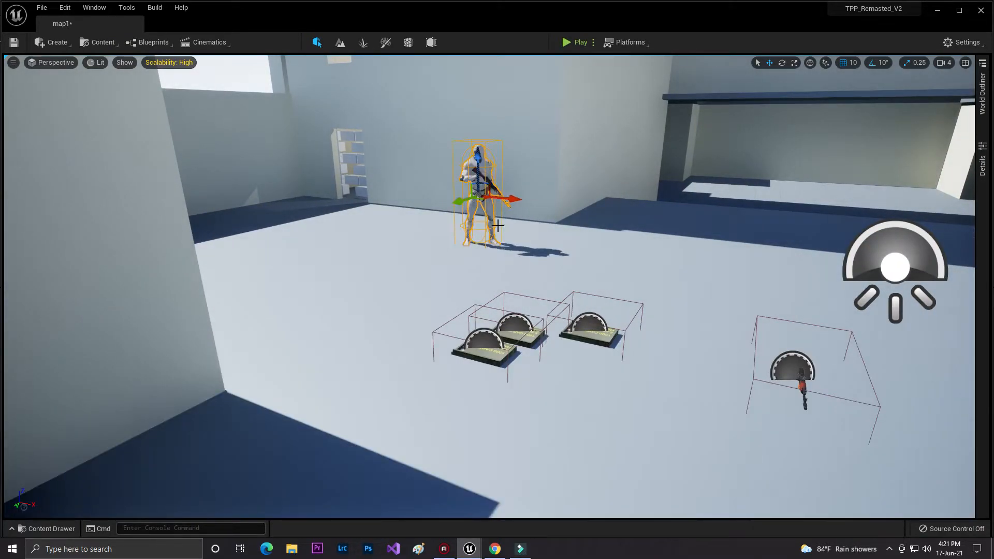
click(577, 42)
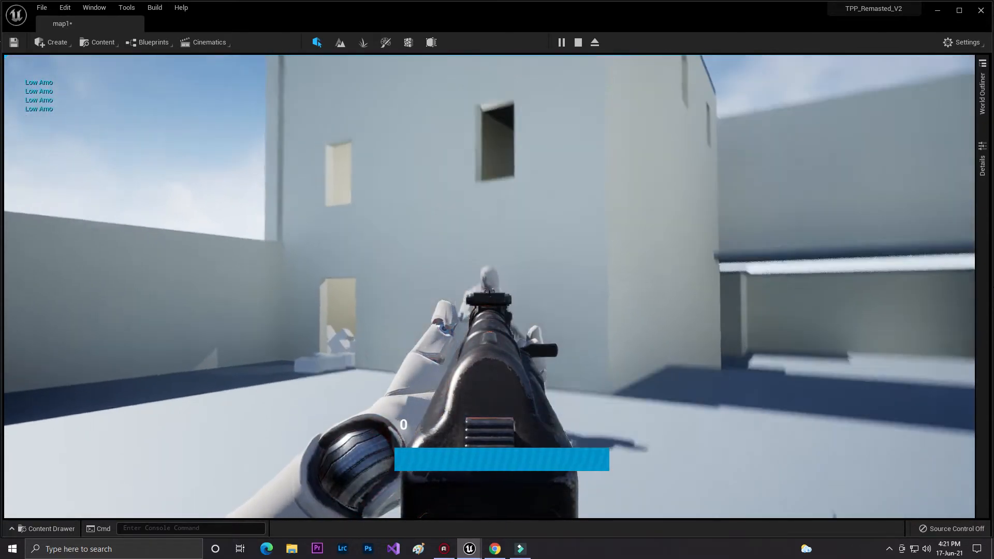
Subtract 1 from HEALTH per hit and compare it >= 0, then return to the level
click(576, 43)
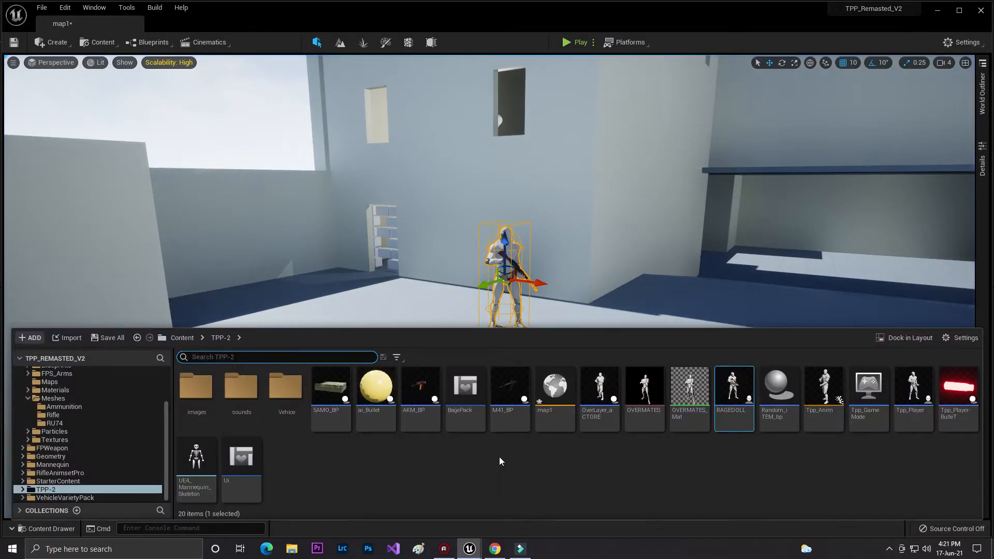
double_click(733, 385)
text(<)
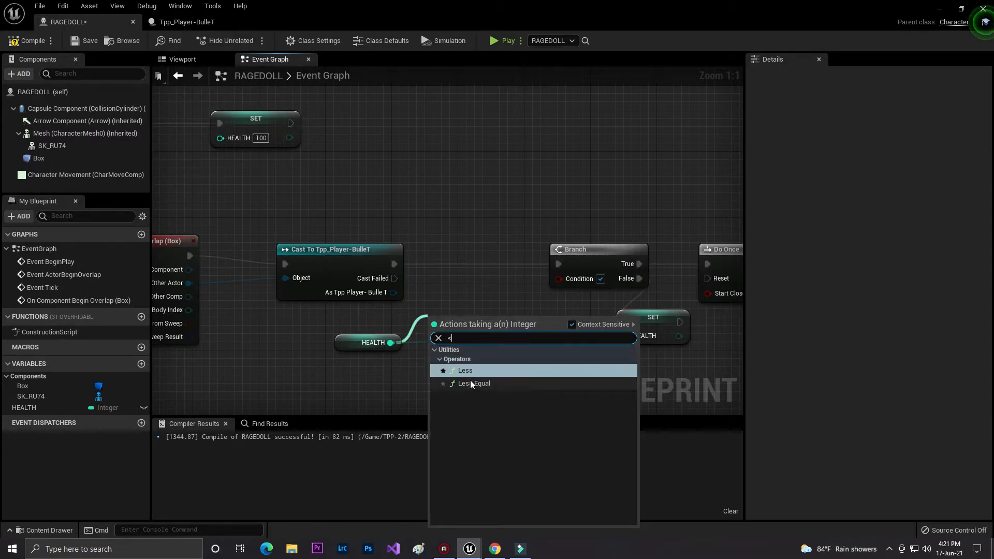
click(474, 384)
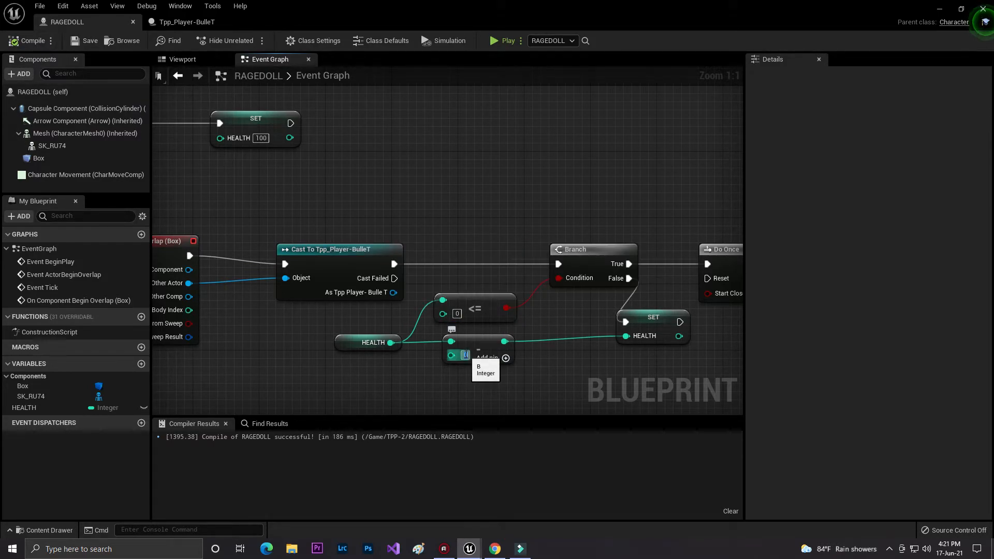
click(474, 311)
text(>)
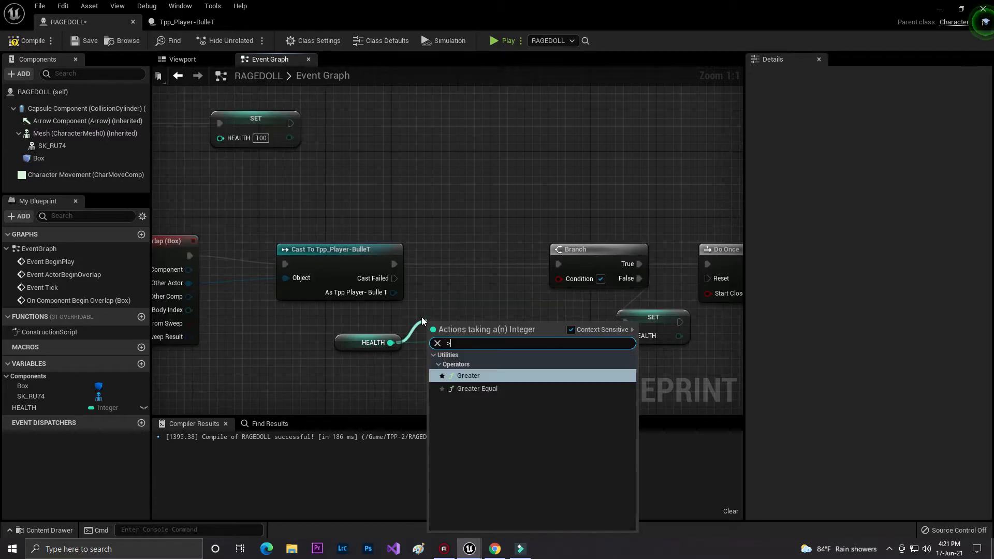
click(476, 388)
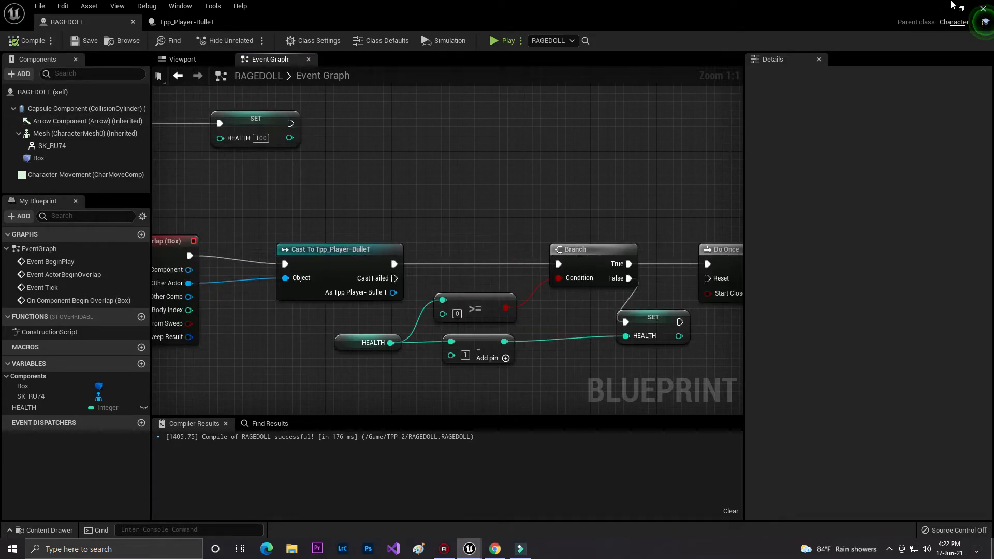
click(500, 40)
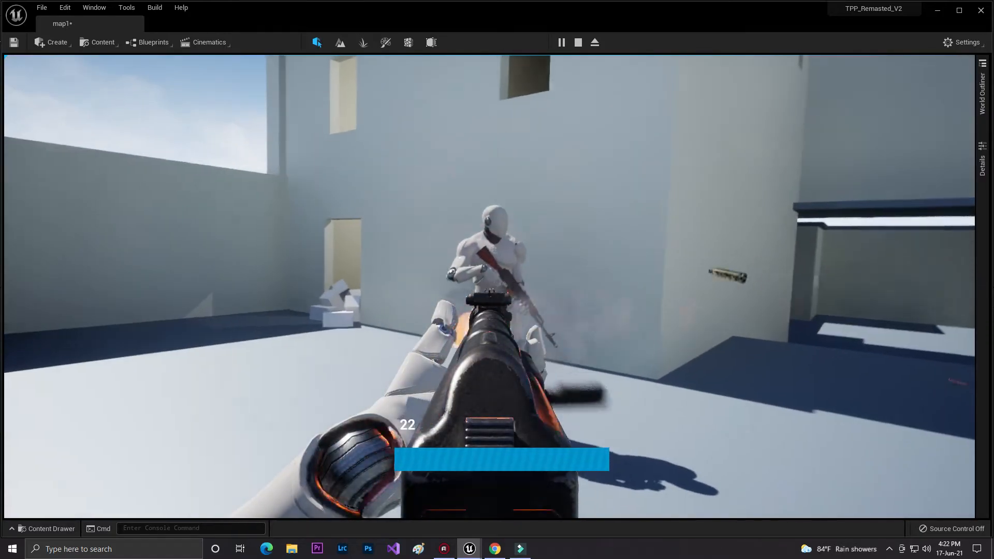
Recompile RAGEDOLL with HEALTH set to 20, then go back to the level to play-test
click(577, 42)
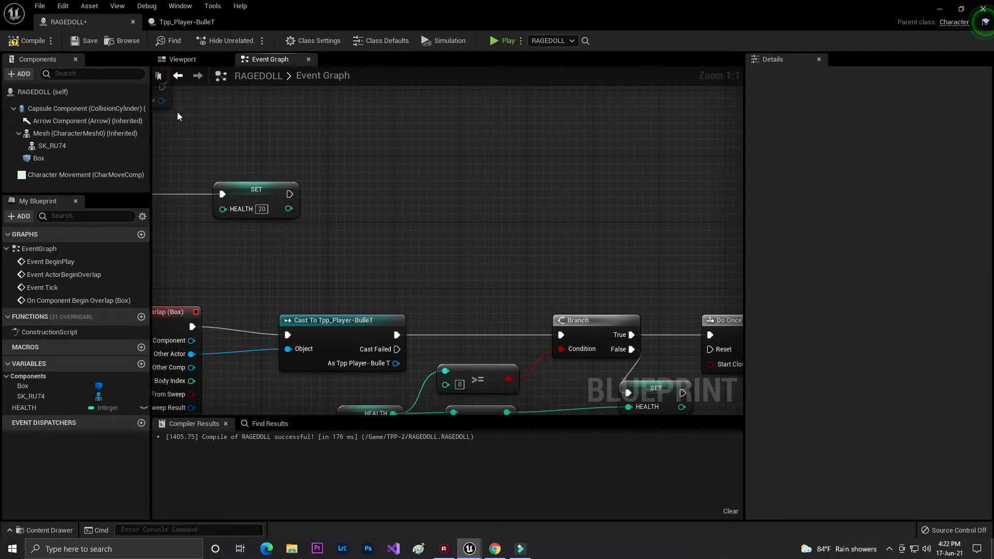
click(28, 40)
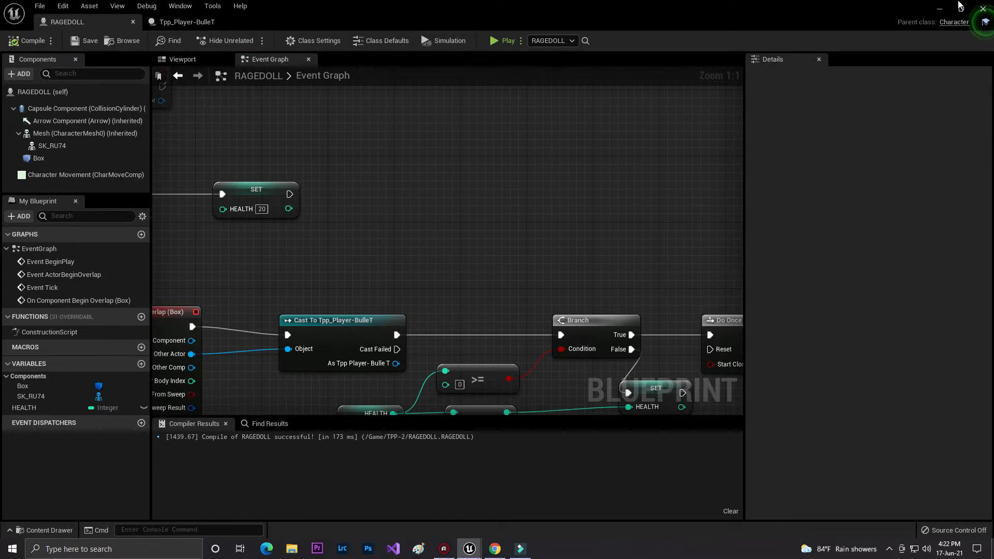
click(503, 41)
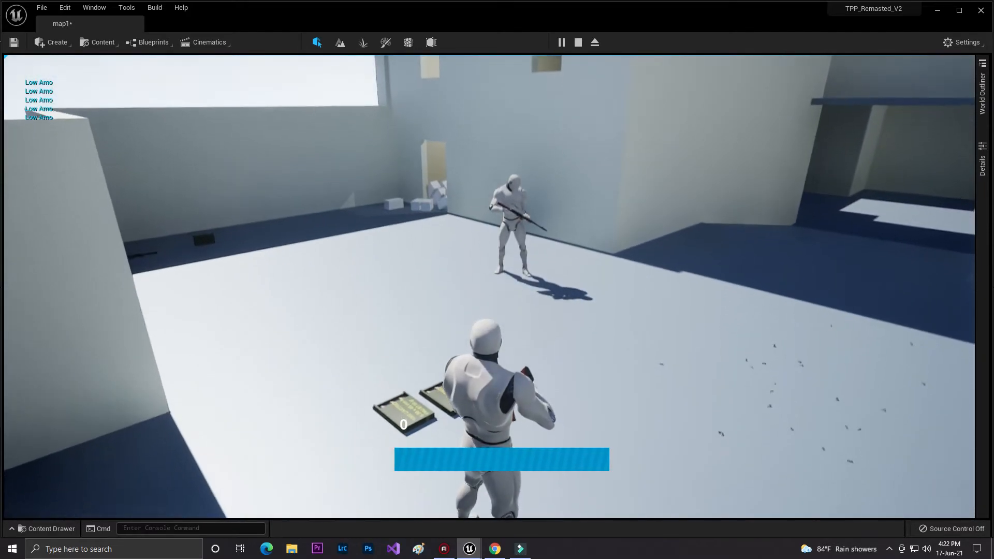
Change the HEALTH test to <= 0 on the Branch, recompile RAGEDOLL, and play-test again
click(577, 43)
text(<)
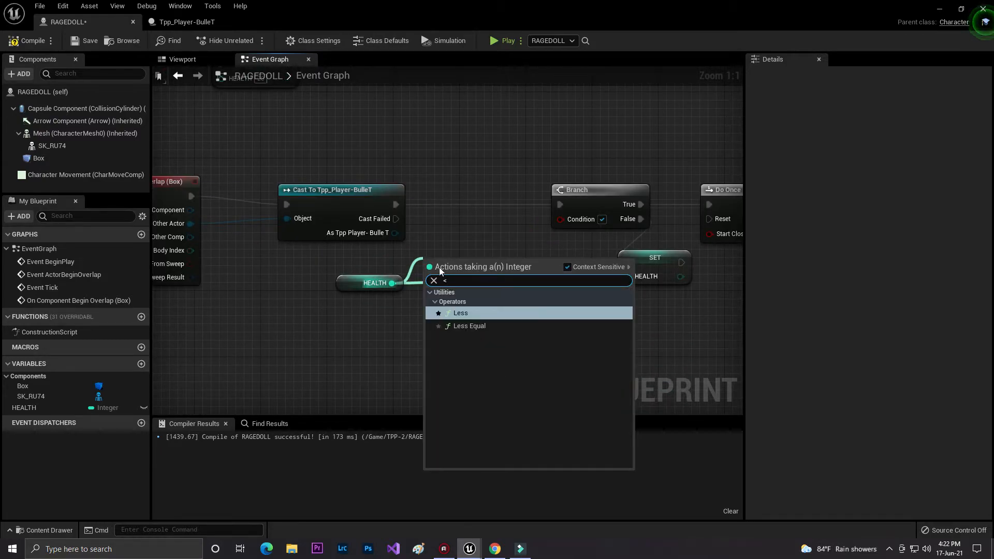
click(469, 325)
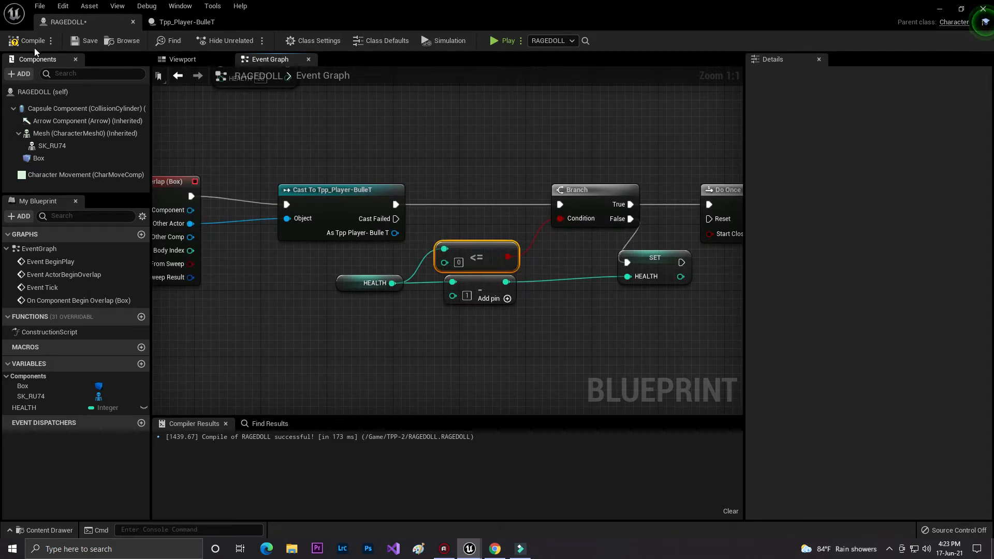
click(181, 21)
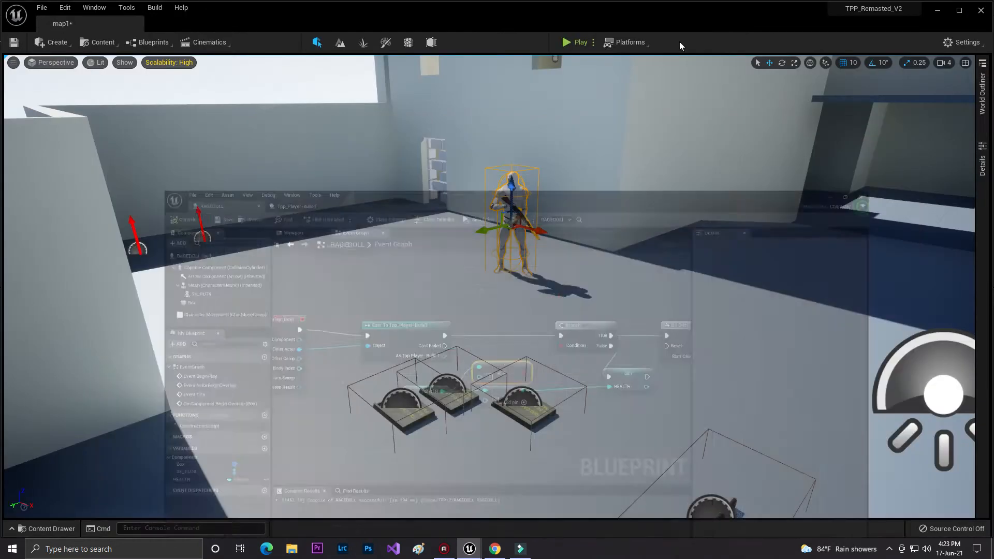
click(577, 42)
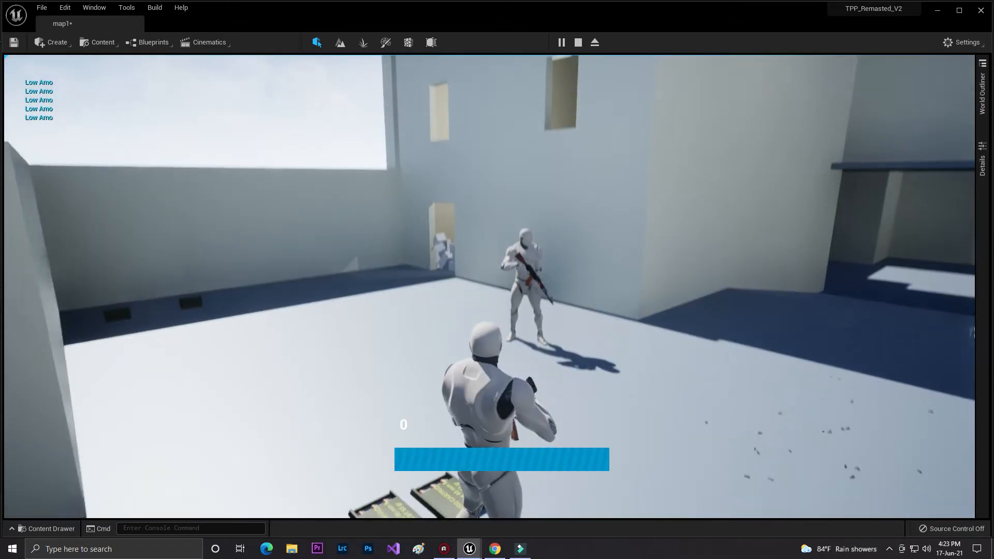
End the play-test and save the RAGEDOLL blueprint
click(577, 43)
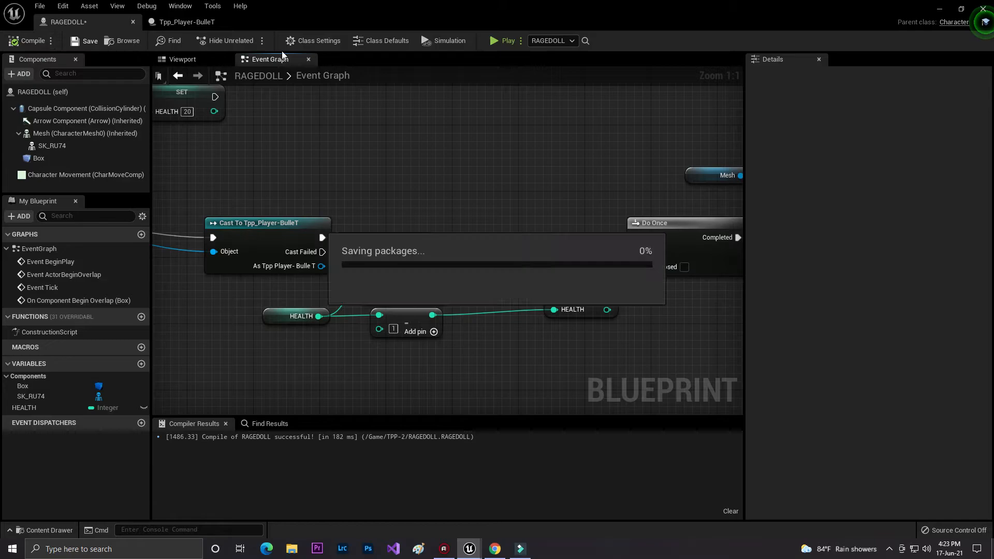
click(504, 40)
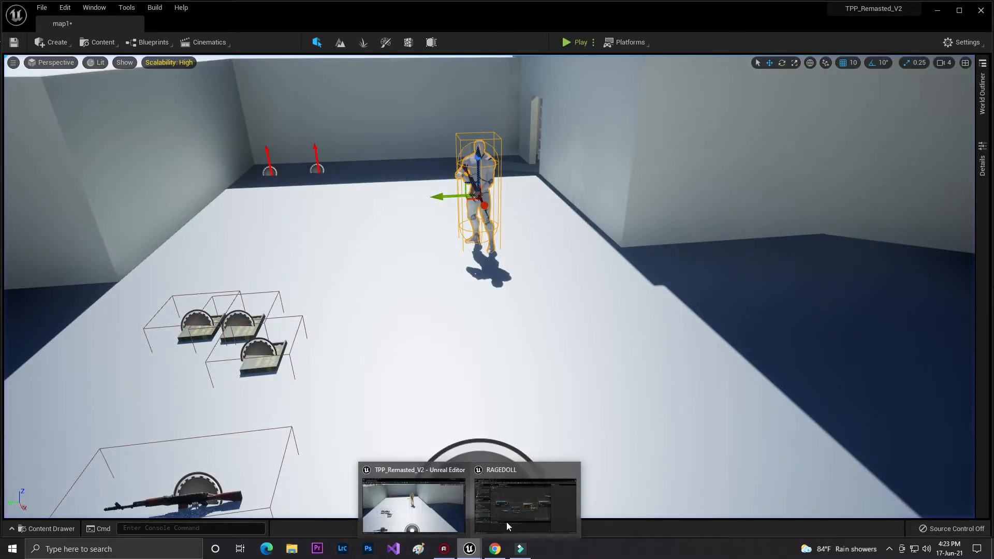
Add an On Component Hit event for RAGEDOLL's Box, then run and stop a play-test
click(525, 504)
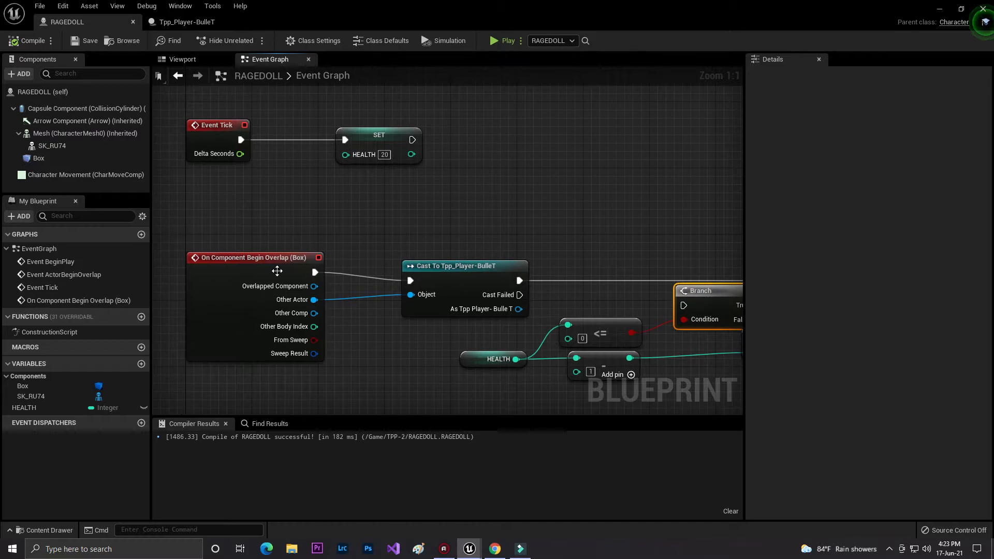
click(39, 158)
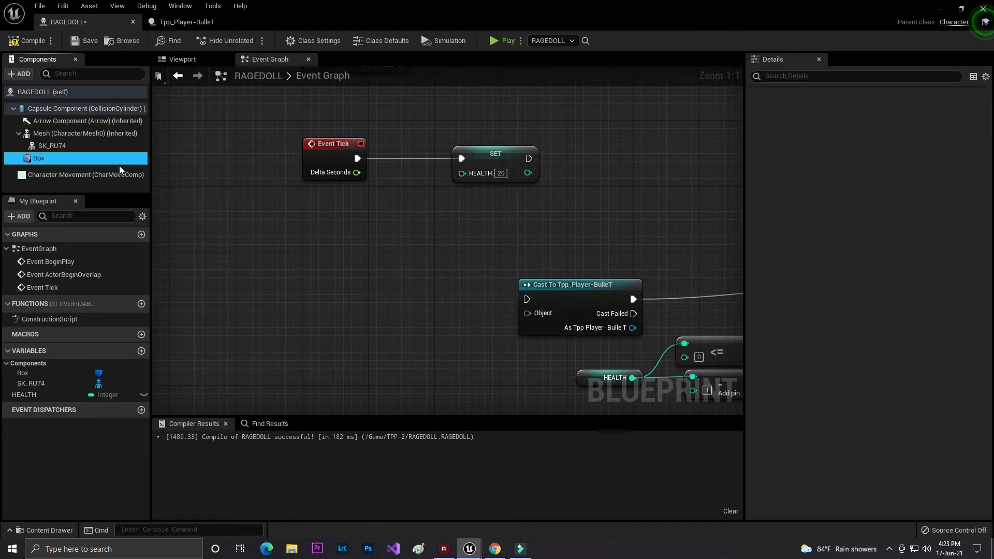
click(38, 158)
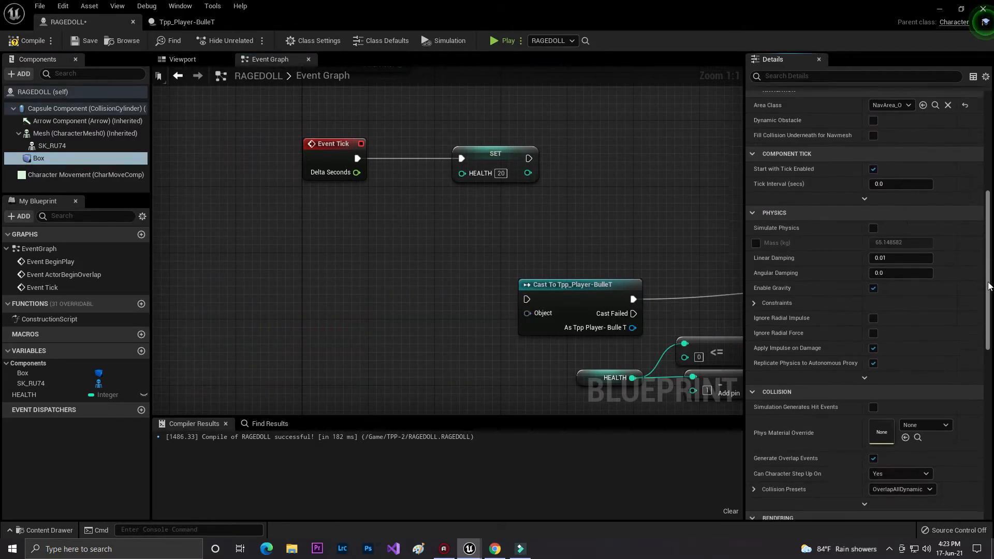
scroll(down, 3)
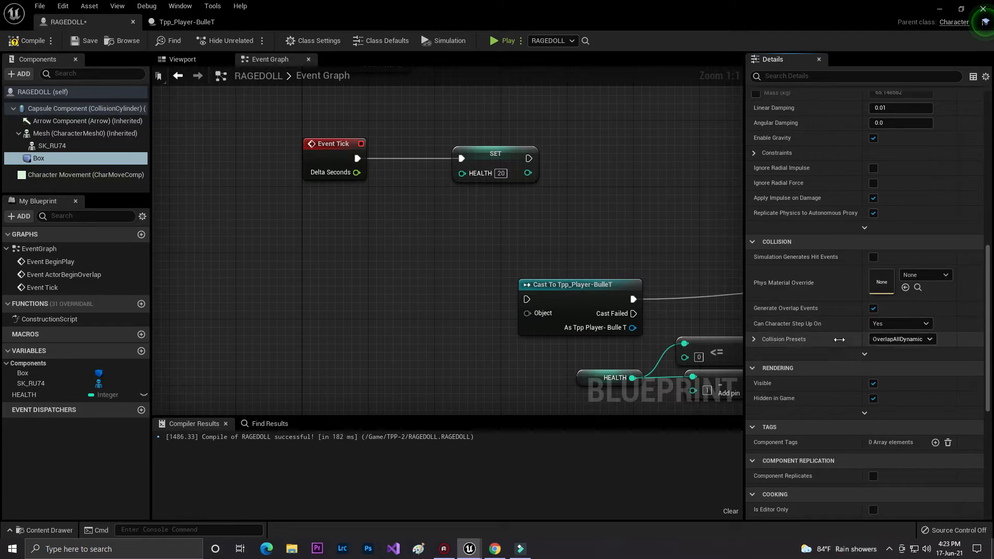
scroll(down, 3)
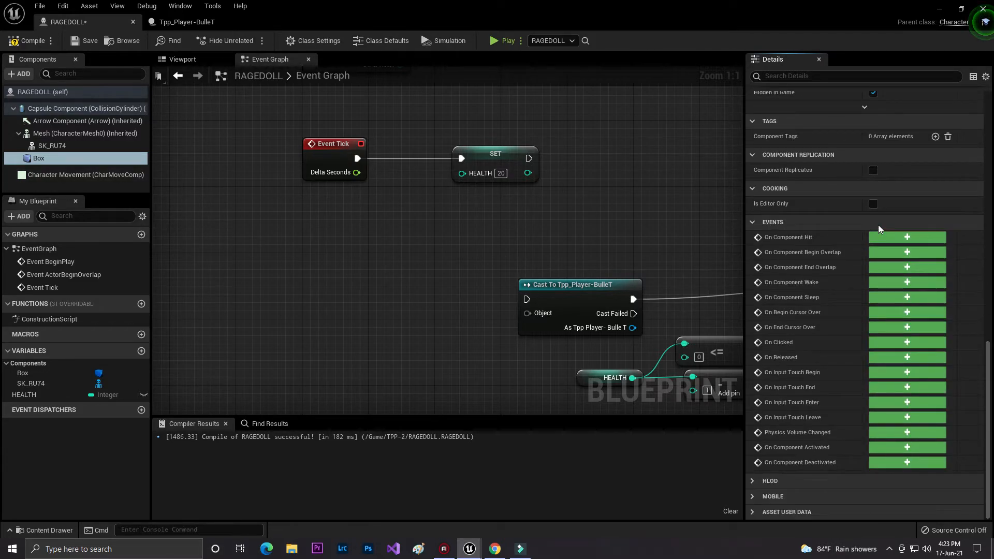
click(905, 236)
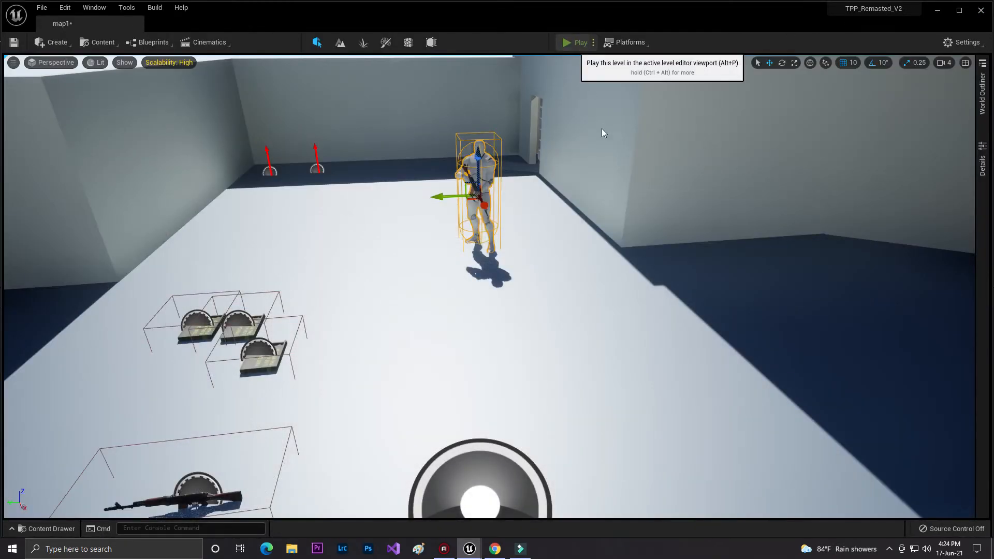
click(579, 43)
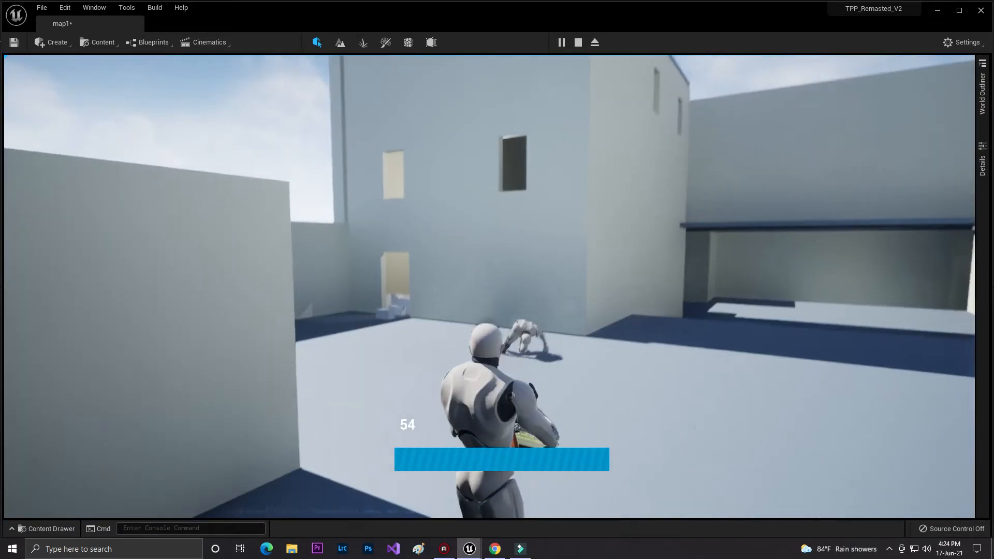
click(576, 42)
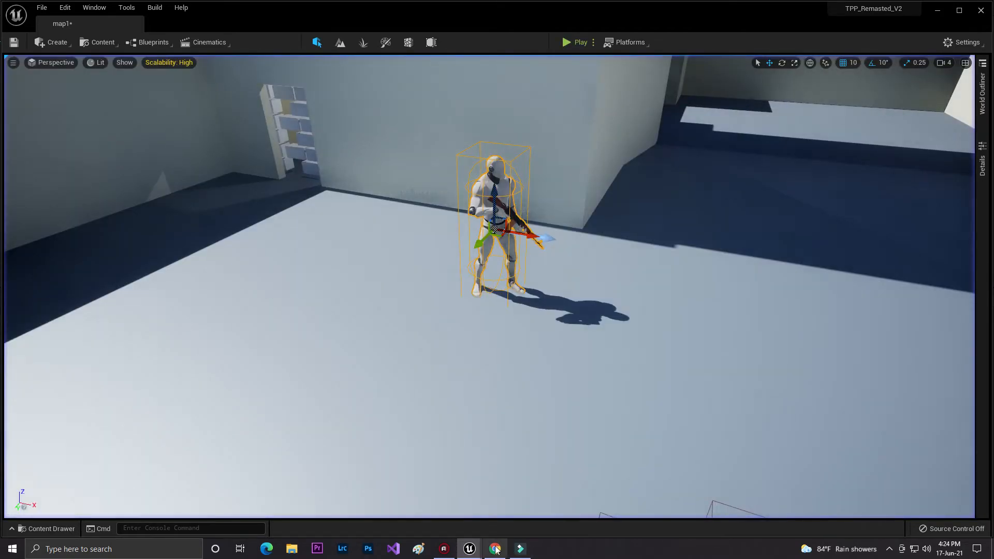
Save RAGEDOLL and switch the HEALTH-versus-0 Branch check to Greater Equal
click(468, 549)
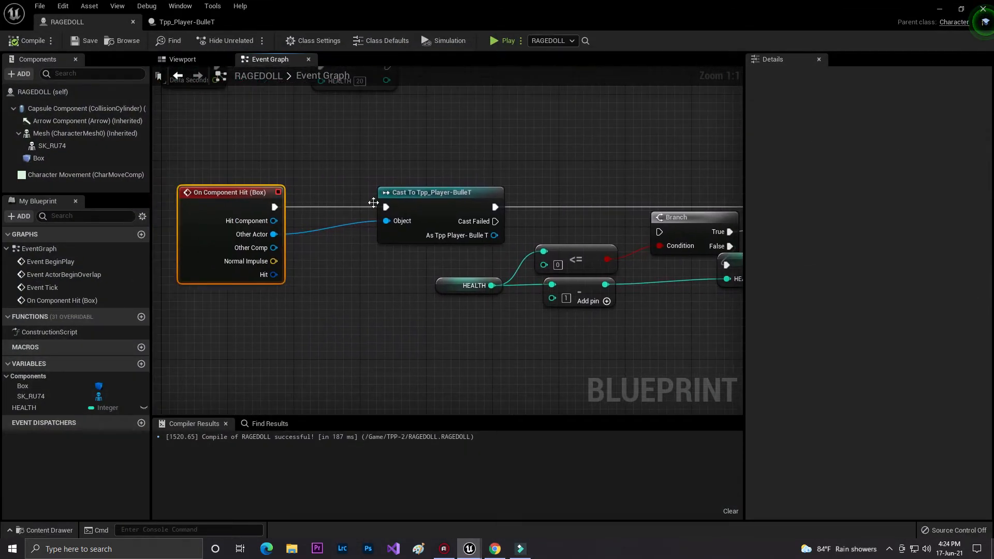
click(38, 158)
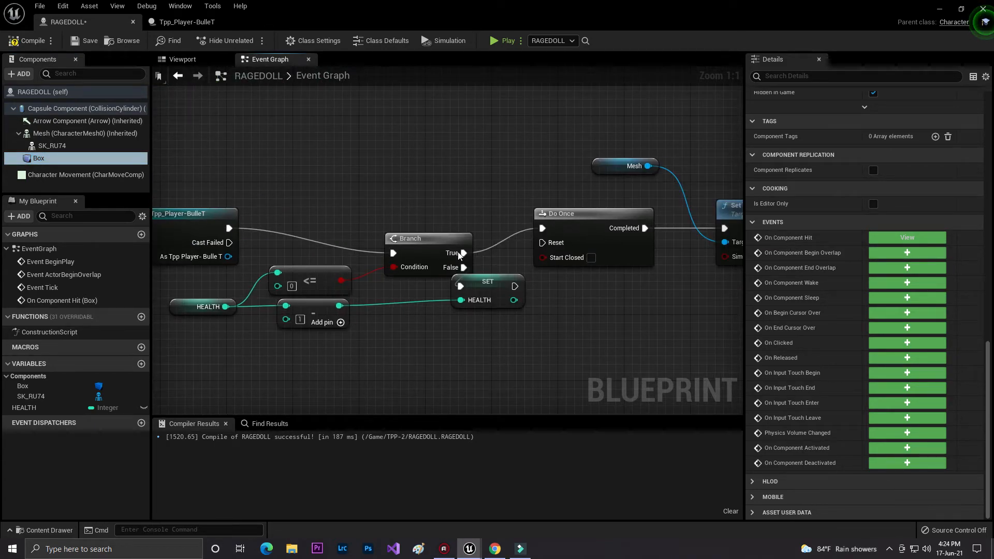
click(87, 40)
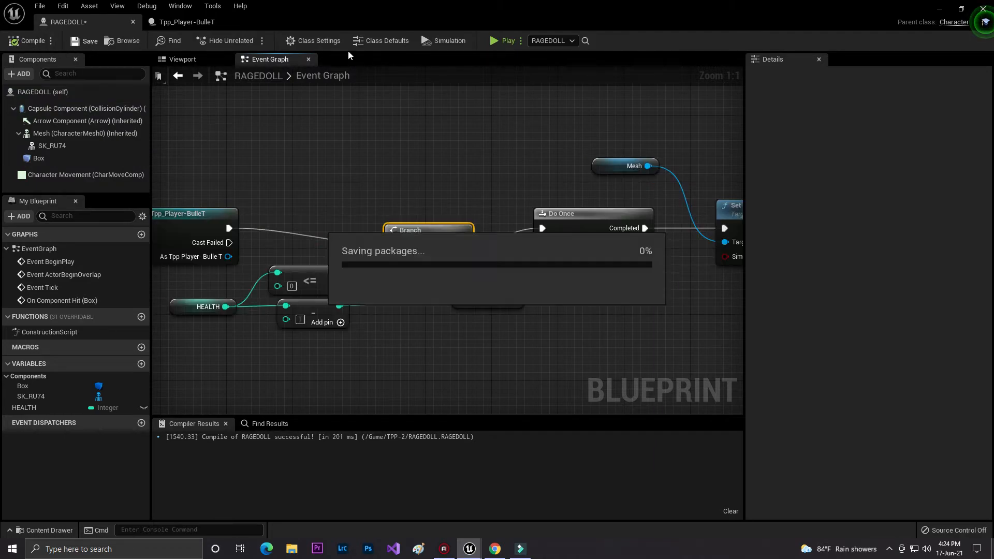
click(500, 41)
text(>)
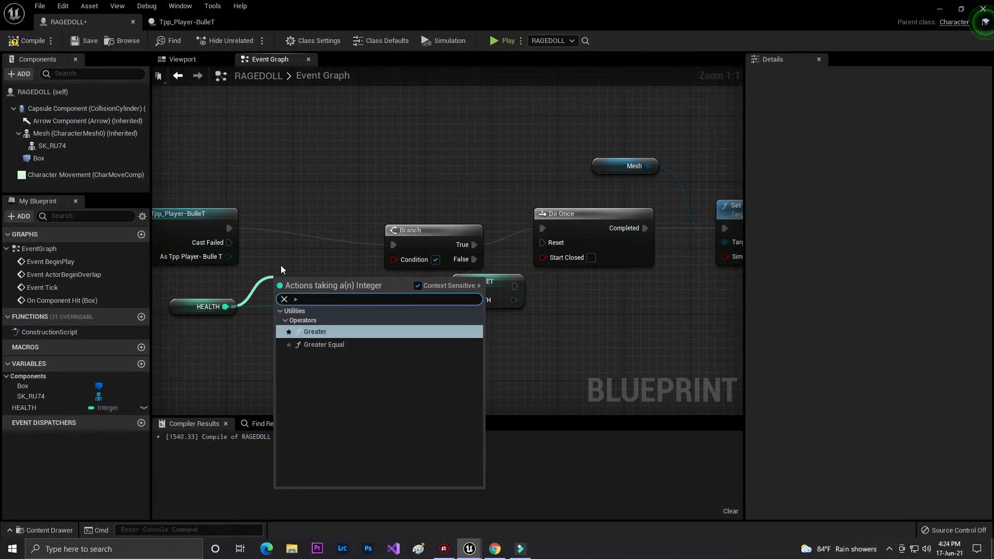
click(323, 344)
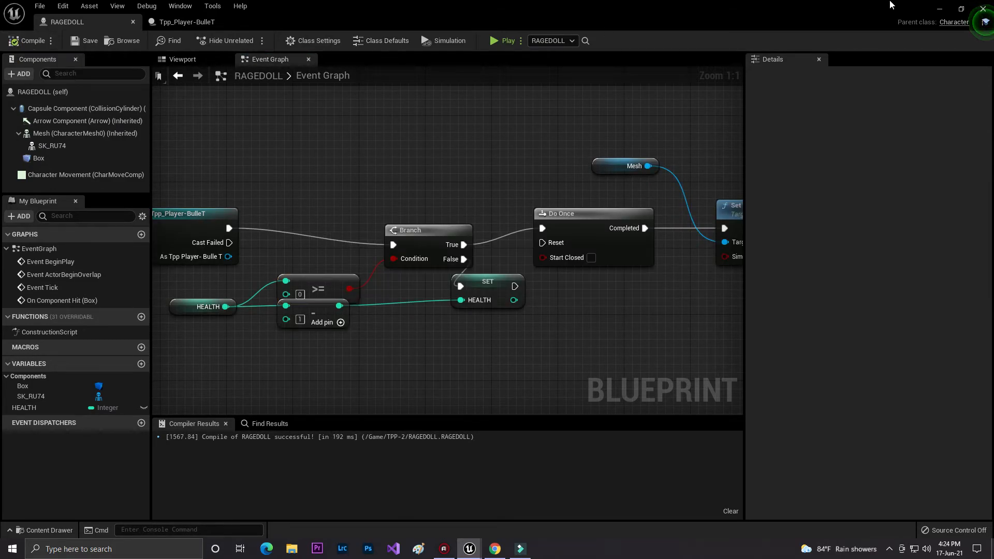
click(500, 40)
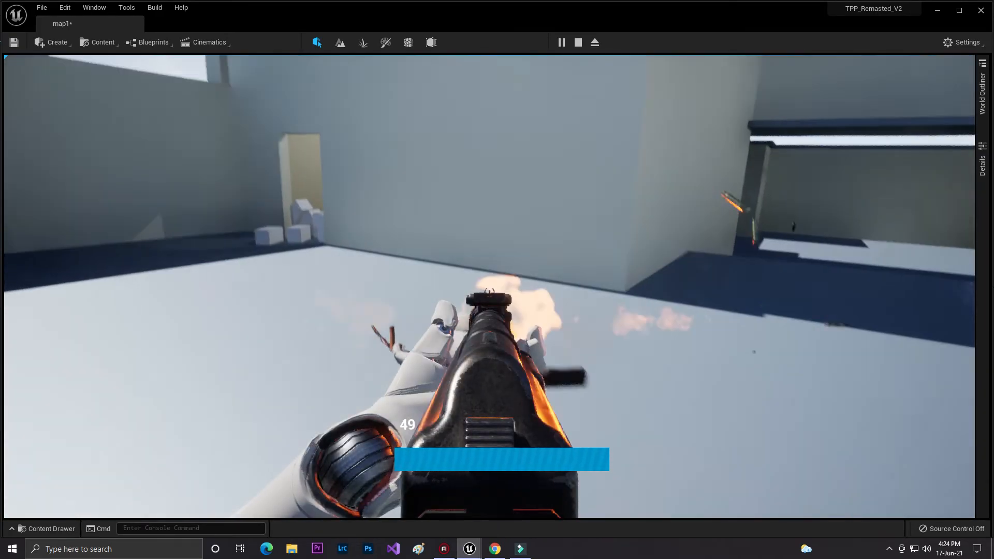
End the firing test and set RAGEDOLL's starting HEALTH to 80, back in the level editor
click(577, 42)
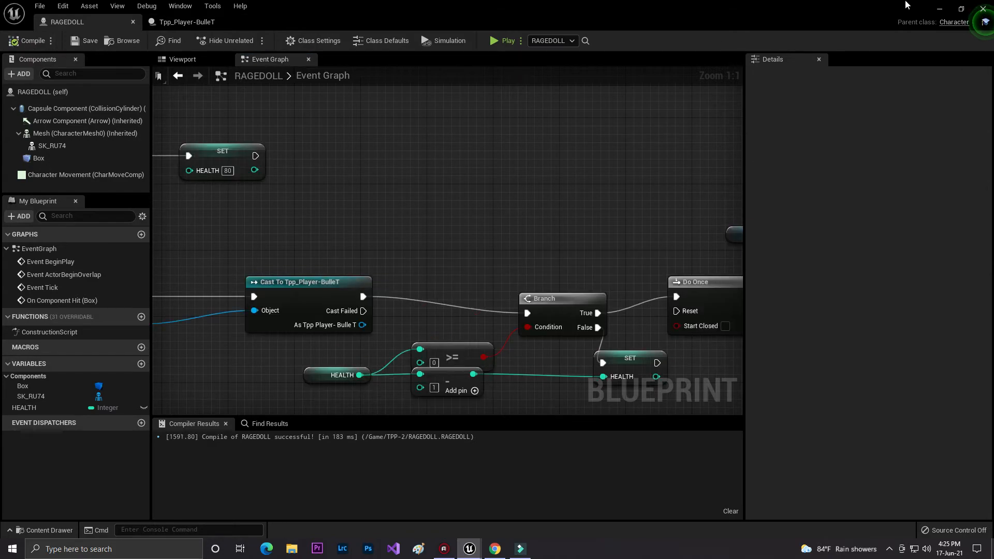
click(500, 40)
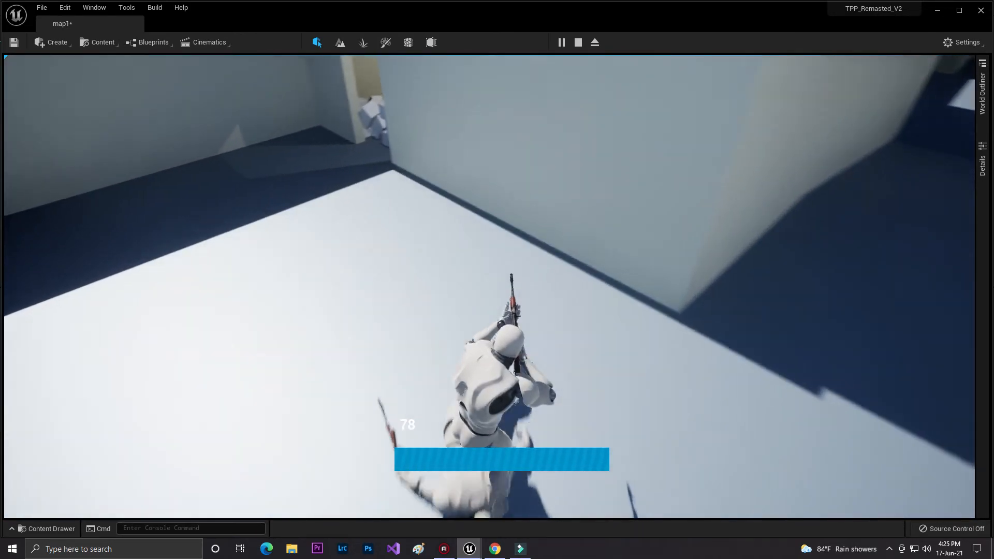
Stop play and recompile RAGEDOLL with both Capsule Component and Box collision disabled
click(577, 42)
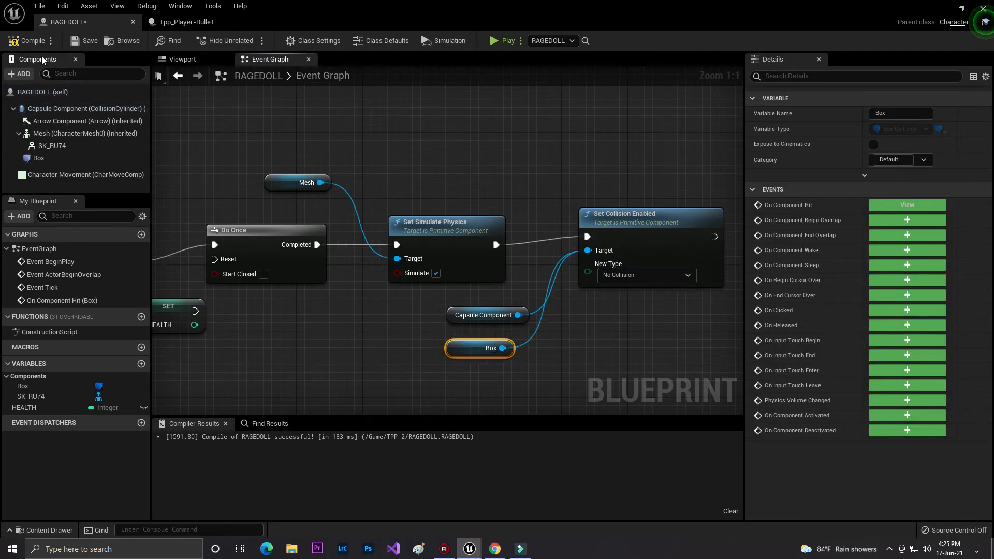
click(28, 40)
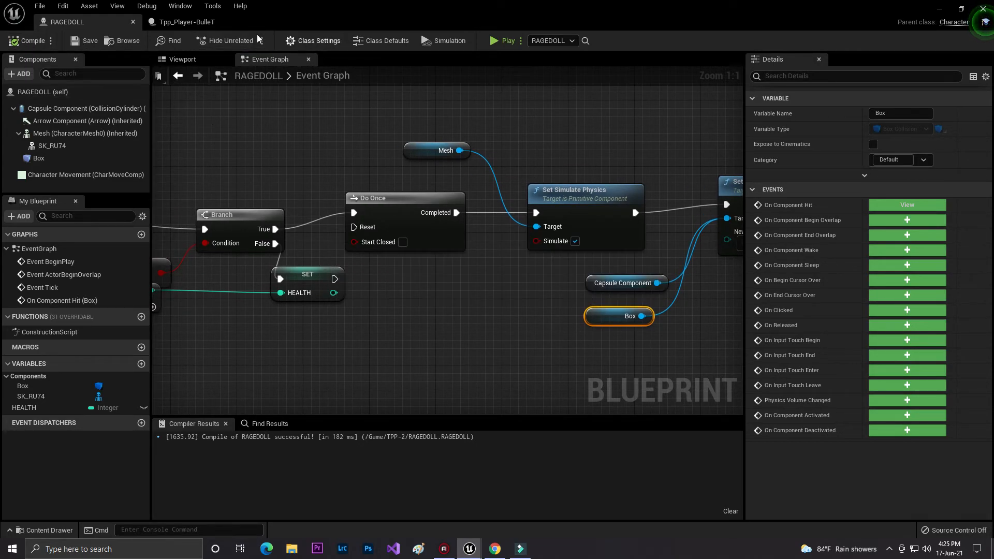
Inspect the Tpp_Player-BulleT CollisionComponent's custom collision preset channels
click(187, 21)
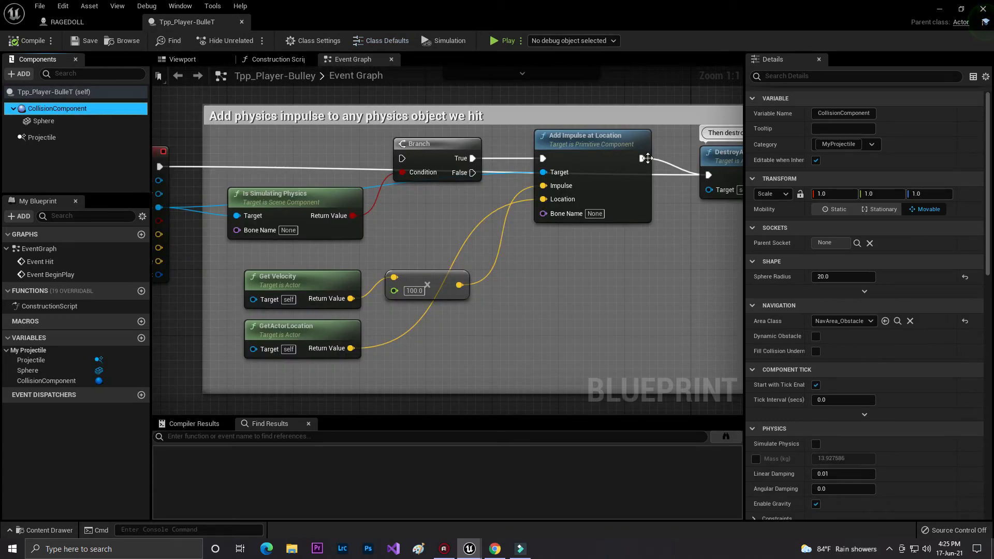
scroll(down, 3)
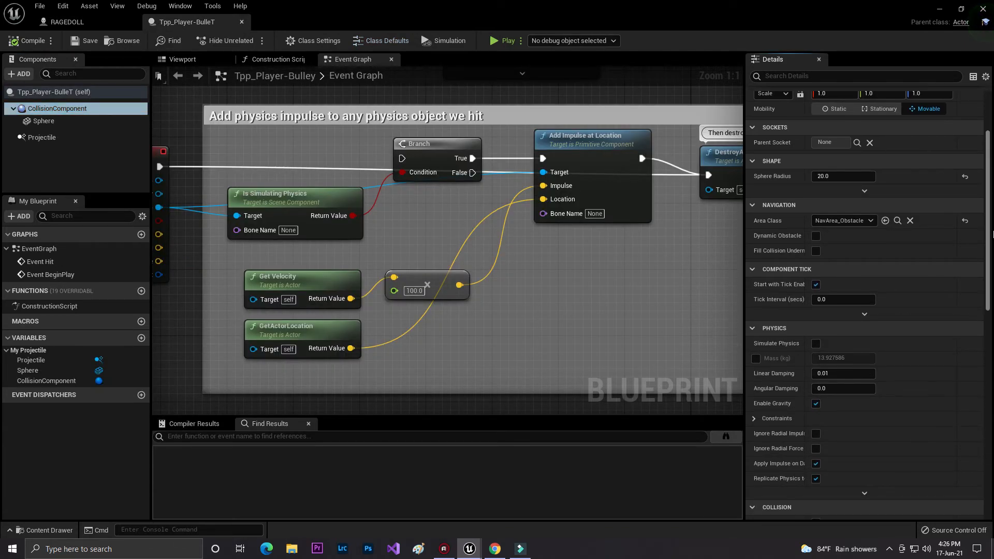
scroll(down, 3)
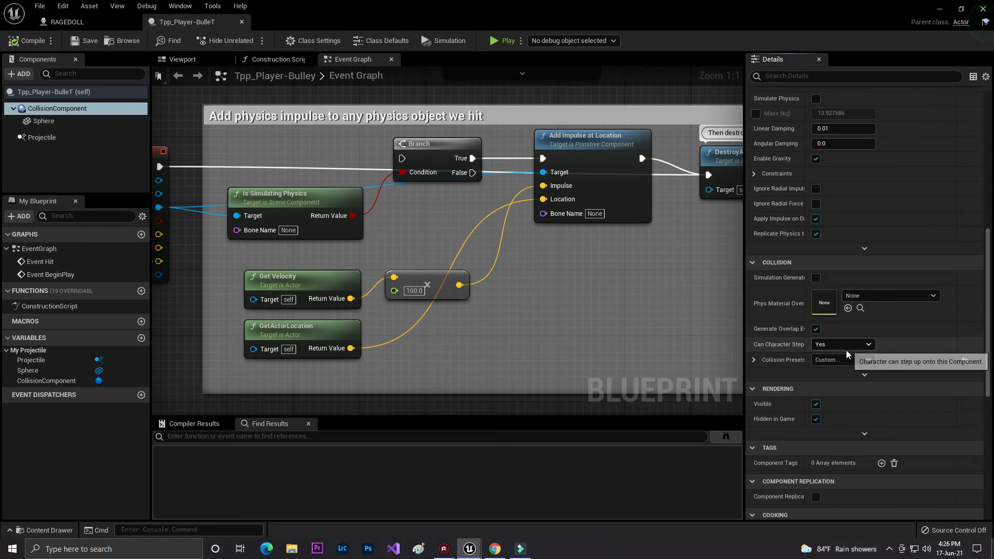
click(753, 360)
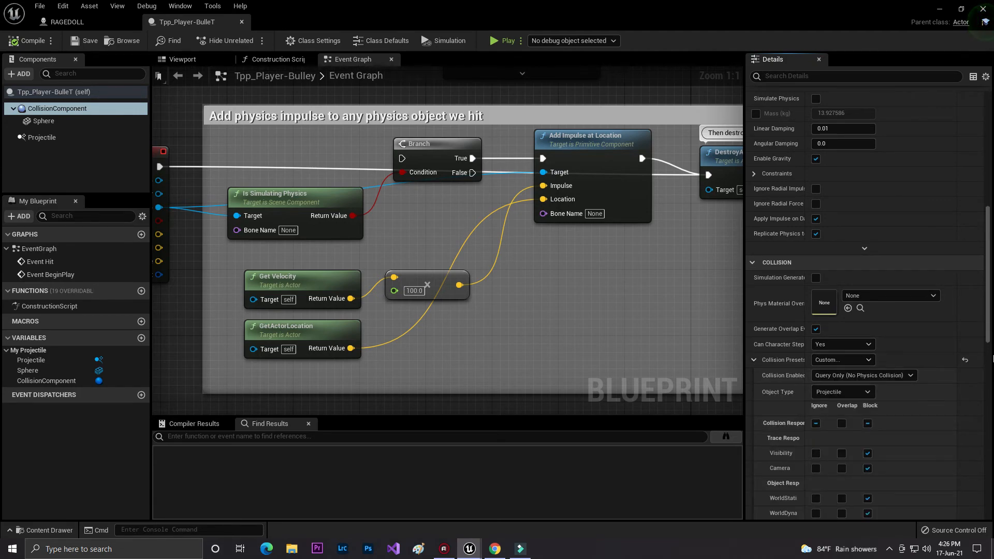
scroll(down, 3)
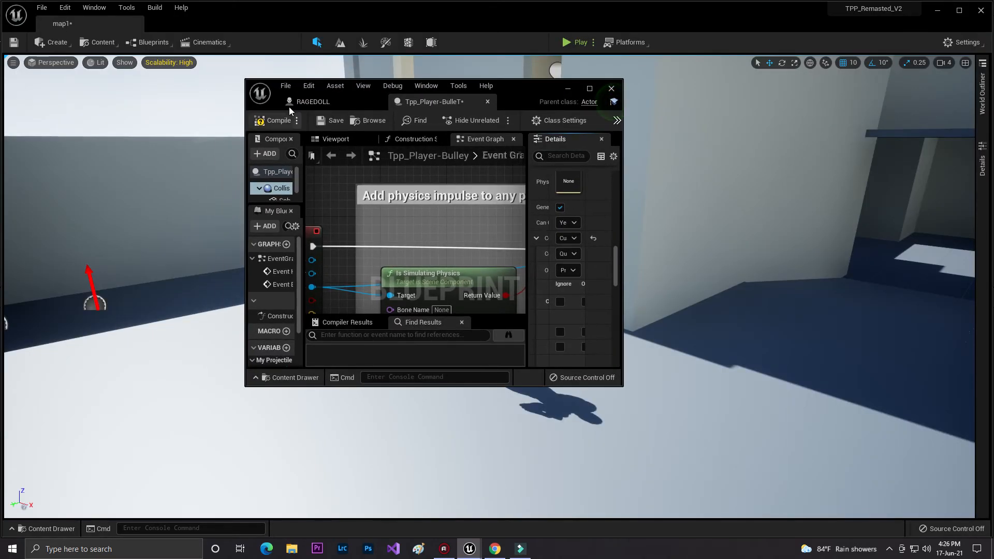
Run and stop a play-test of the level; the enemy stays standing
click(611, 88)
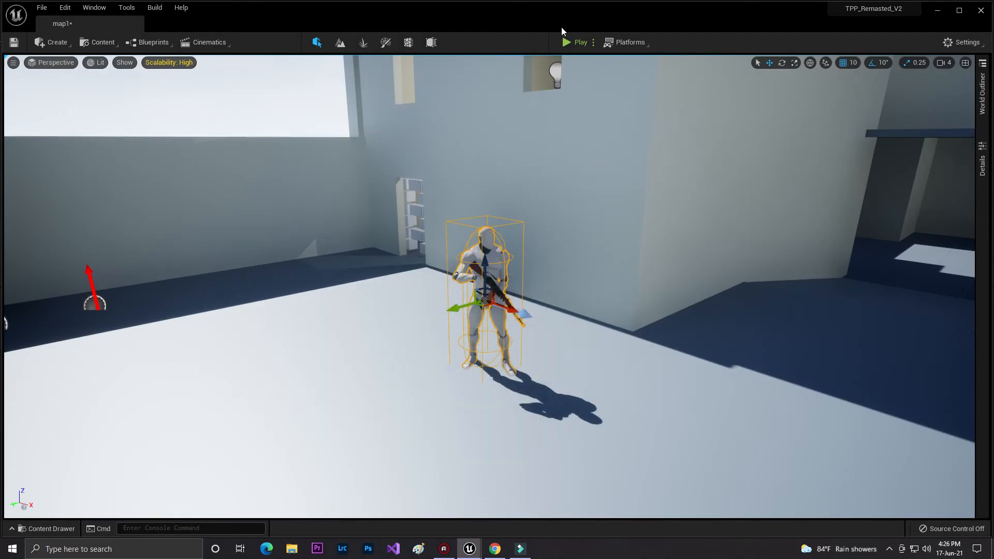
click(576, 42)
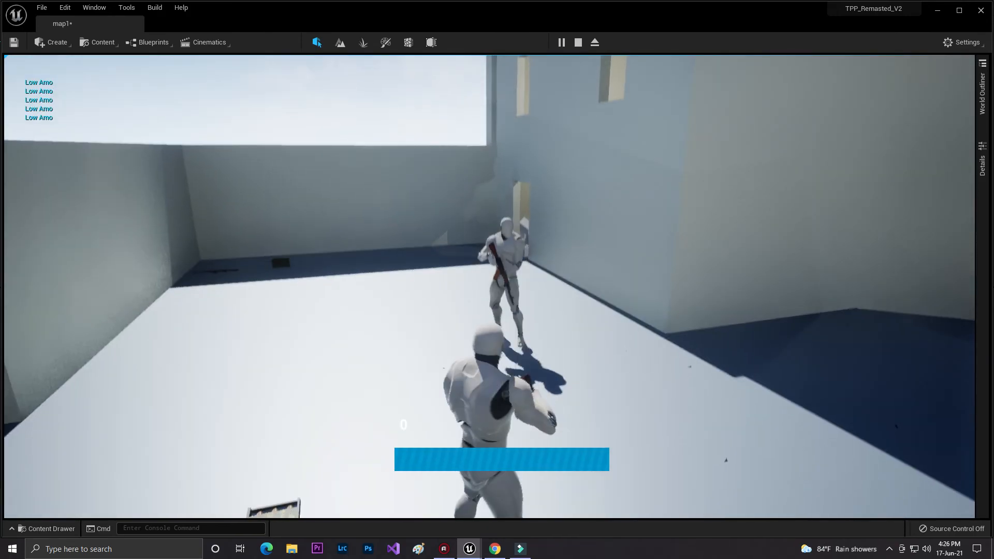
click(577, 42)
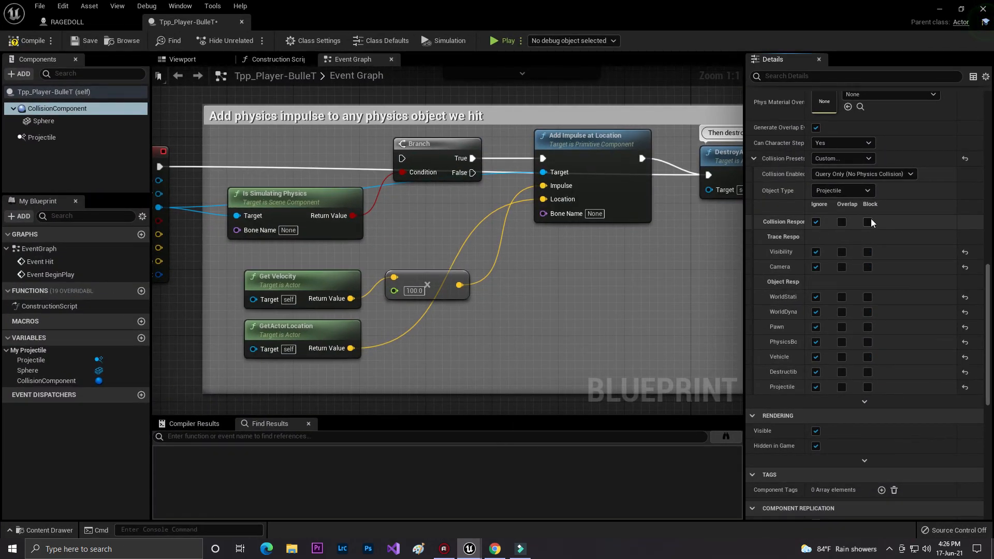
Set the bullet's collision to block all trace and object channels and play-test again
click(867, 222)
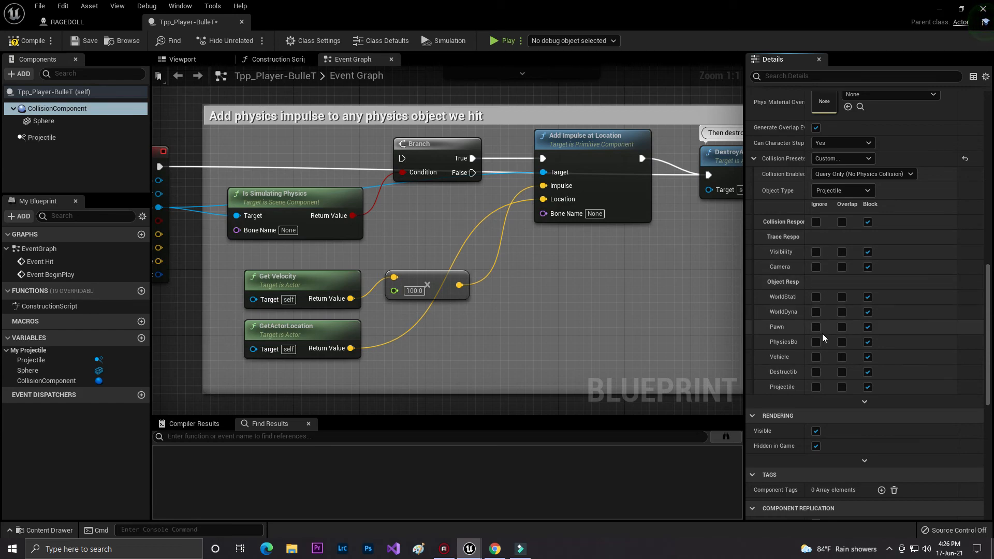
click(816, 327)
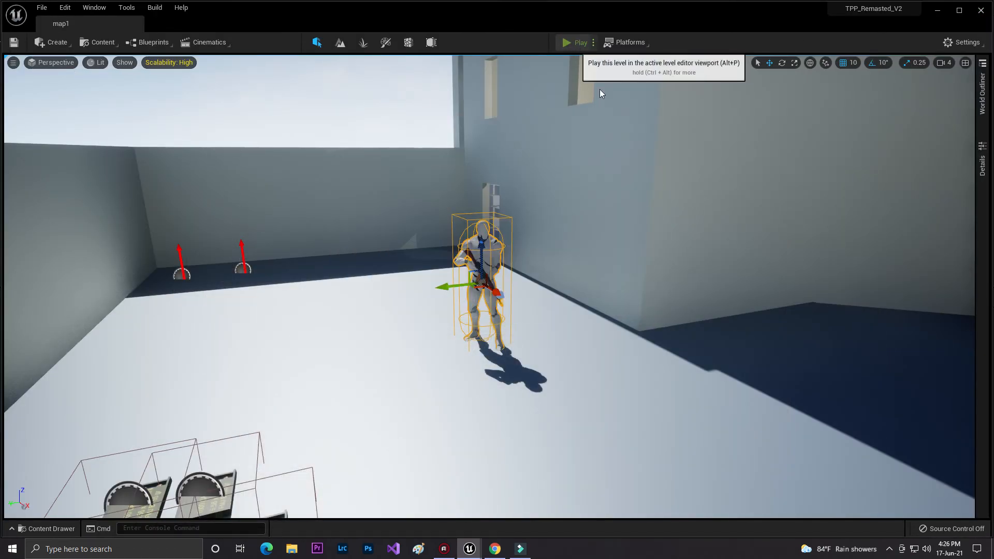
click(575, 42)
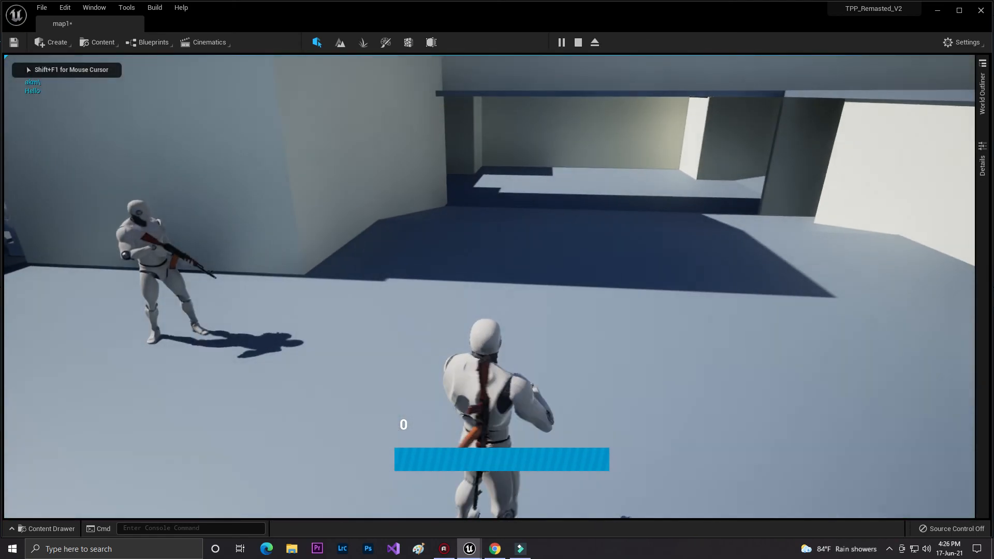